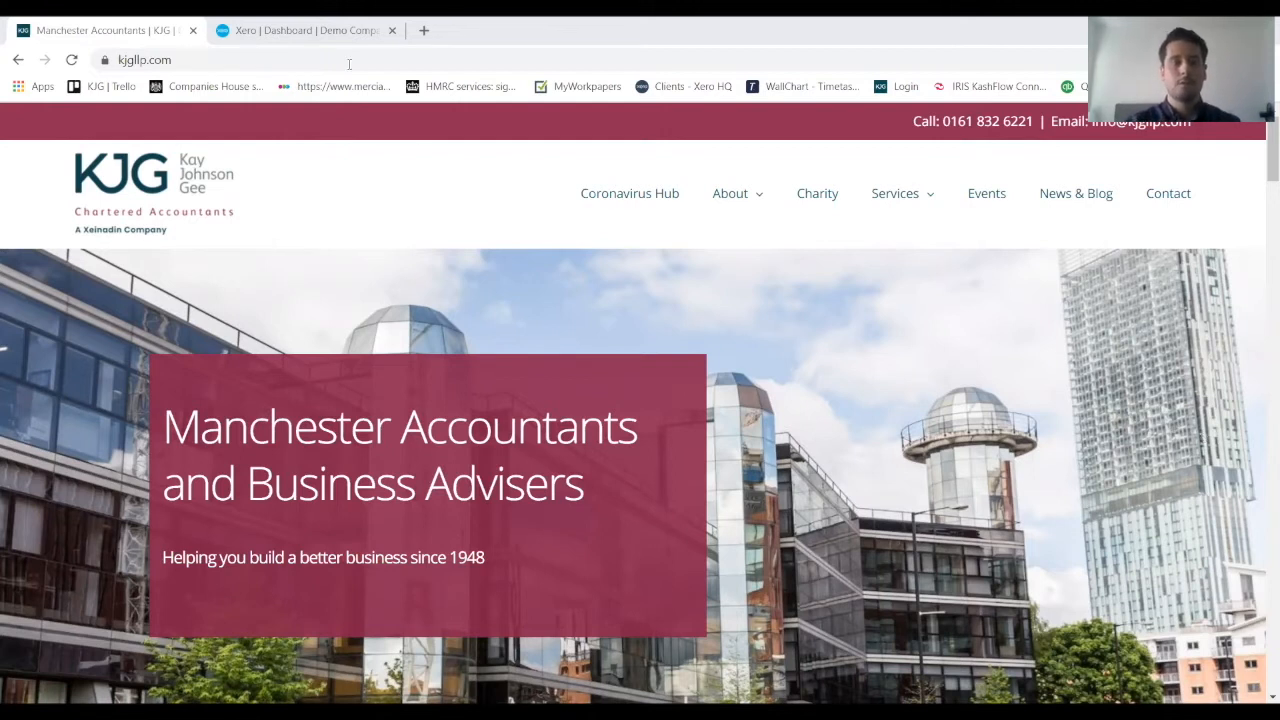
Switch to Xero and bring up the Demo Company's Customers contact list.
left_click(305, 30)
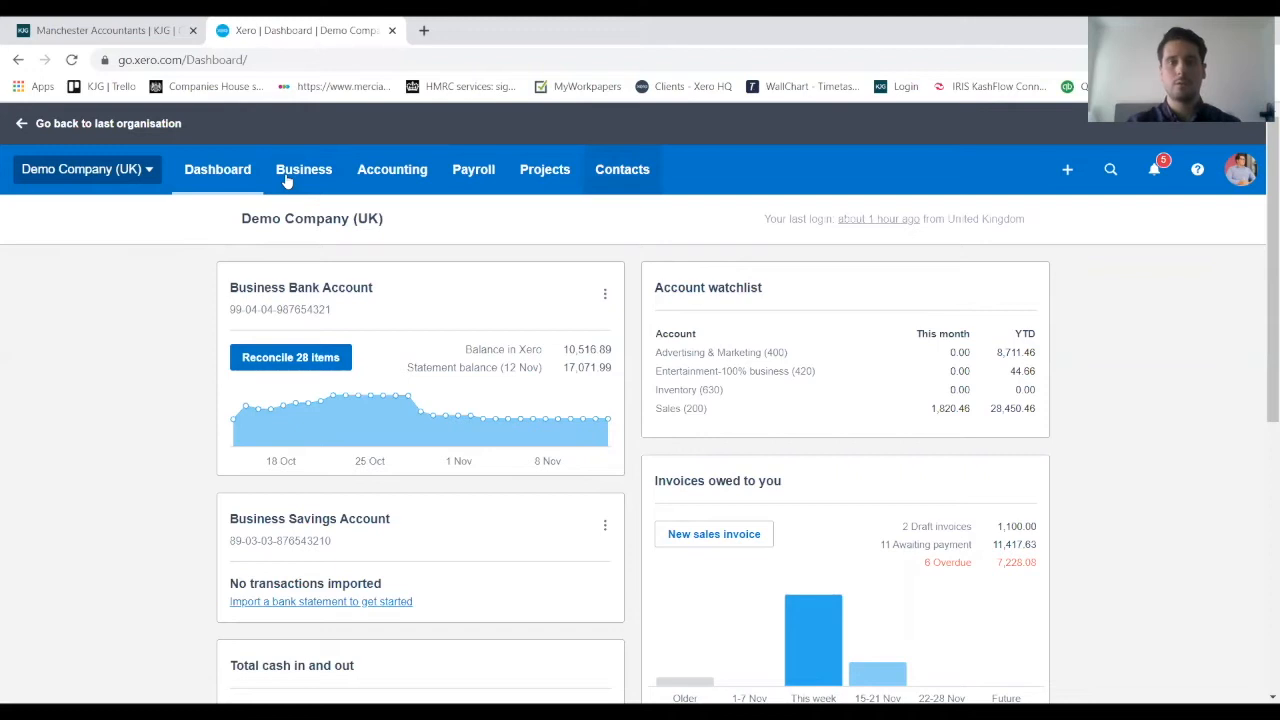
left_click(622, 169)
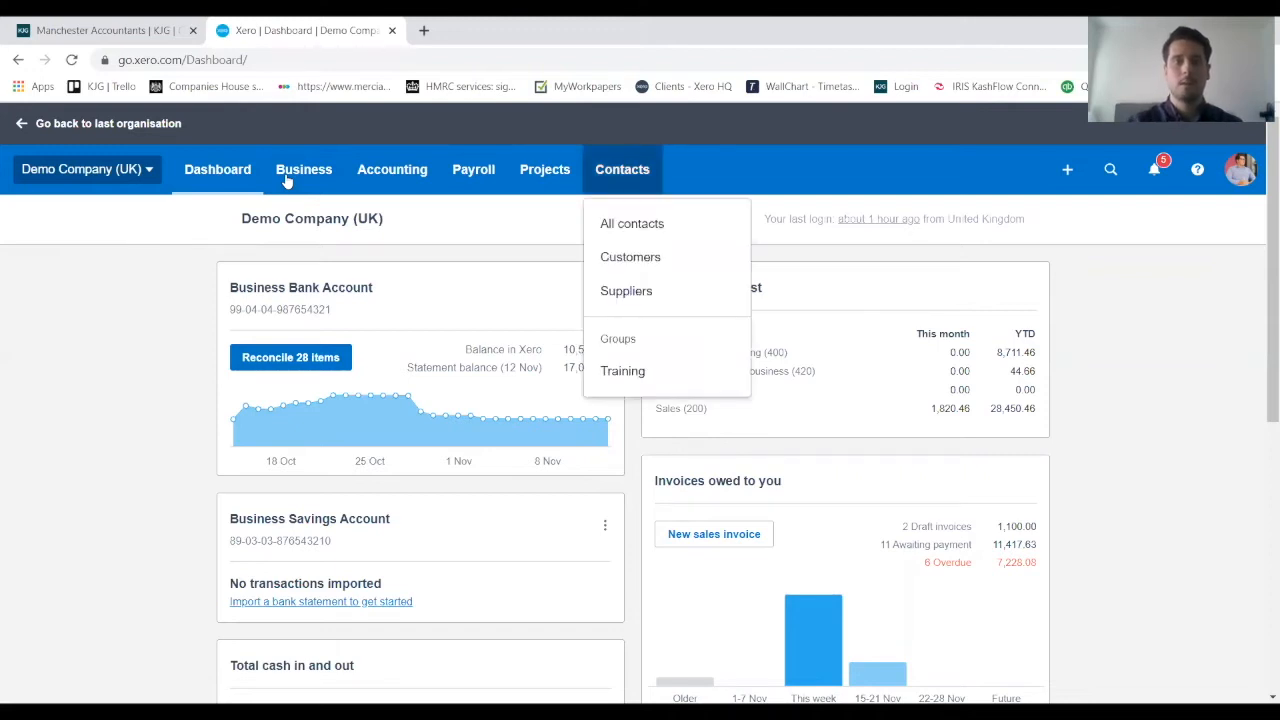
left_click(630, 257)
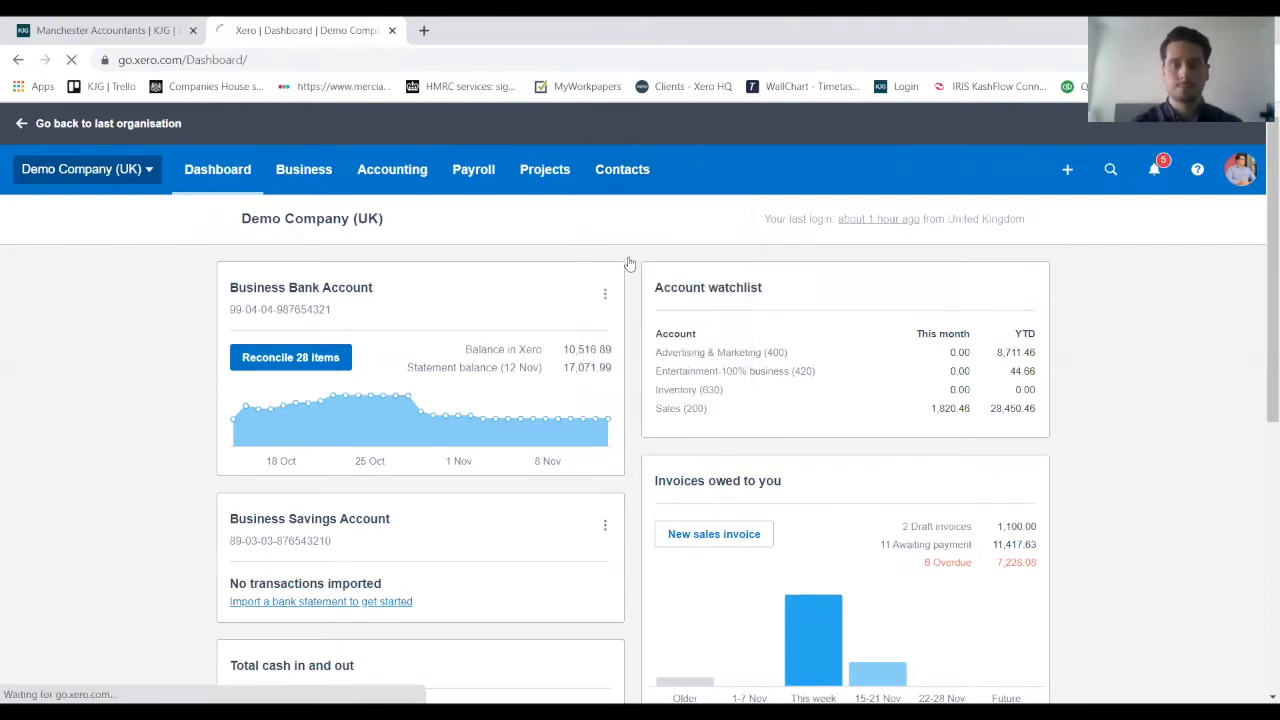
left_click(622, 169)
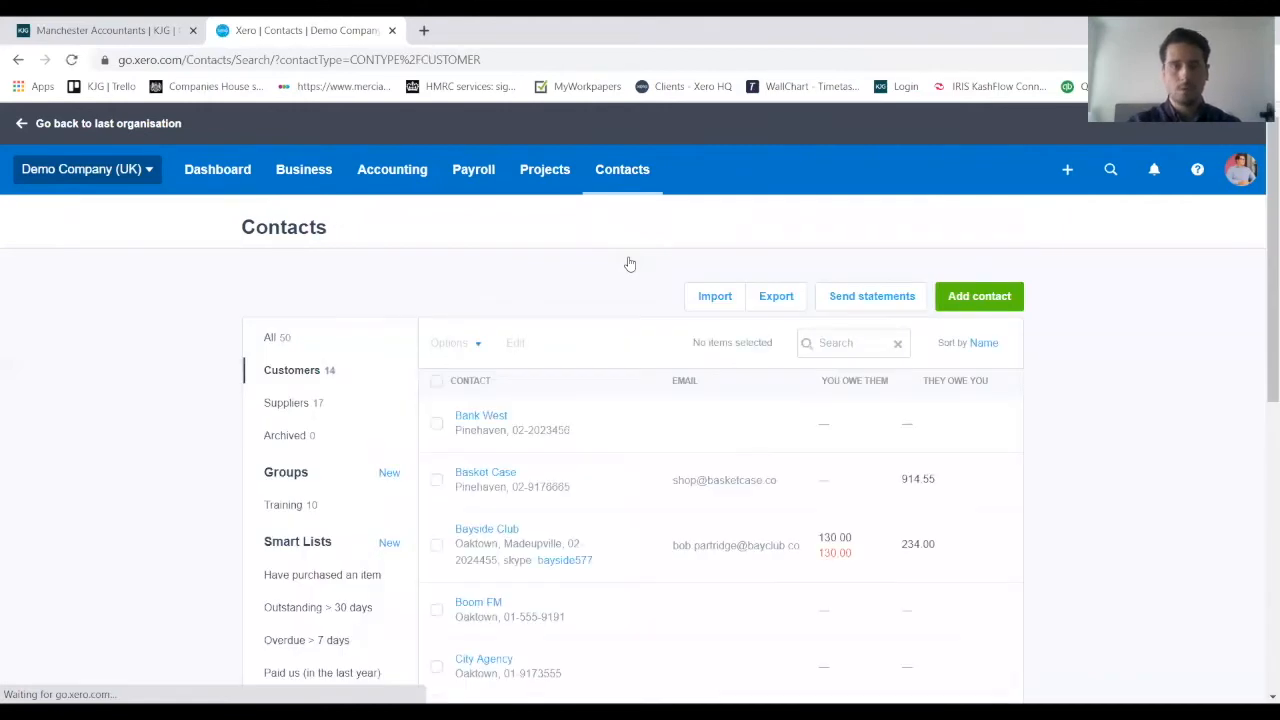
mouse_move(979, 296)
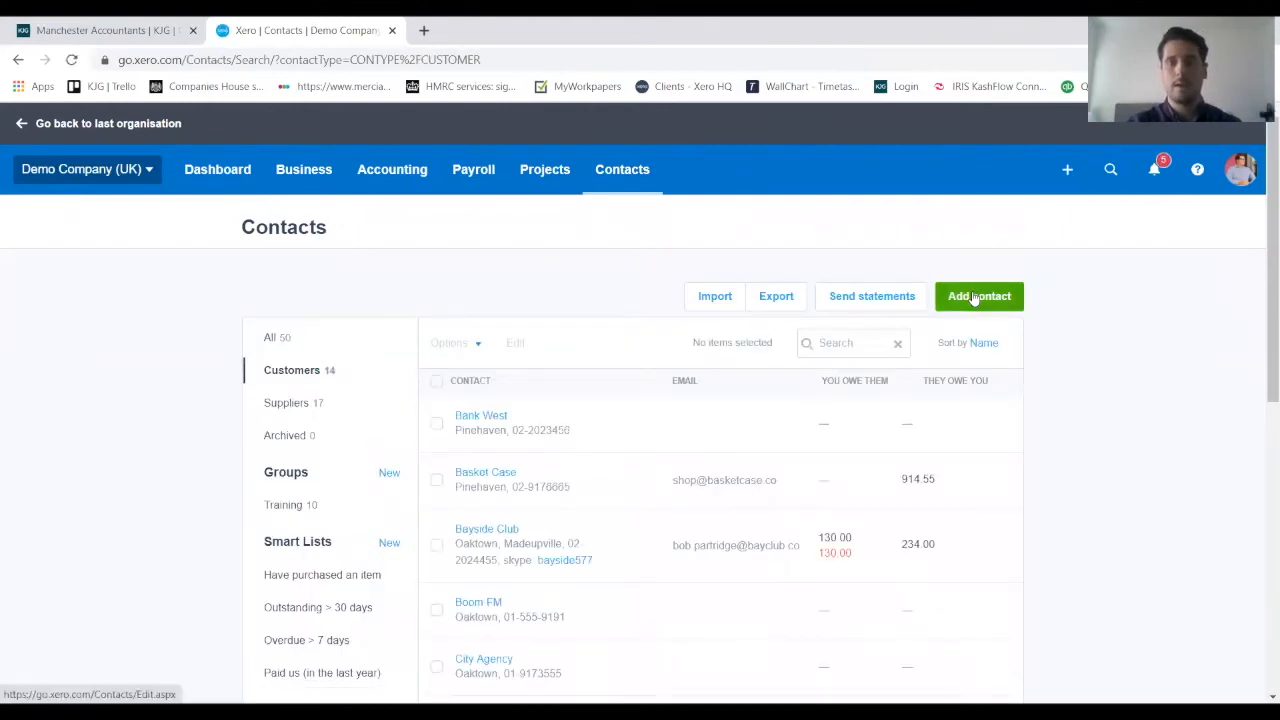
Add a new contact and enter 'Limited Ltd' as its contact name.
left_click(978, 296)
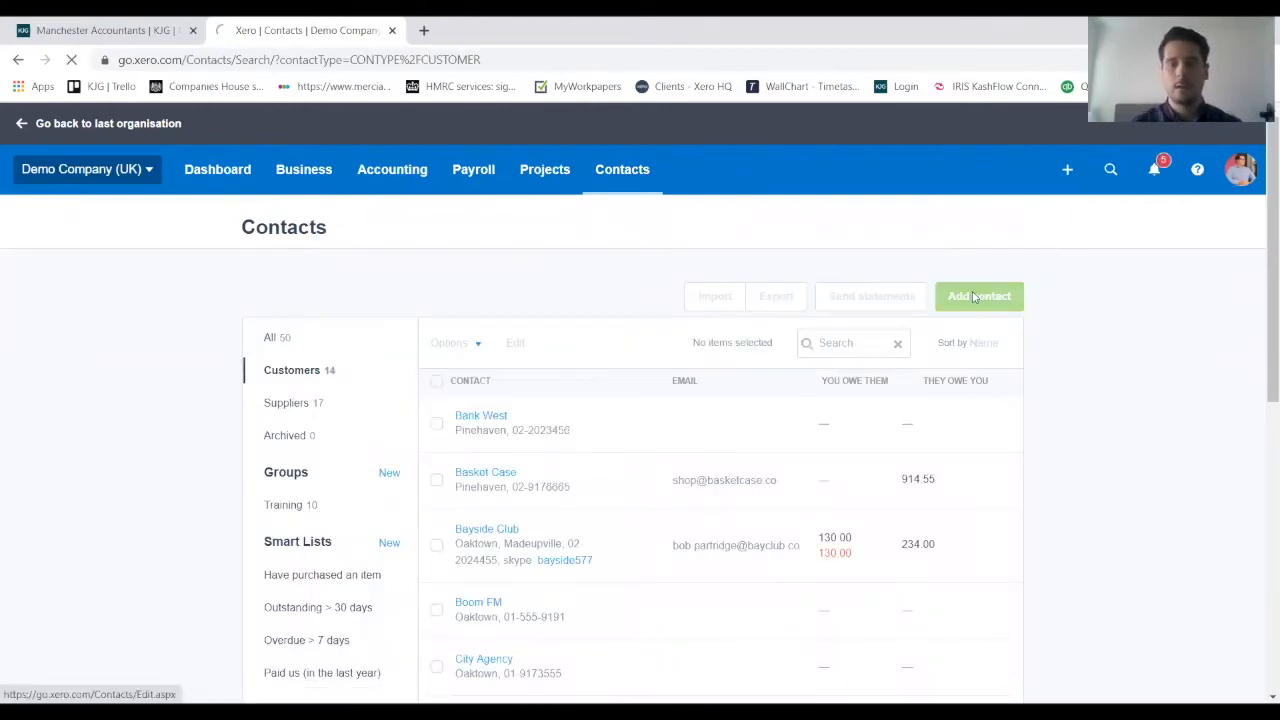
left_click(979, 296)
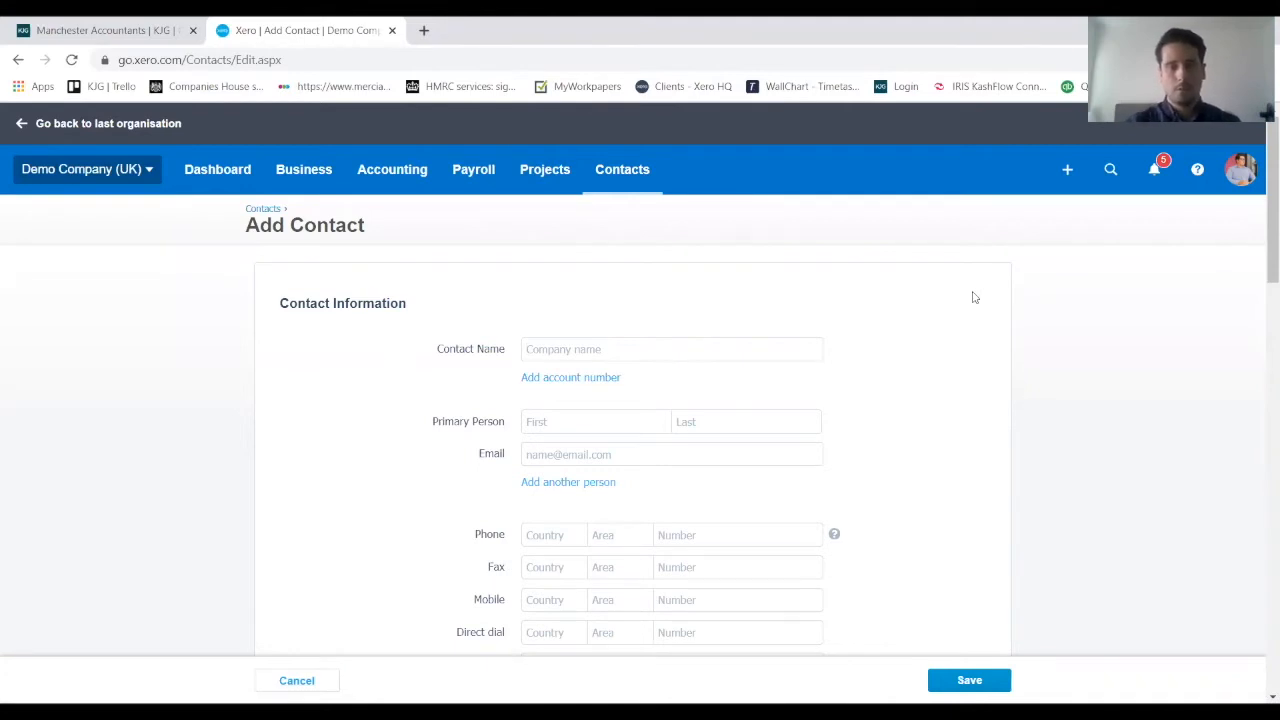
left_click(672, 349)
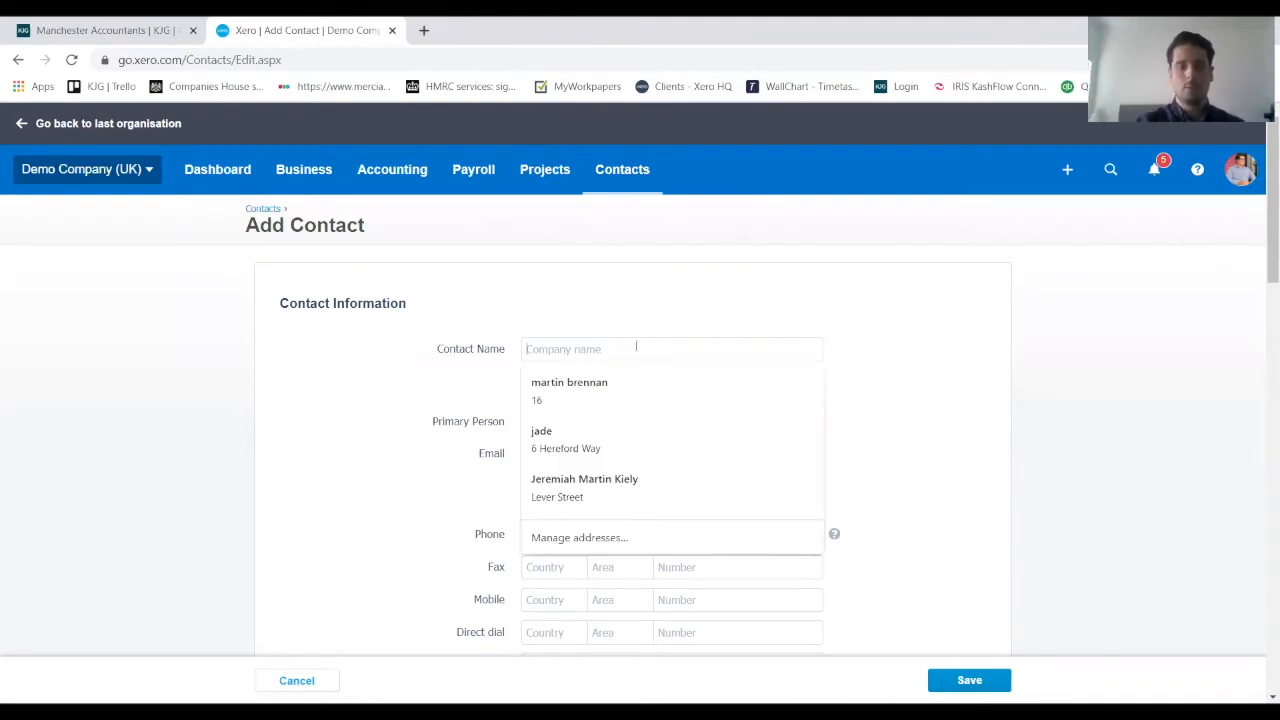
type("Liml")
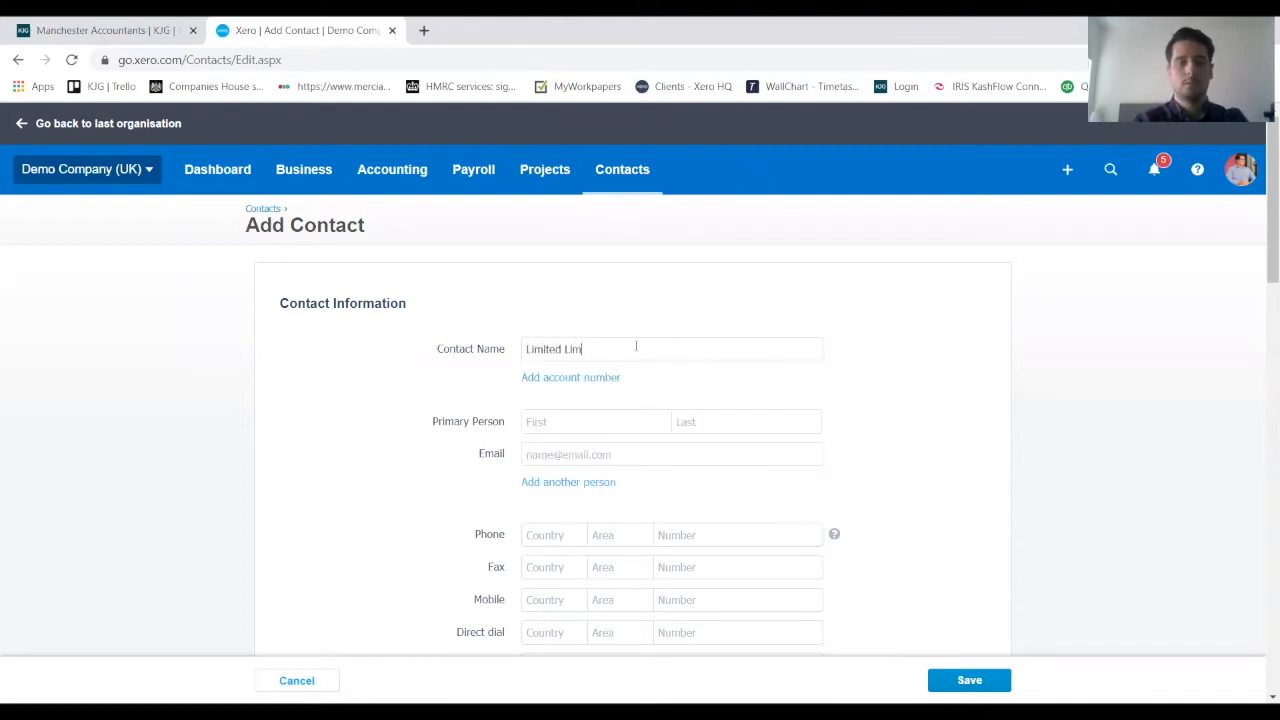
type("Ltd")
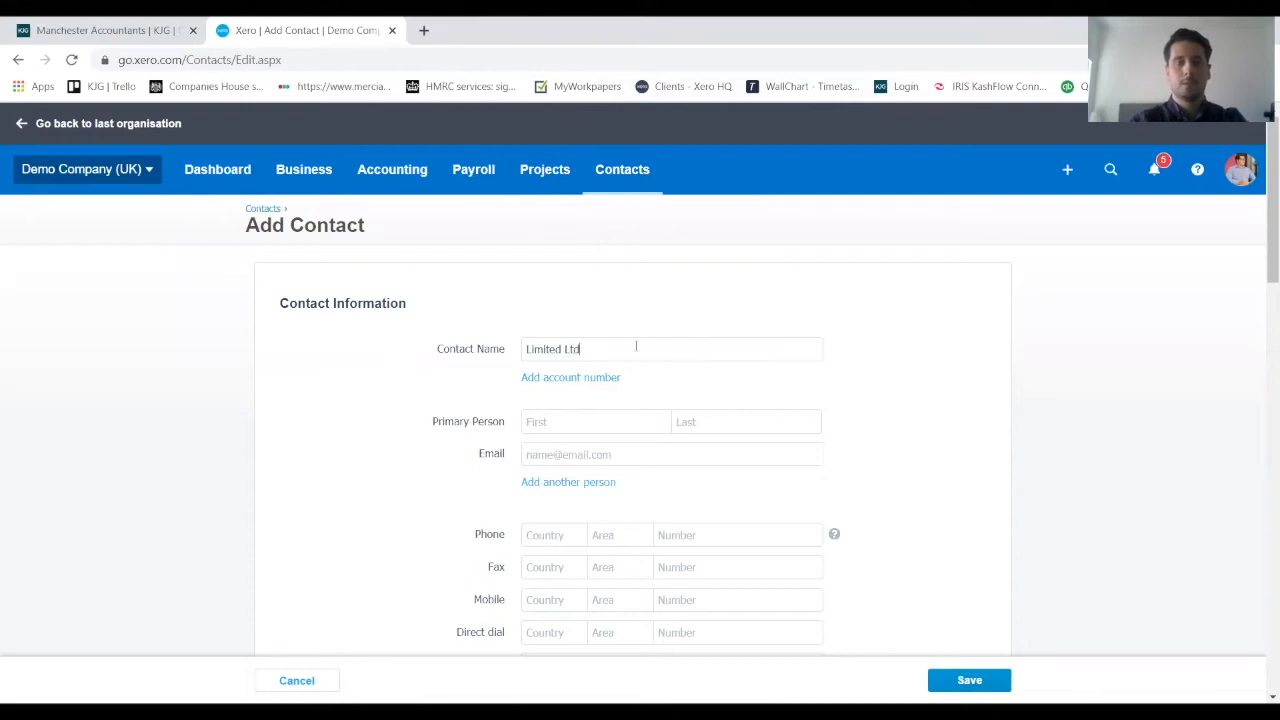
mouse_move(1076, 378)
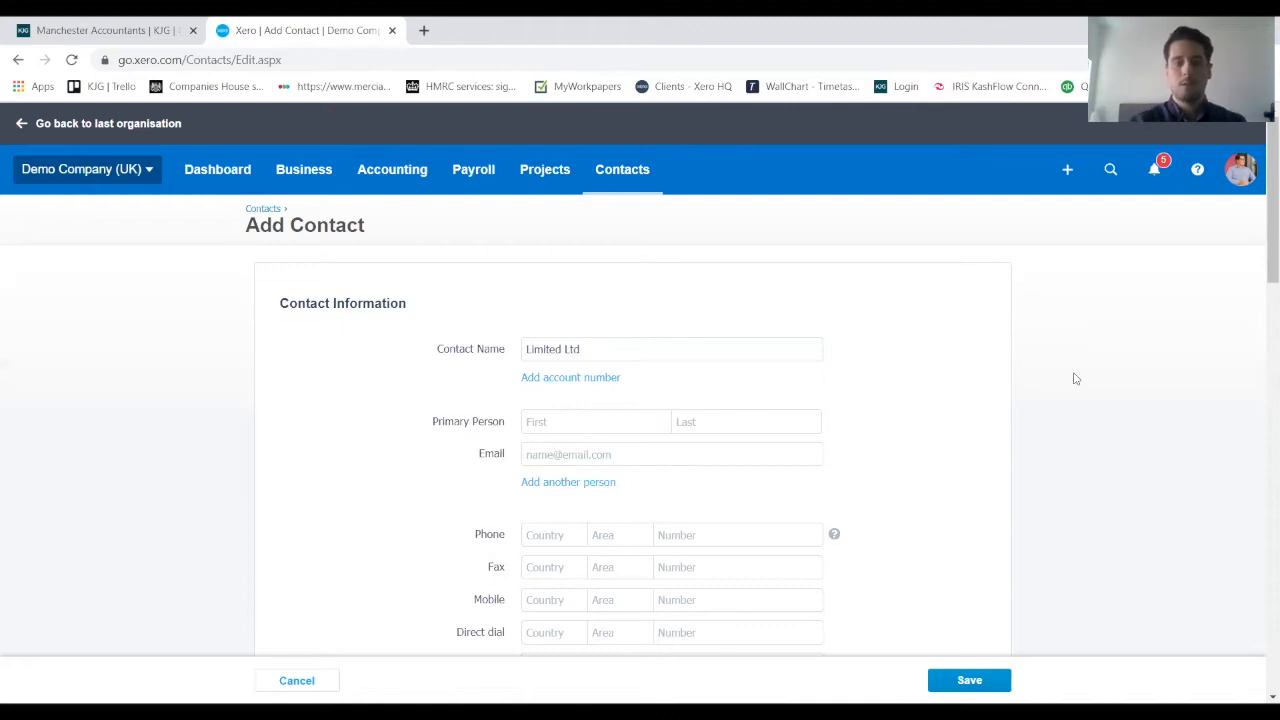
scroll("down", 3)
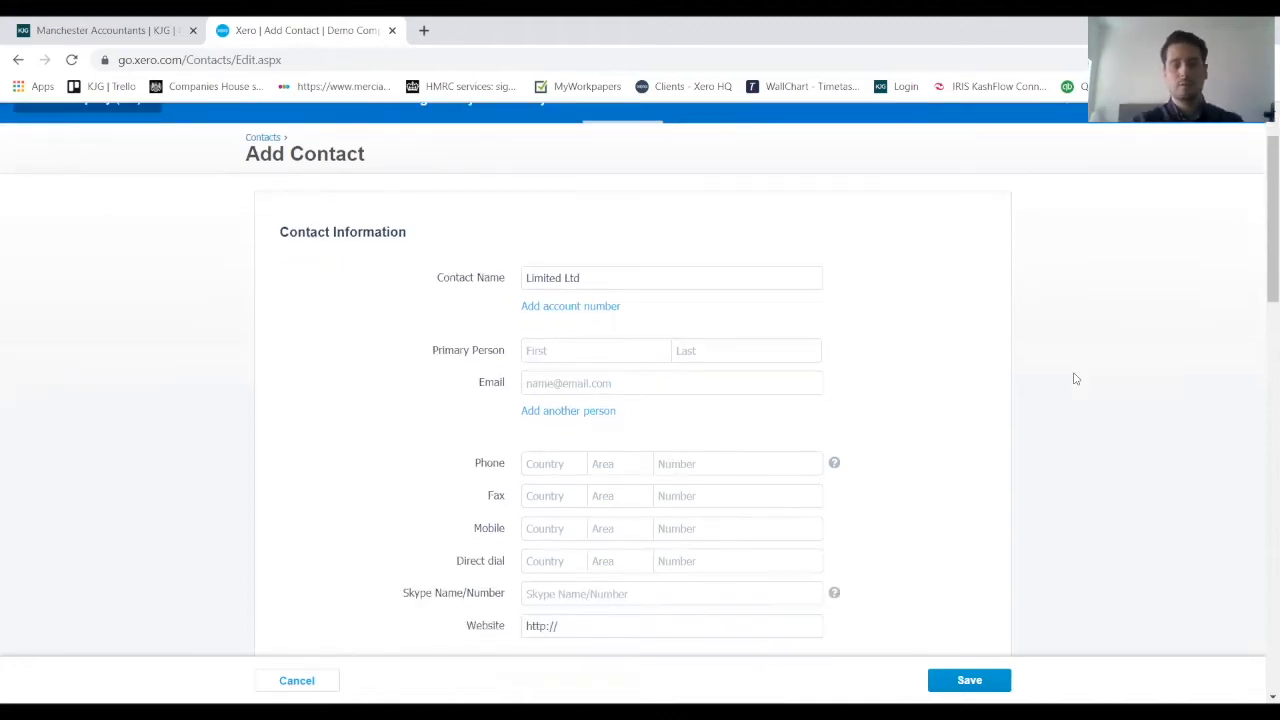
mouse_move(1092, 477)
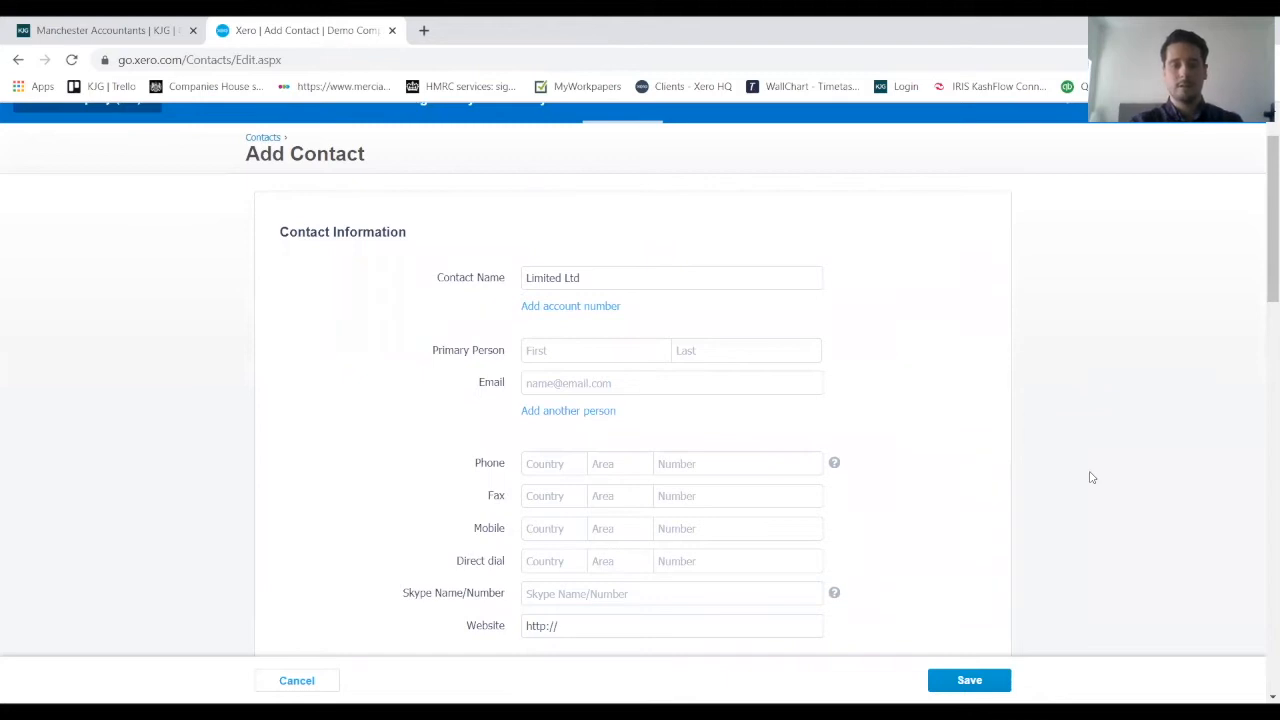
scroll("down", 3)
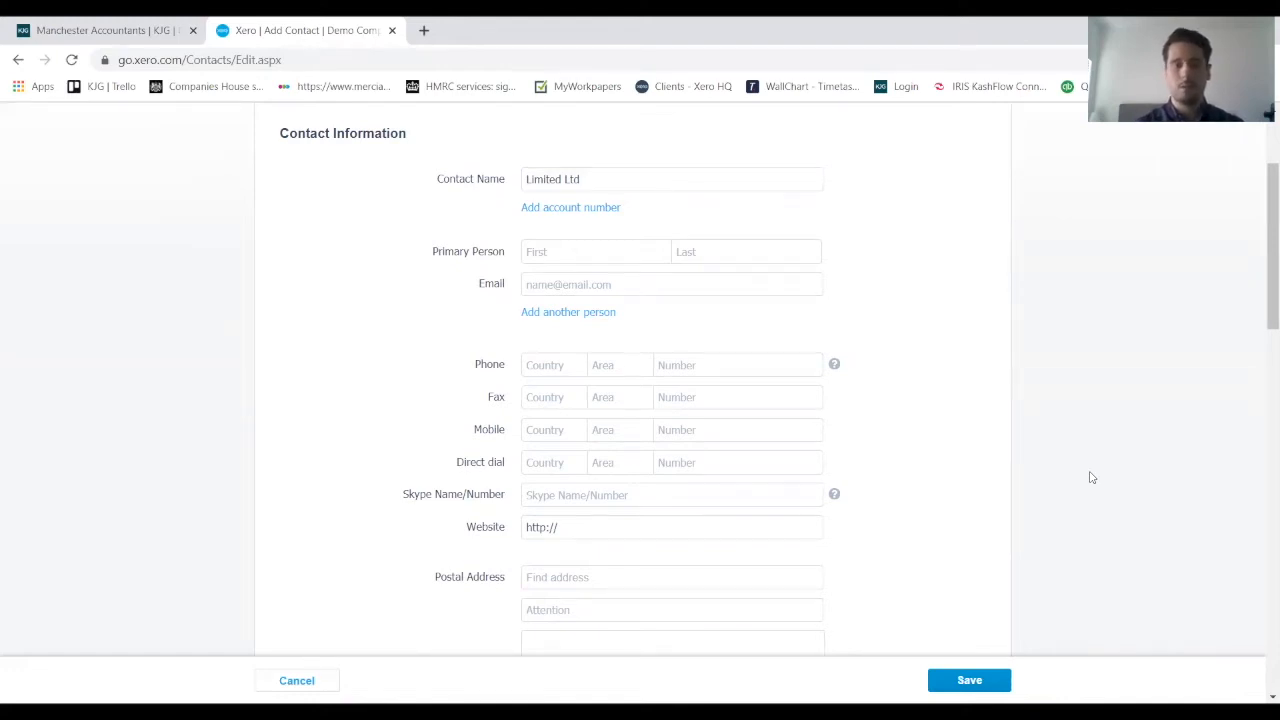
scroll("down", 3)
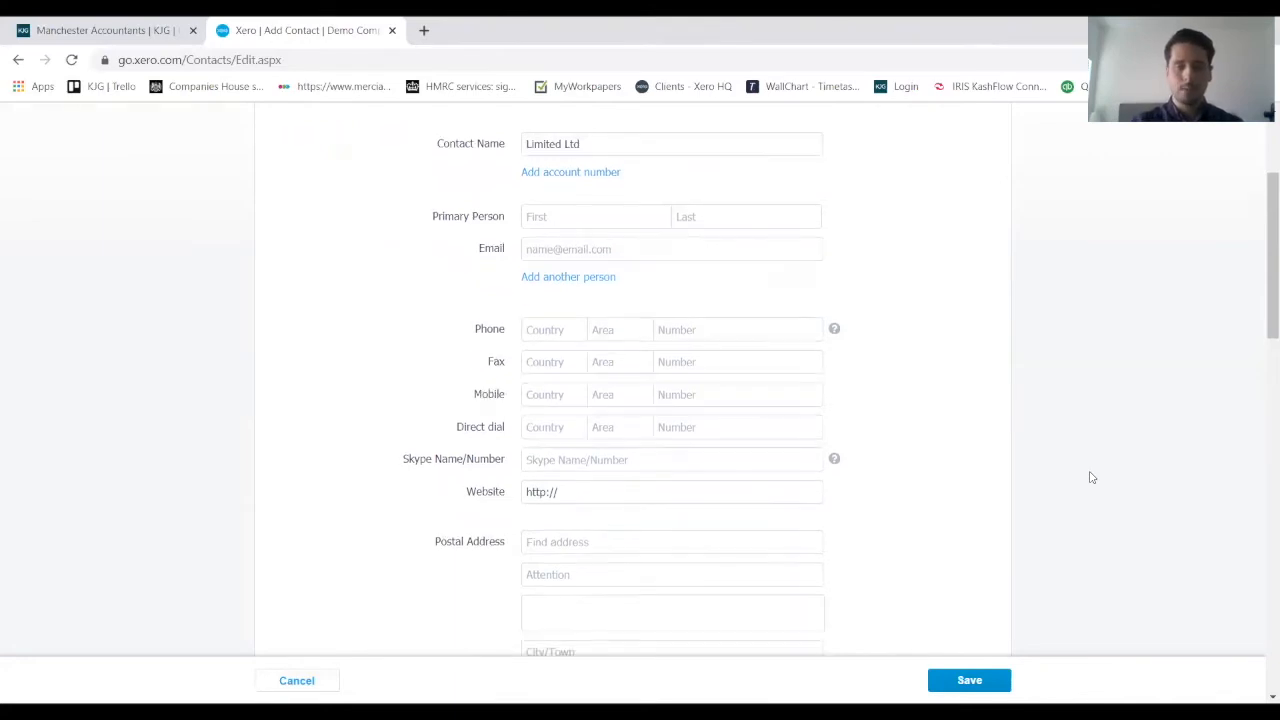
scroll("down", 3)
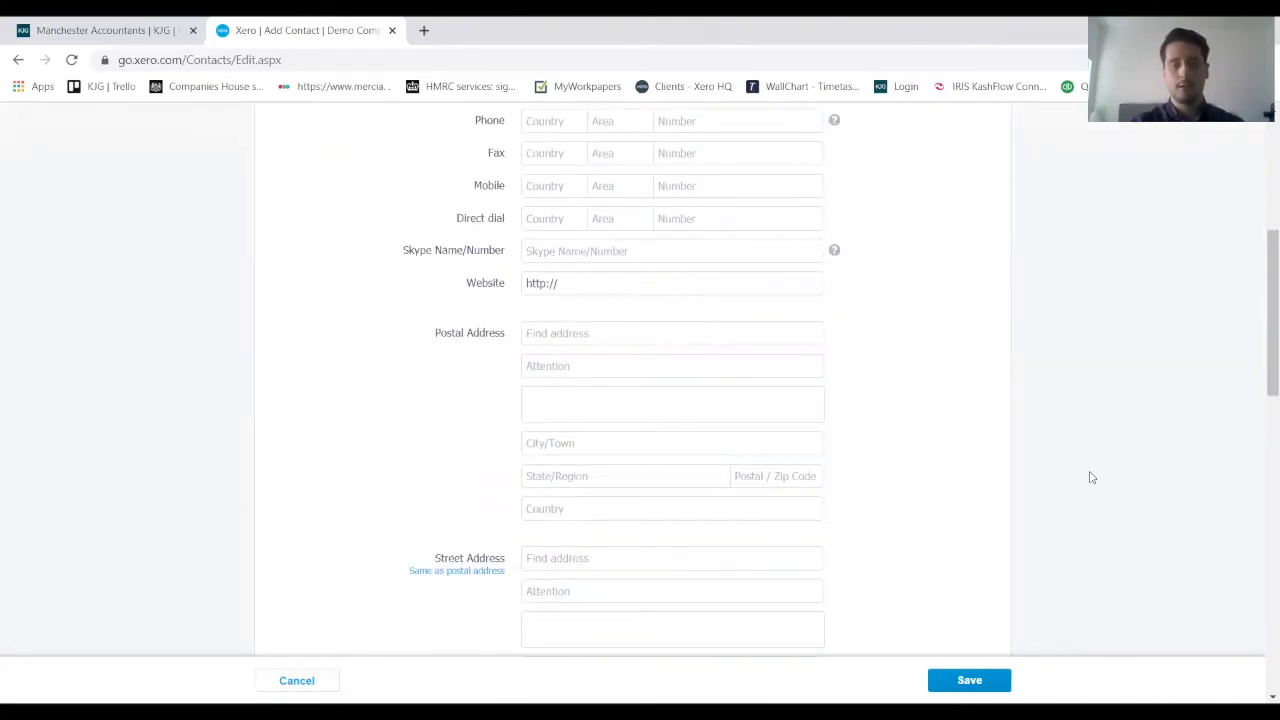
scroll("down", 3)
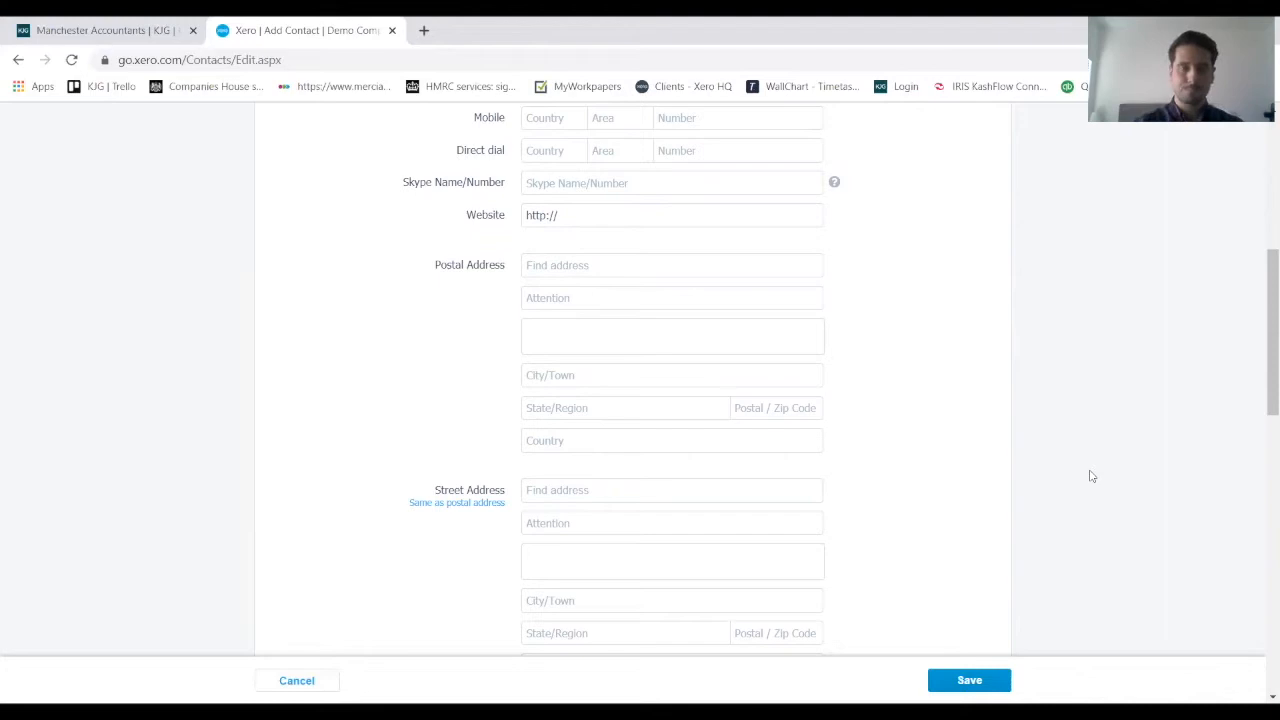
scroll("up", 3)
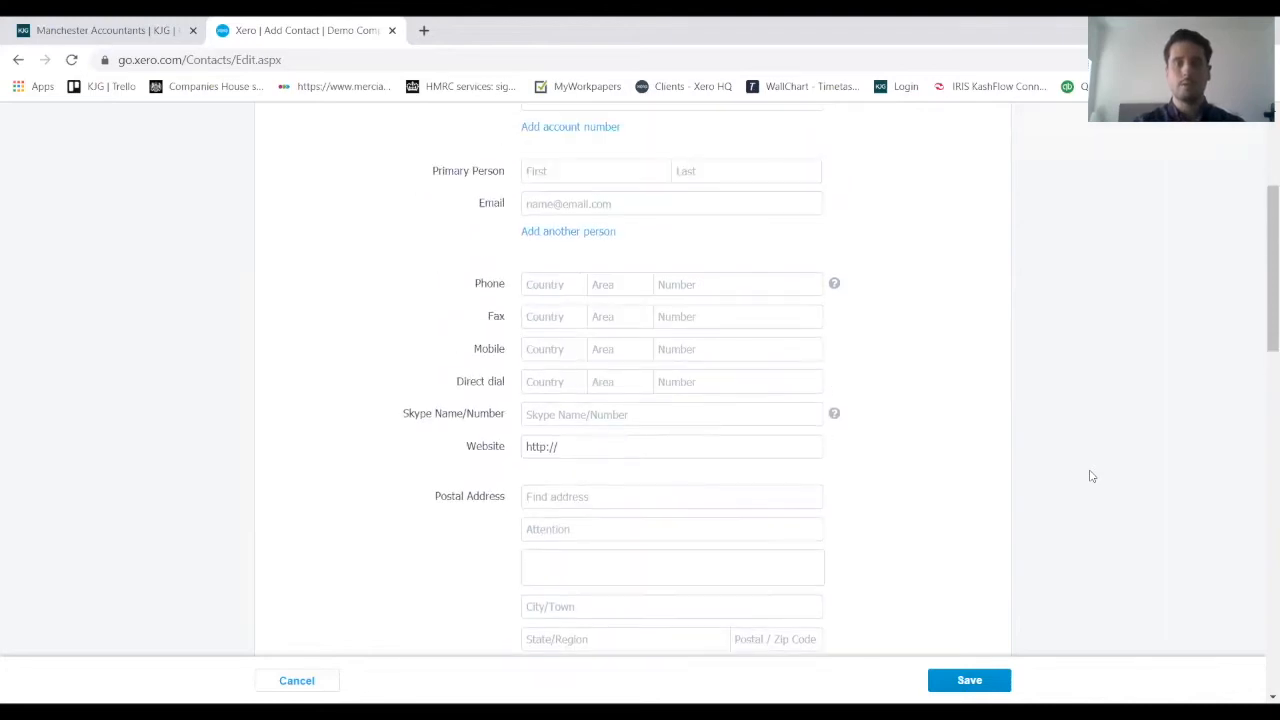
scroll("down", 3)
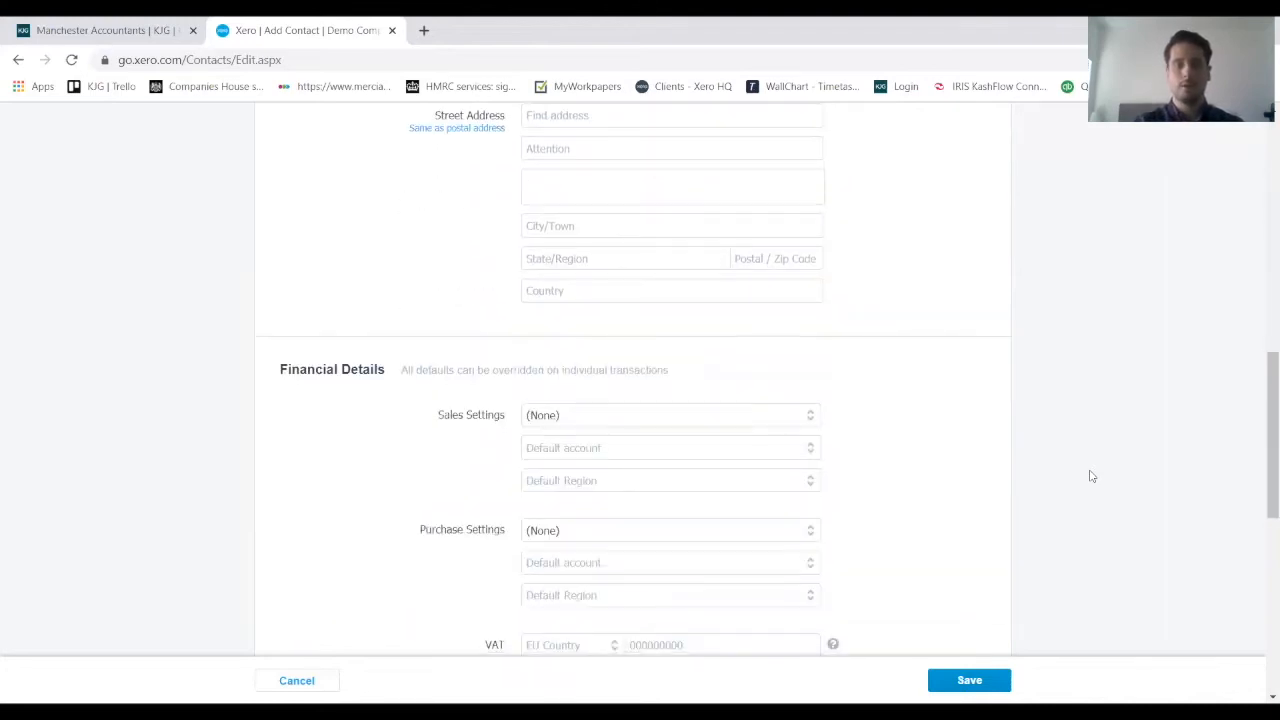
scroll("down", 3)
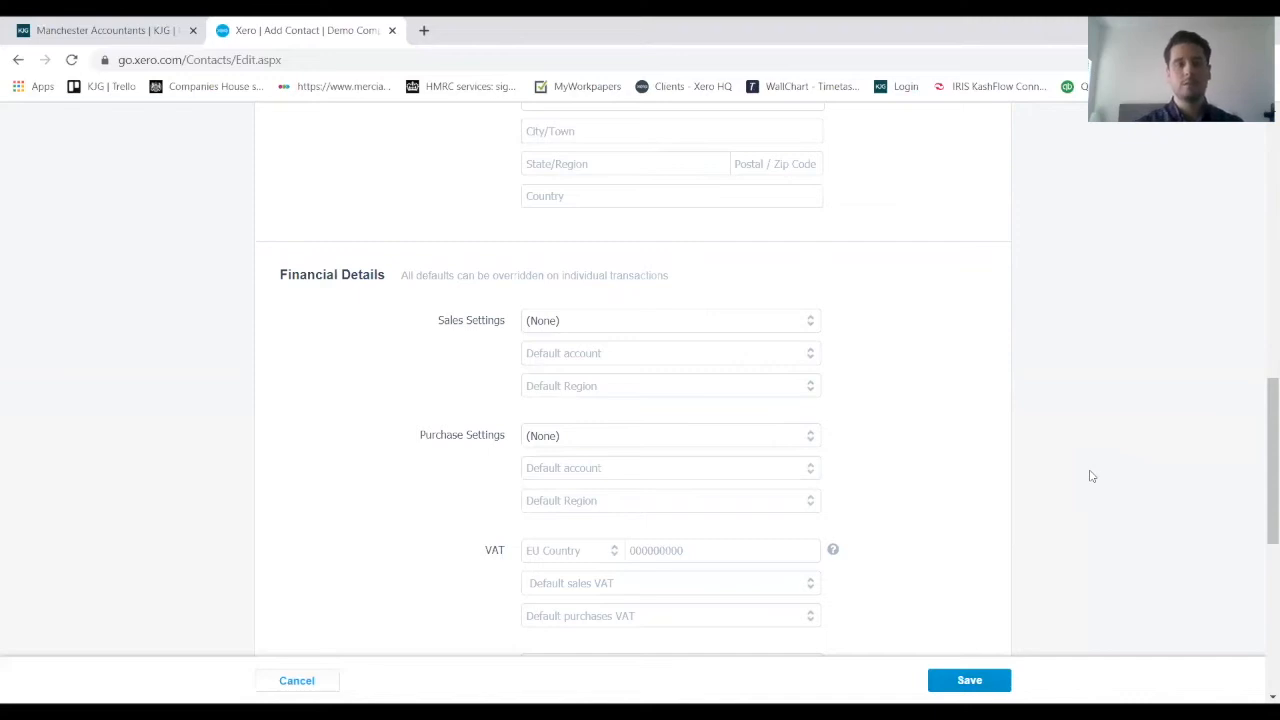
mouse_move(984, 361)
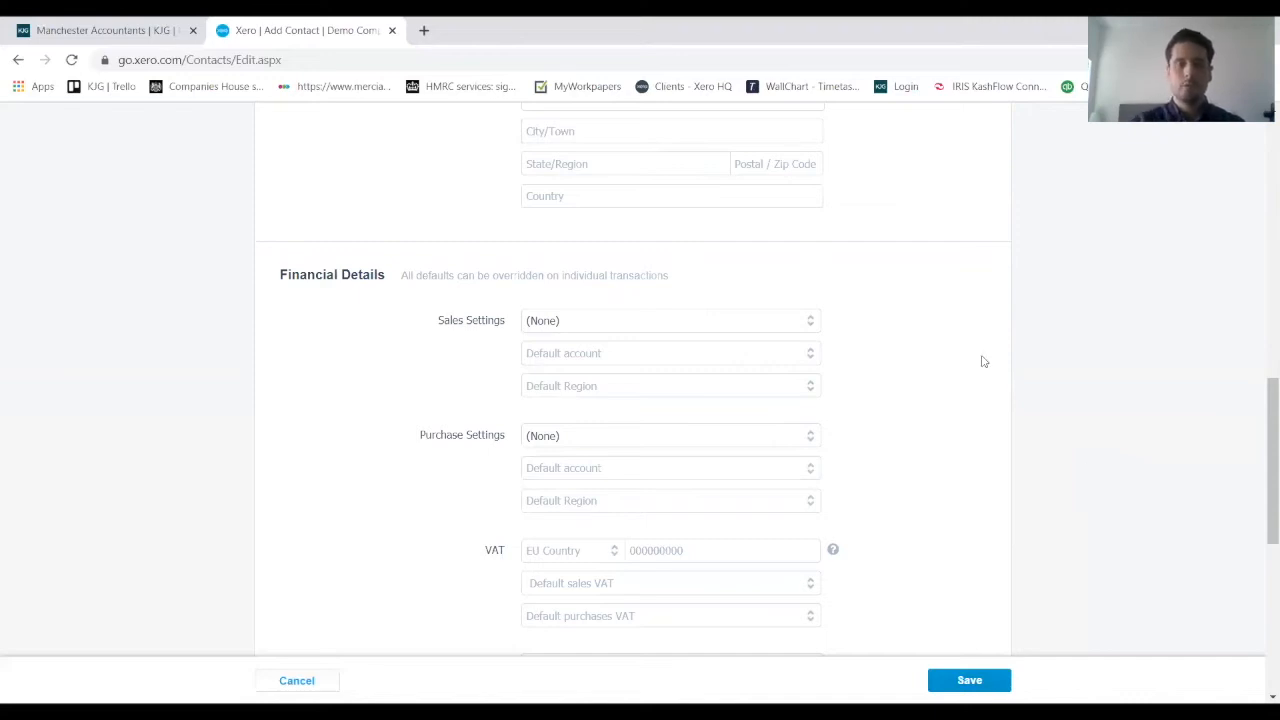
mouse_move(798, 323)
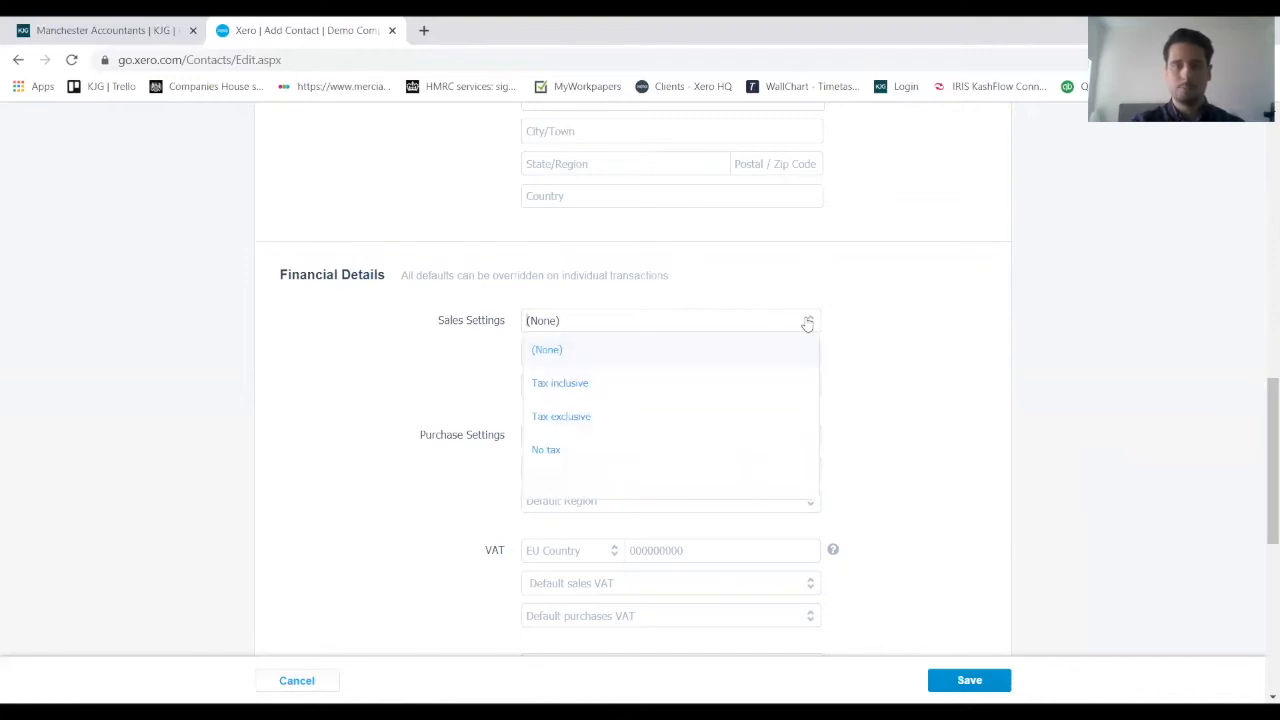
mouse_move(682, 437)
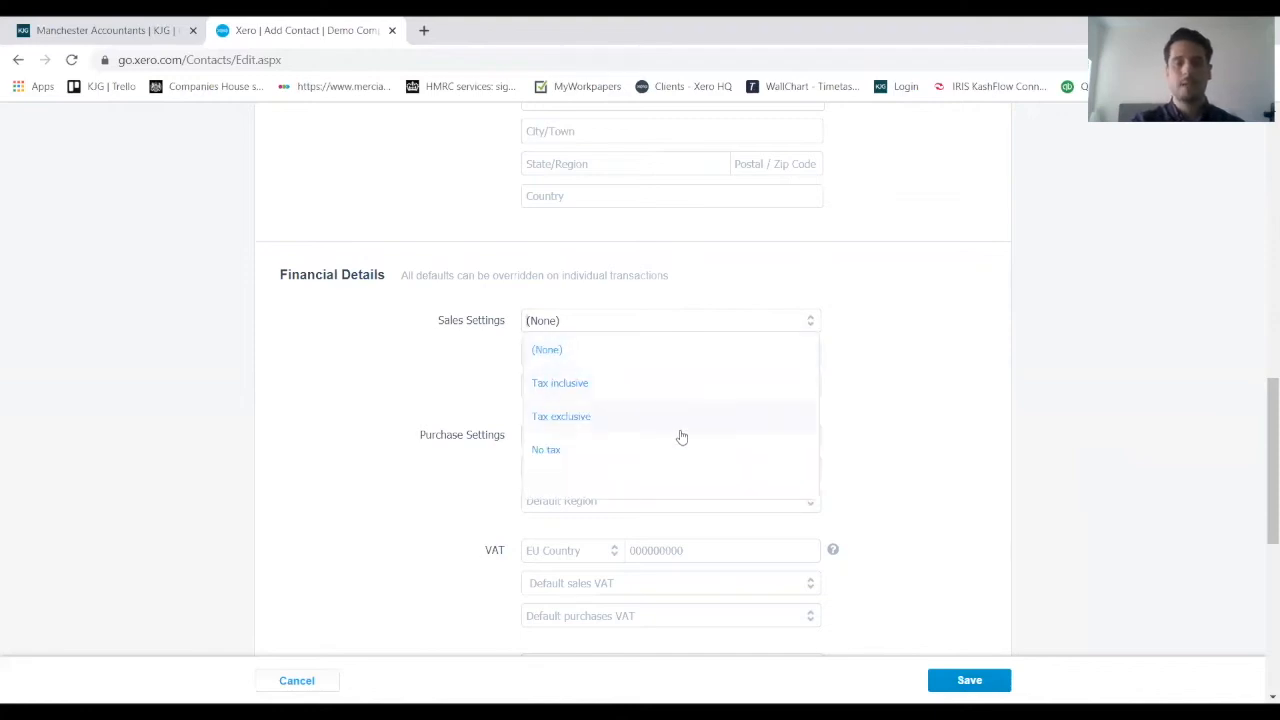
mouse_move(674, 410)
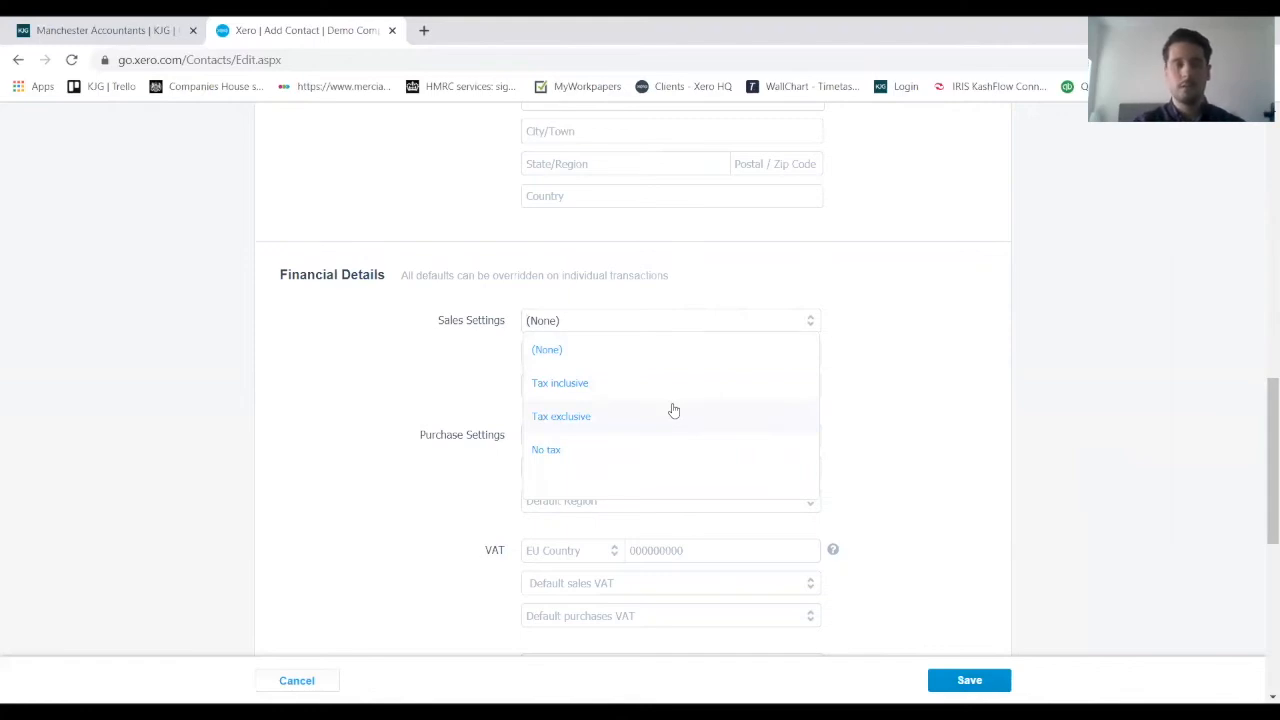
mouse_move(600, 390)
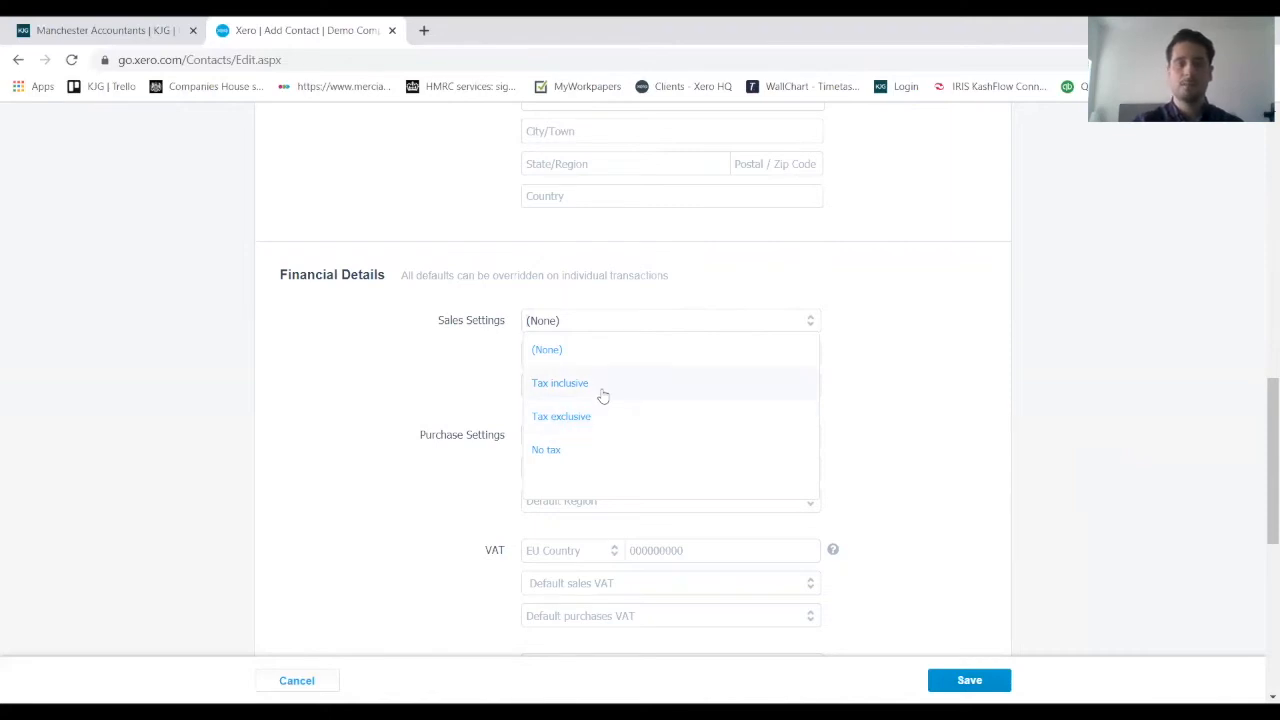
Make sales tax inclusive, with default account 200 - Sales and default region North.
left_click(560, 382)
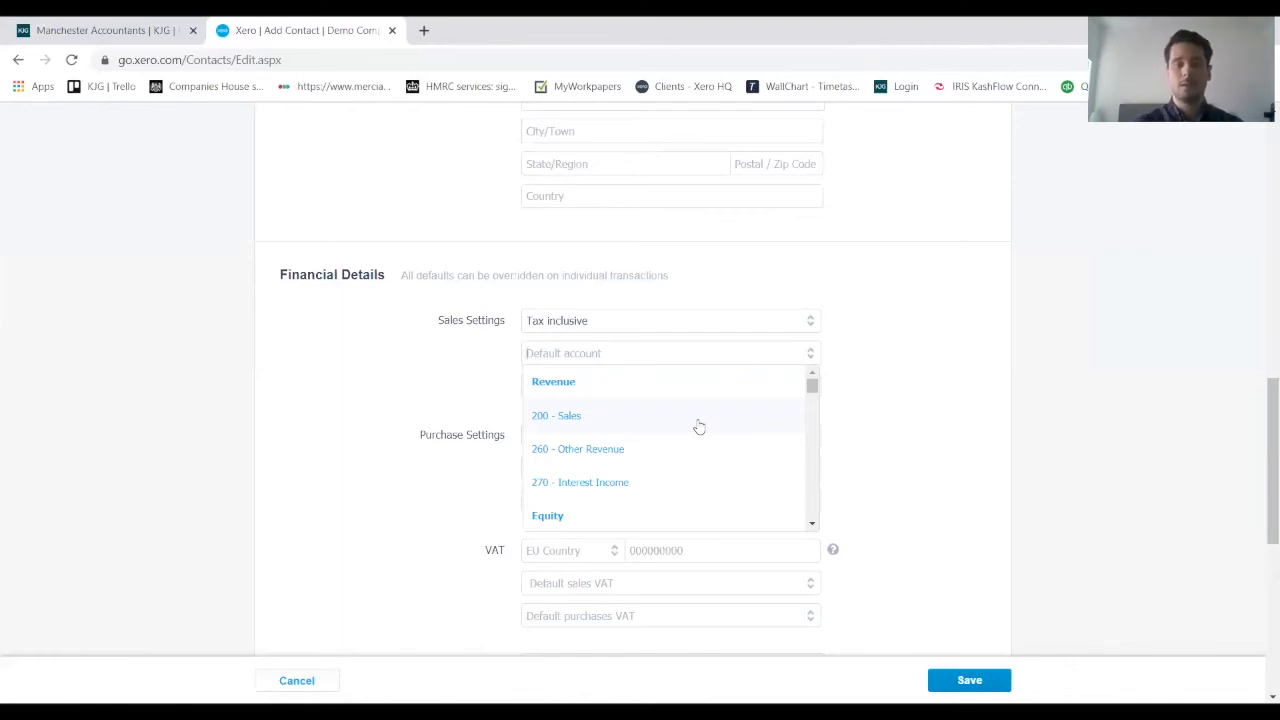
mouse_move(679, 449)
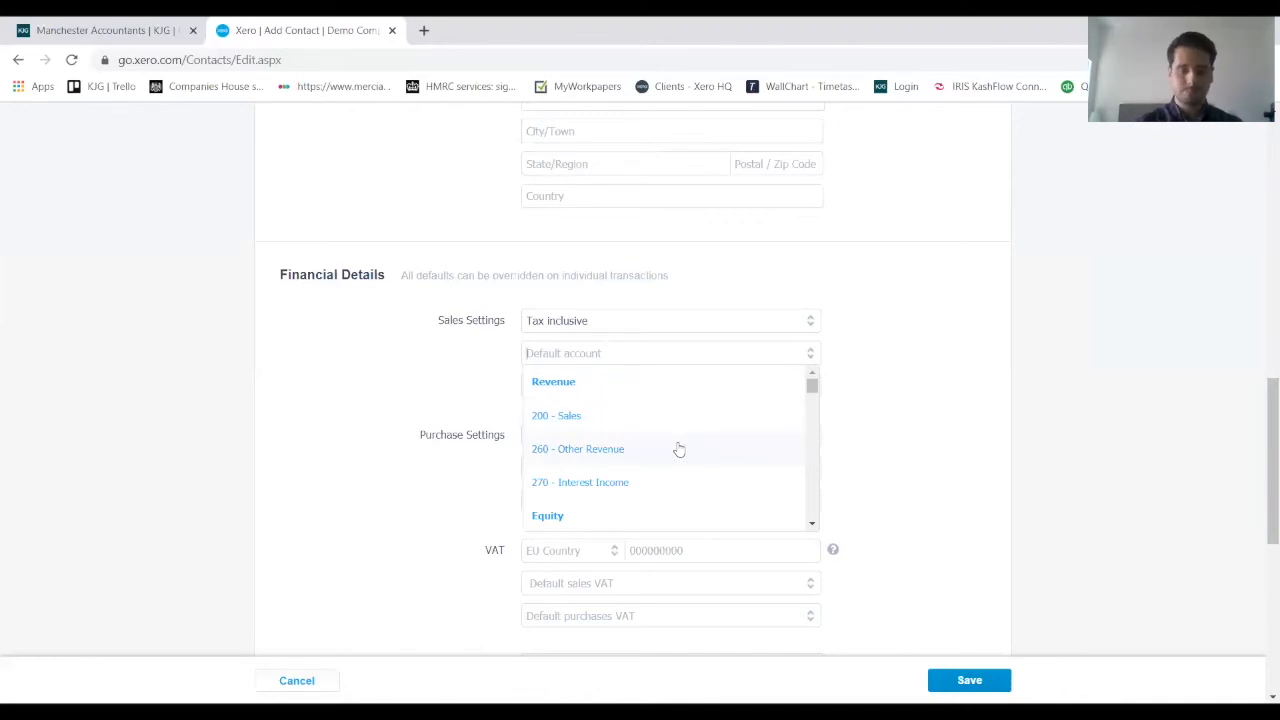
mouse_move(660, 492)
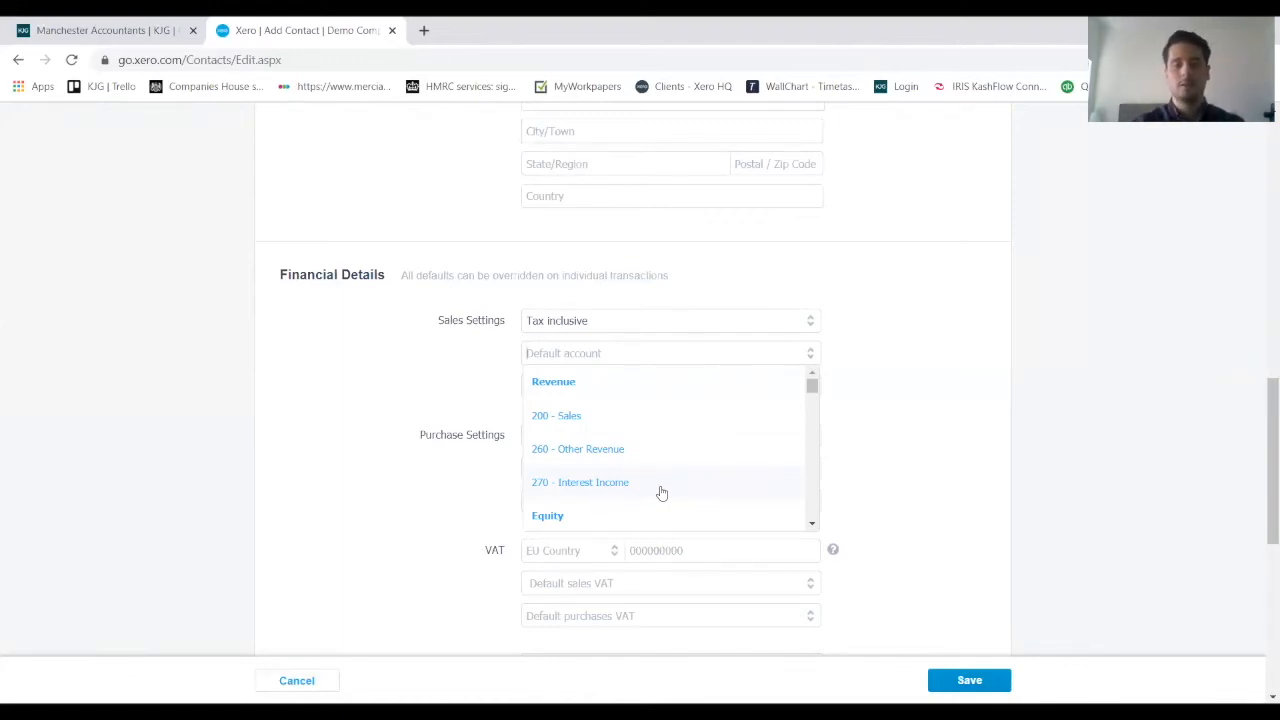
mouse_move(584, 417)
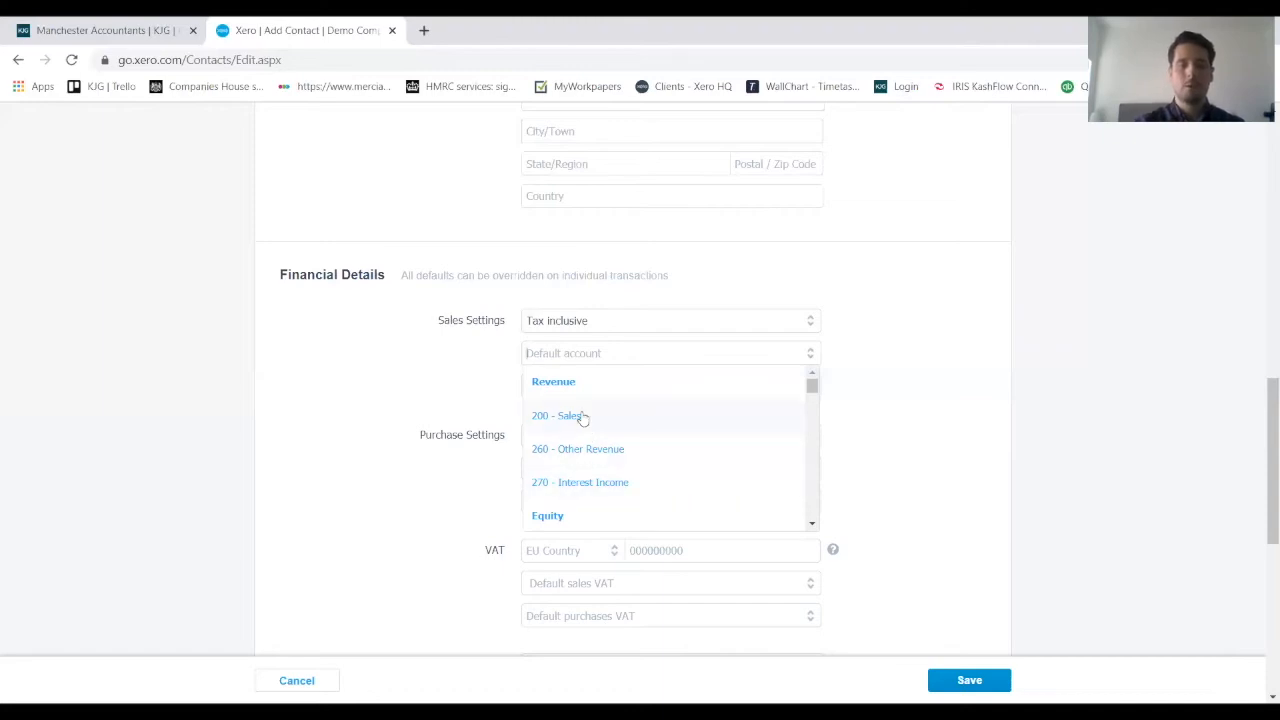
left_click(560, 415)
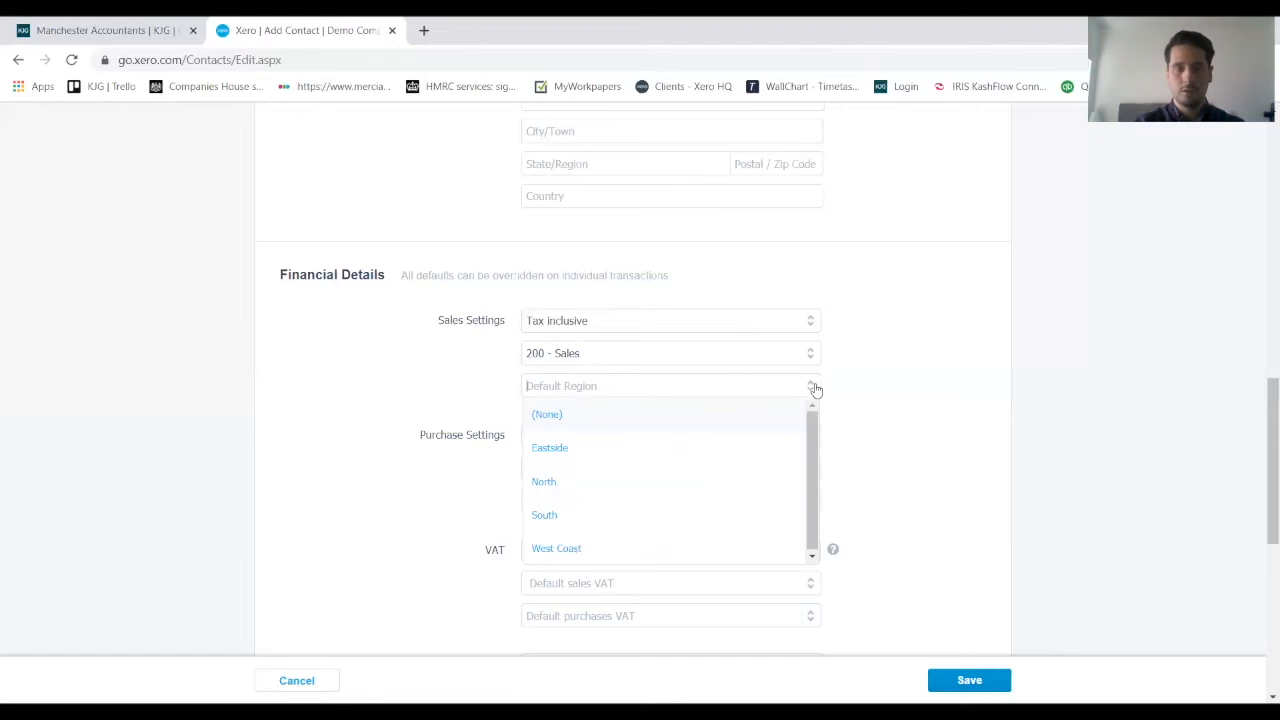
mouse_move(685, 489)
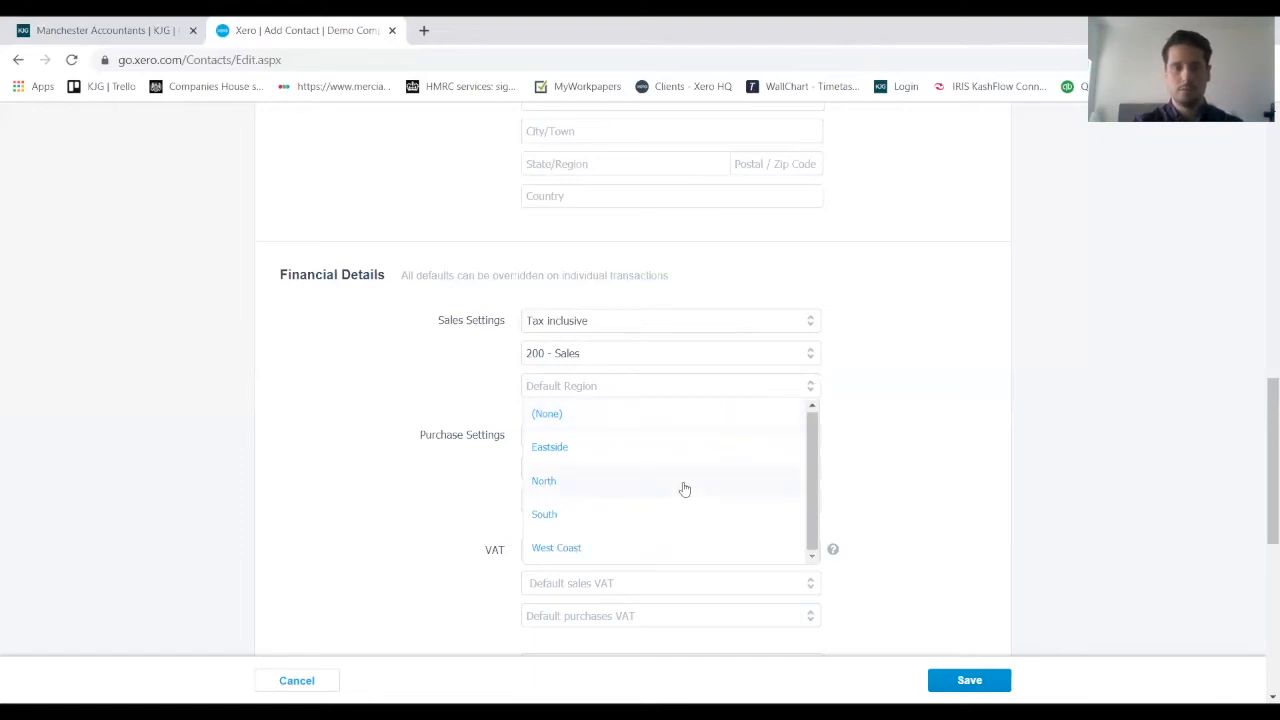
mouse_move(575, 481)
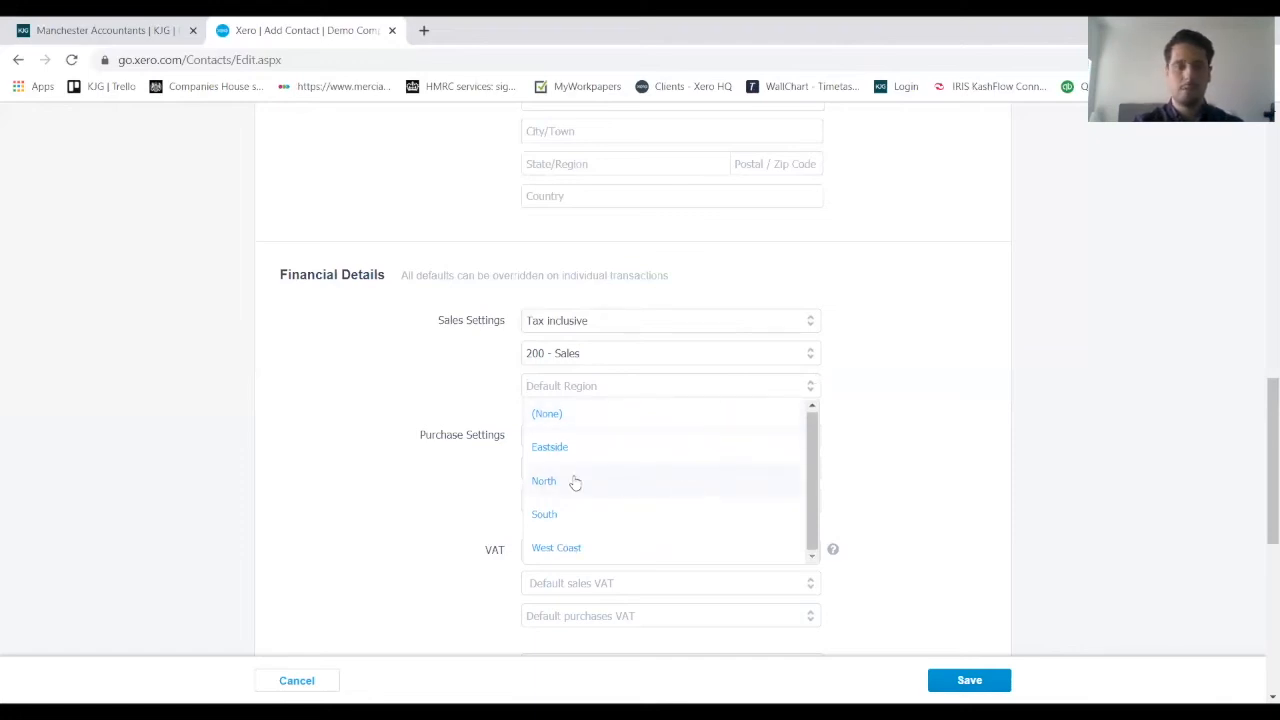
left_click(544, 481)
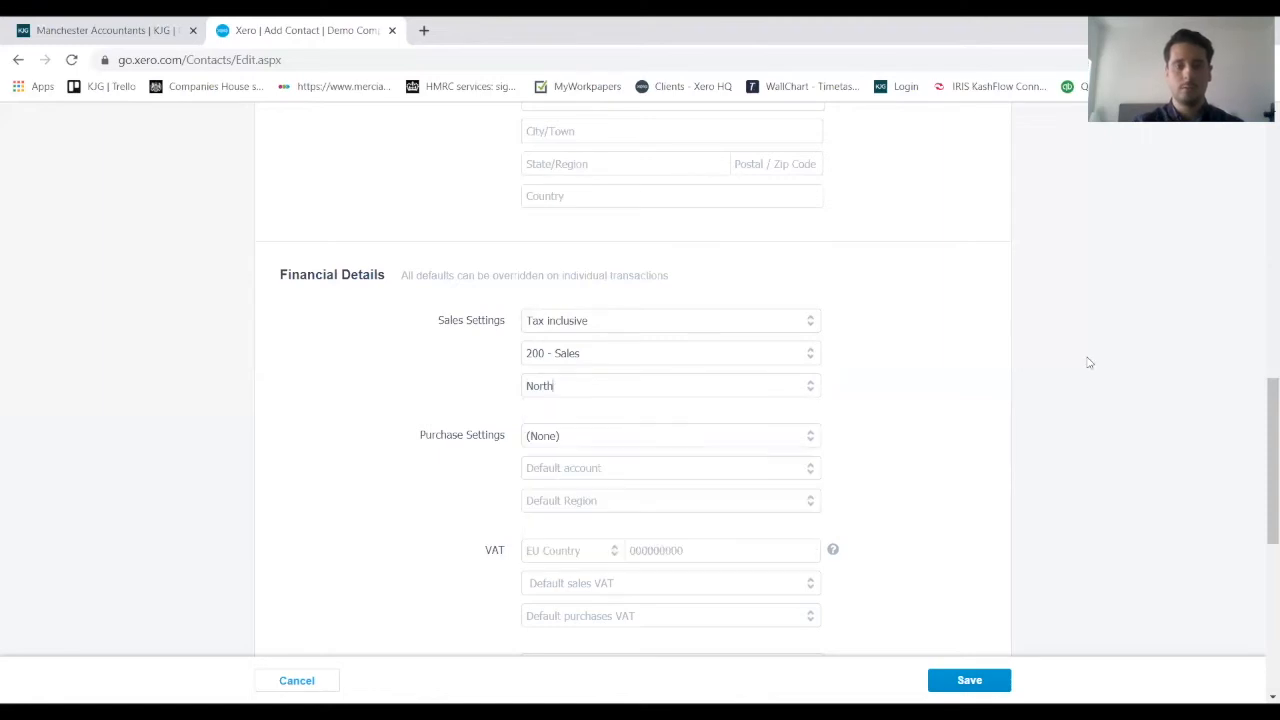
Set VAT EU Country to United Kingdom and default sales VAT to 20% (VAT on Income).
scroll("down", 3)
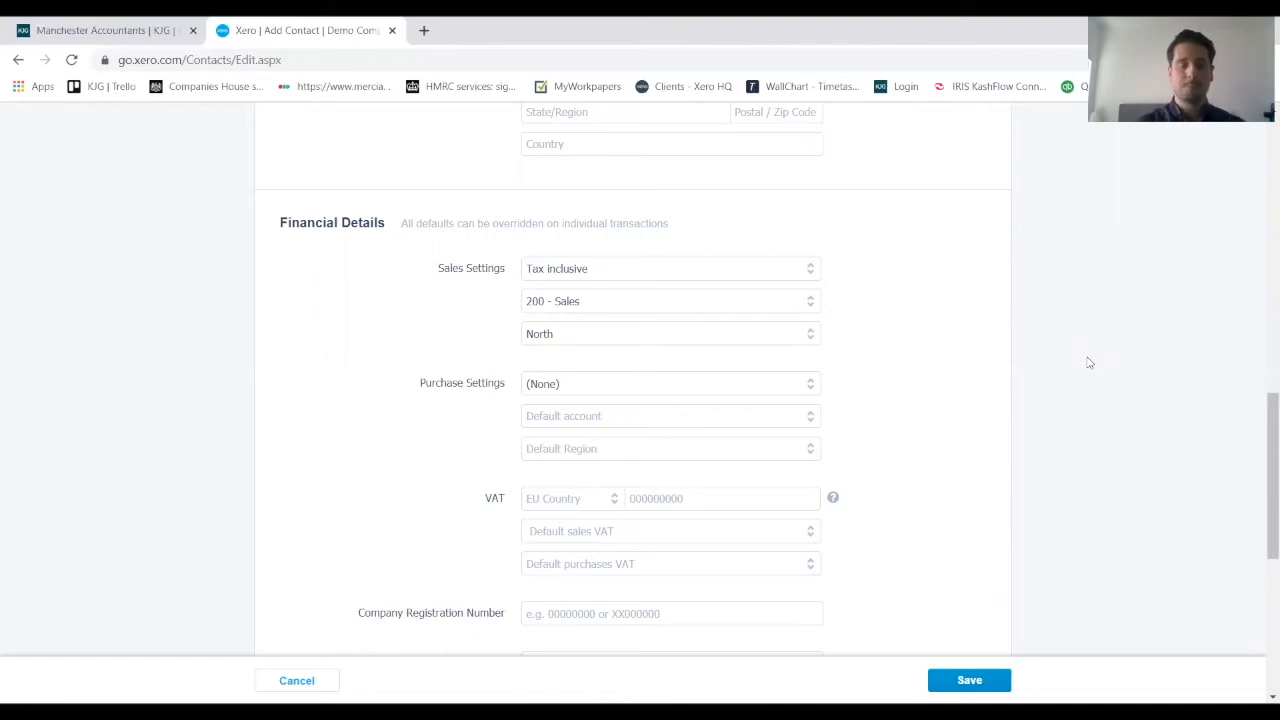
mouse_move(1098, 404)
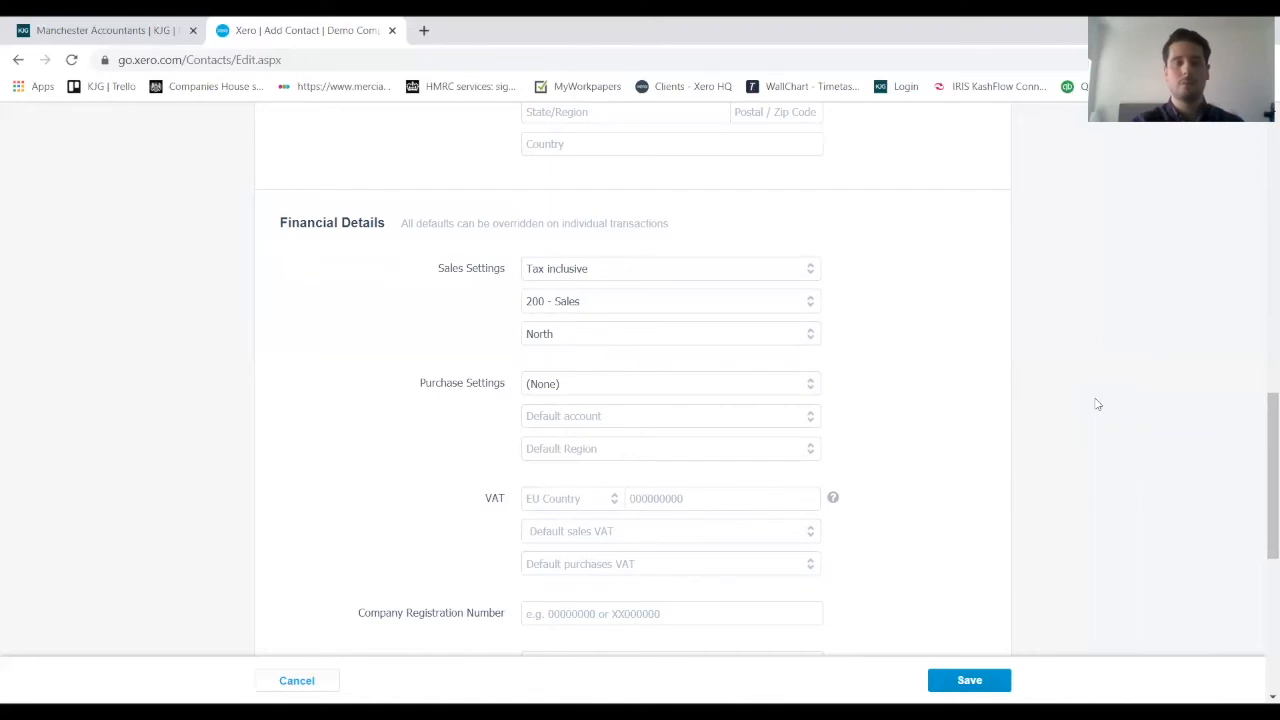
scroll("down", 3)
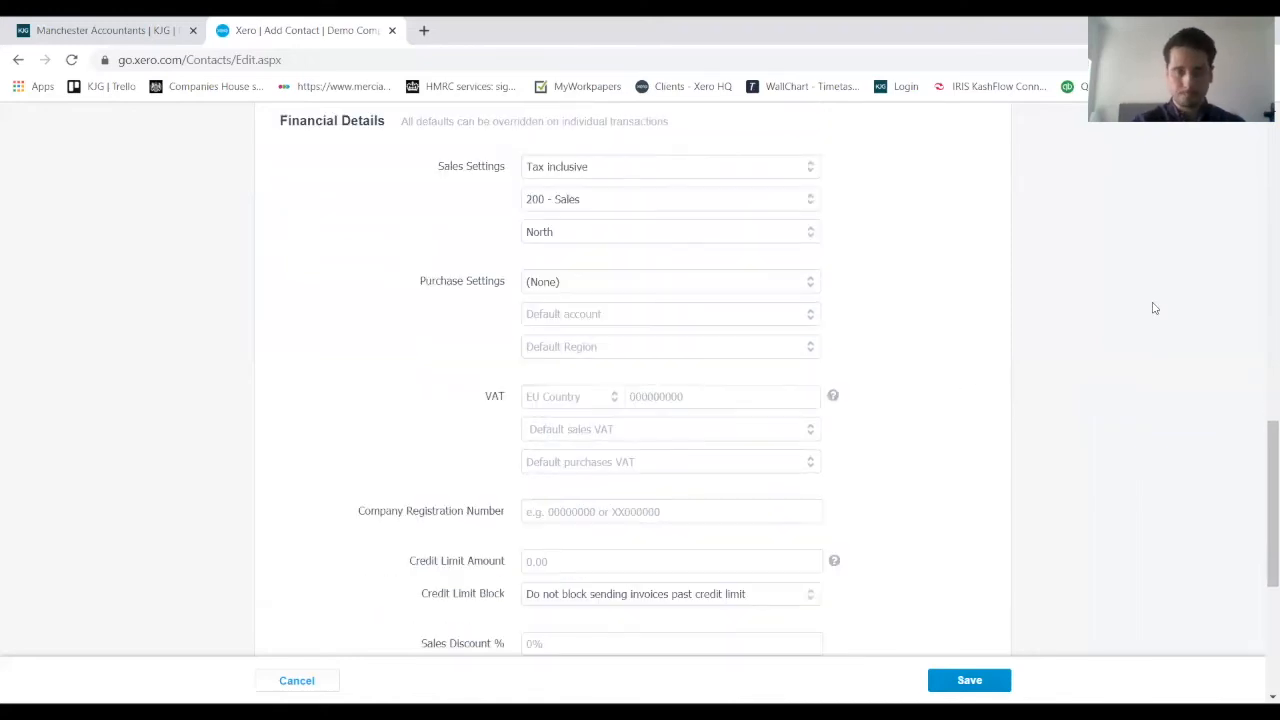
mouse_move(620, 396)
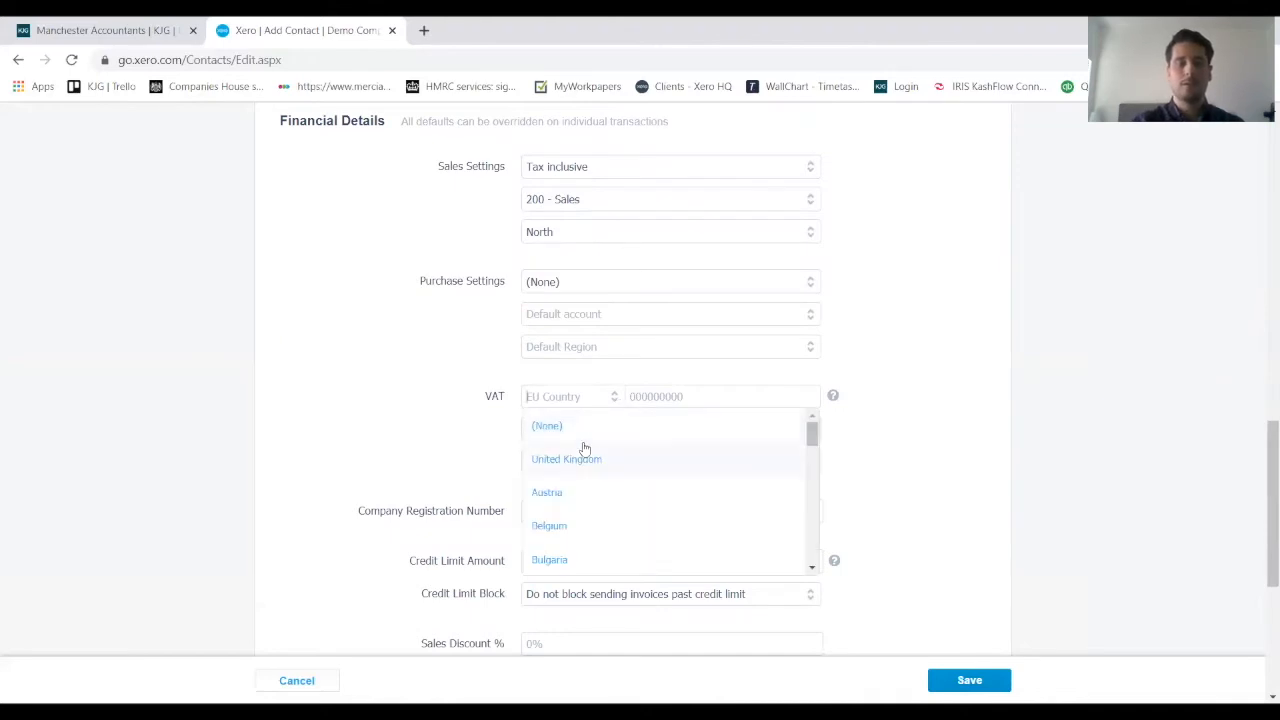
mouse_move(570, 462)
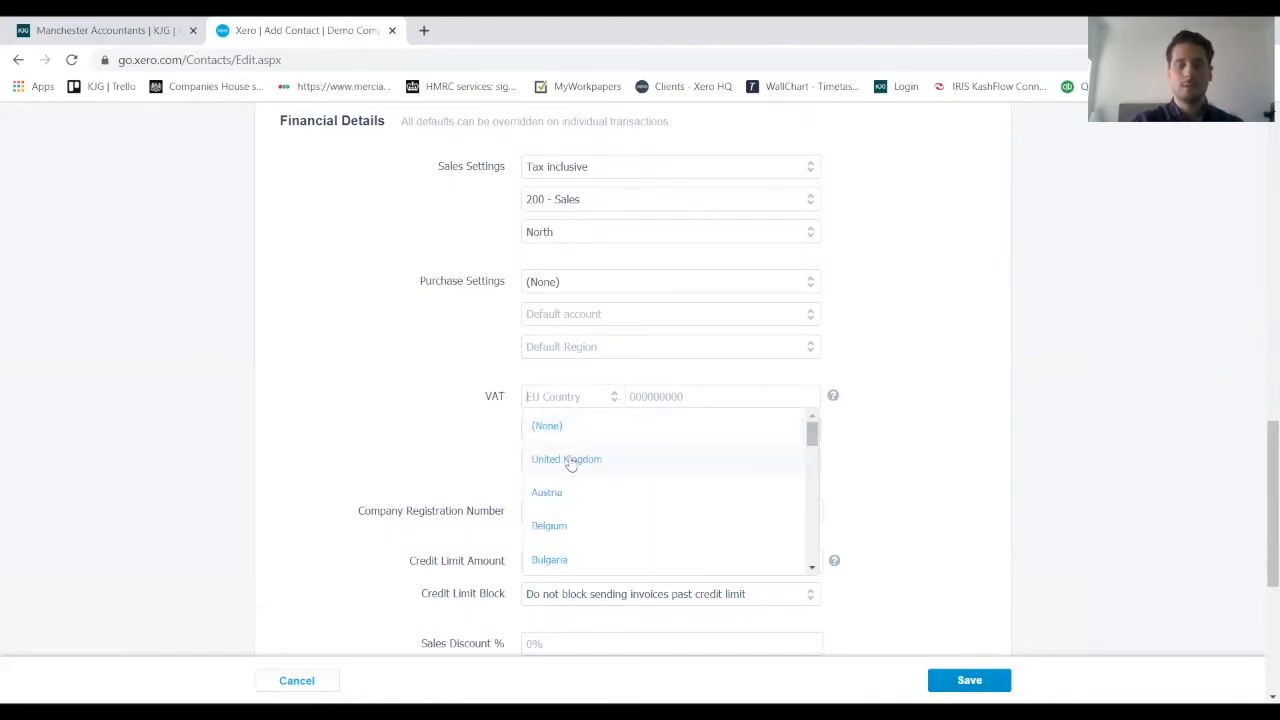
left_click(566, 459)
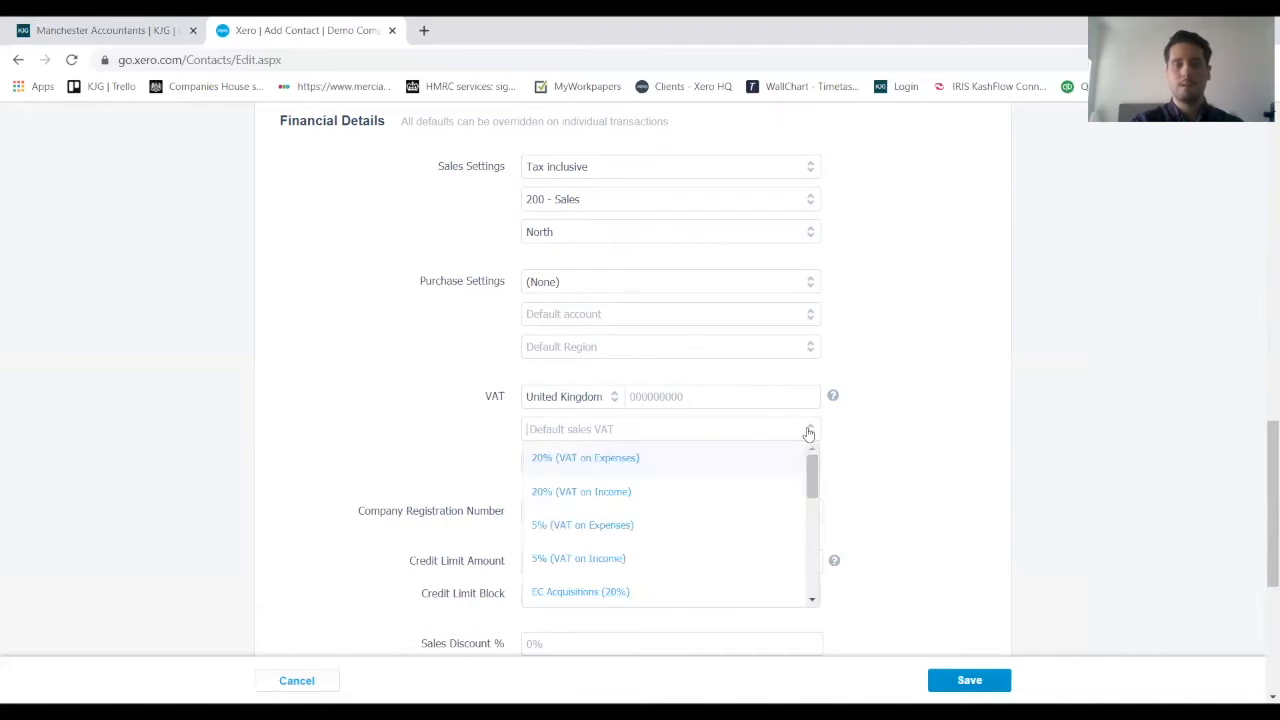
mouse_move(659, 466)
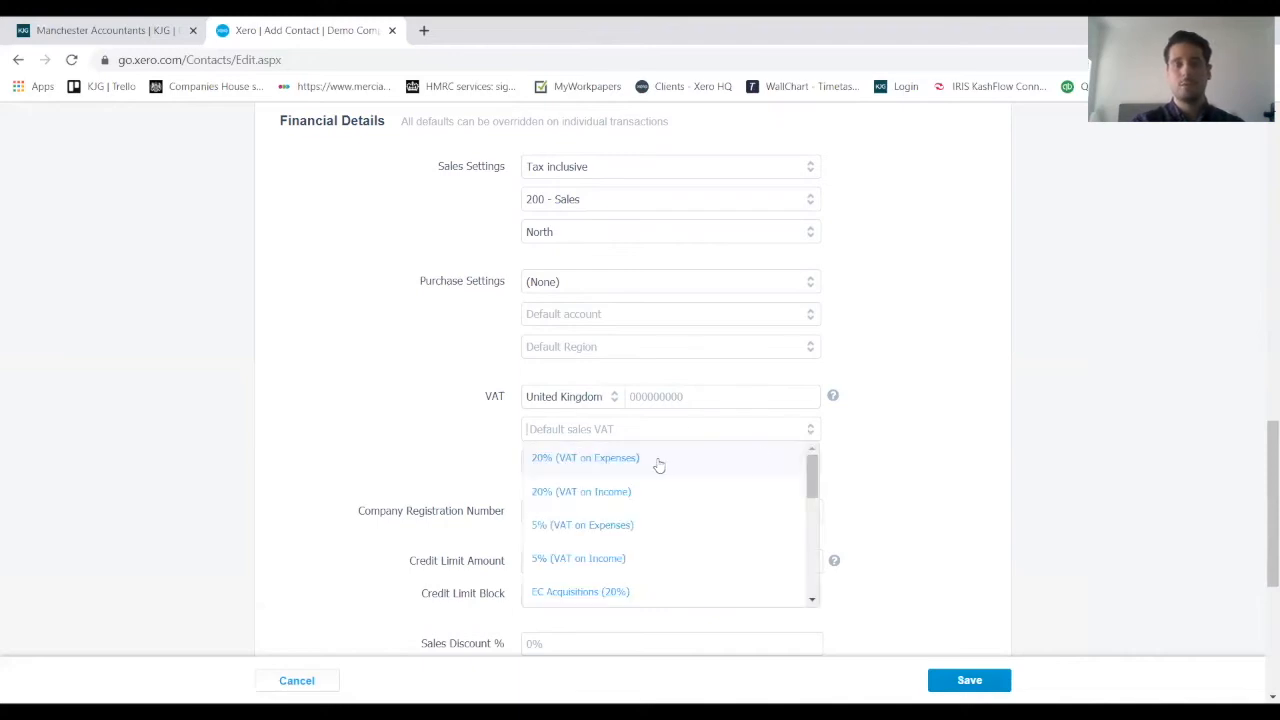
mouse_move(632, 491)
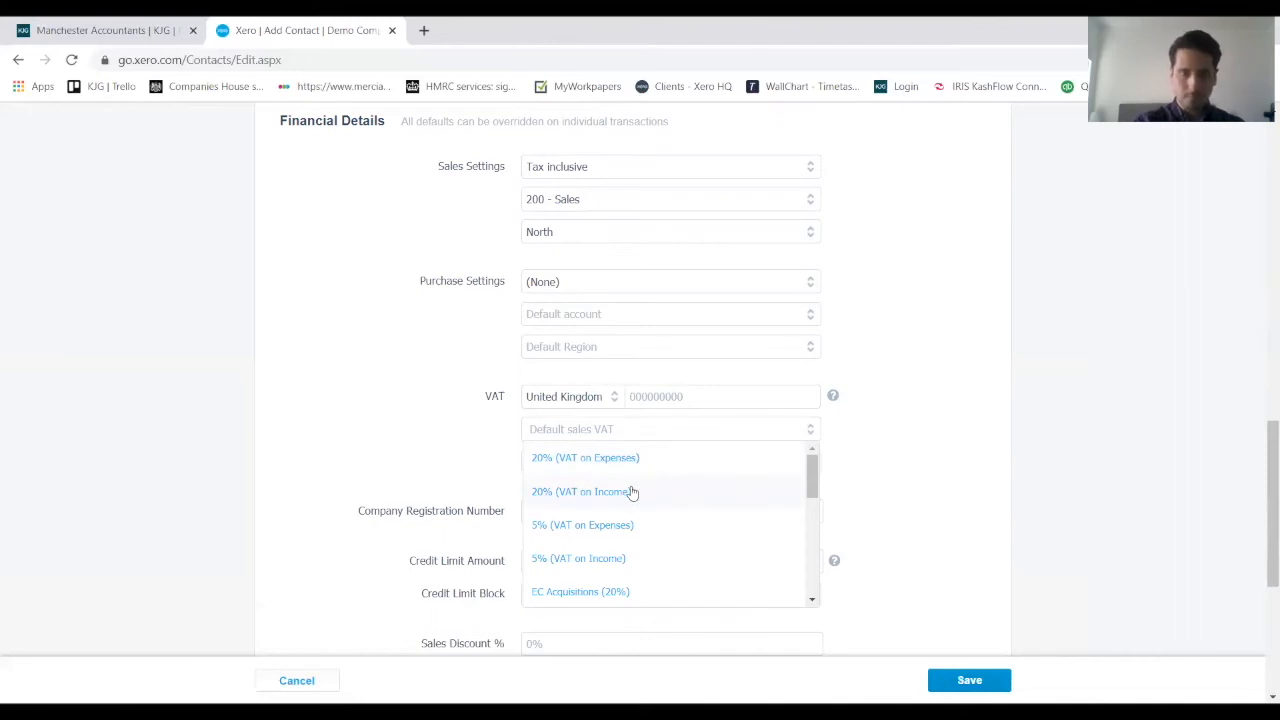
left_click(585, 491)
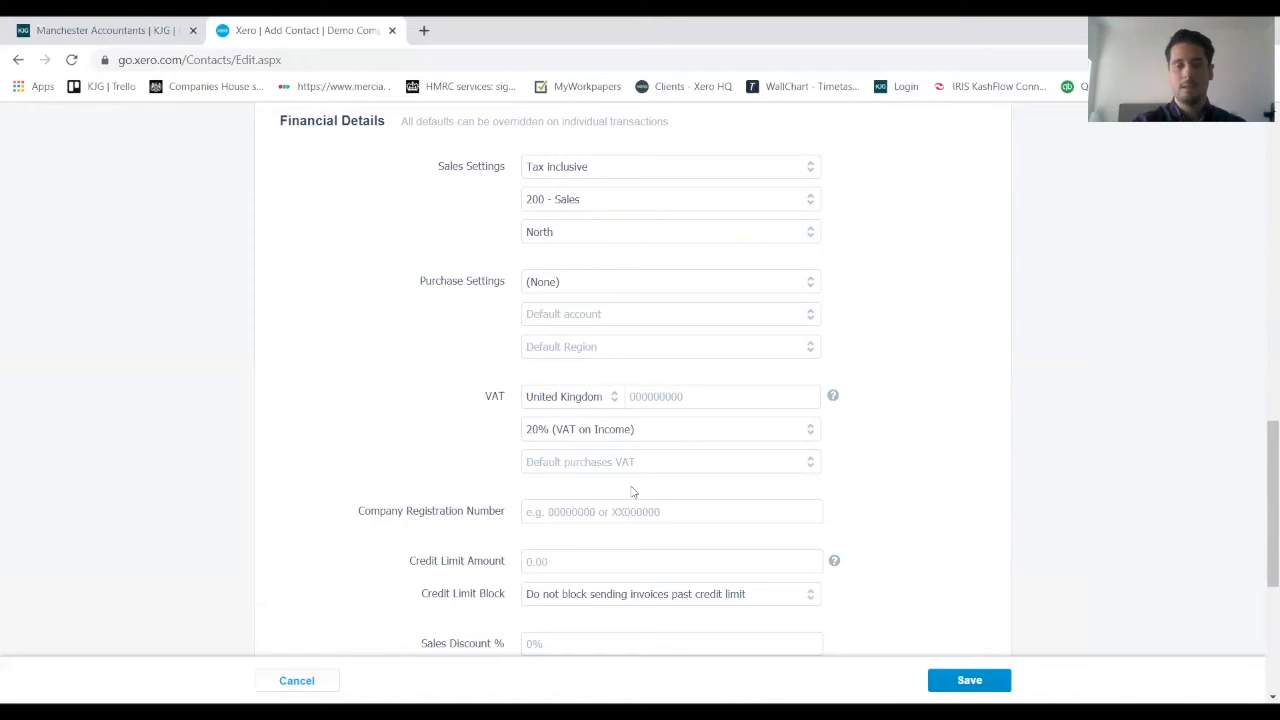
mouse_move(1031, 438)
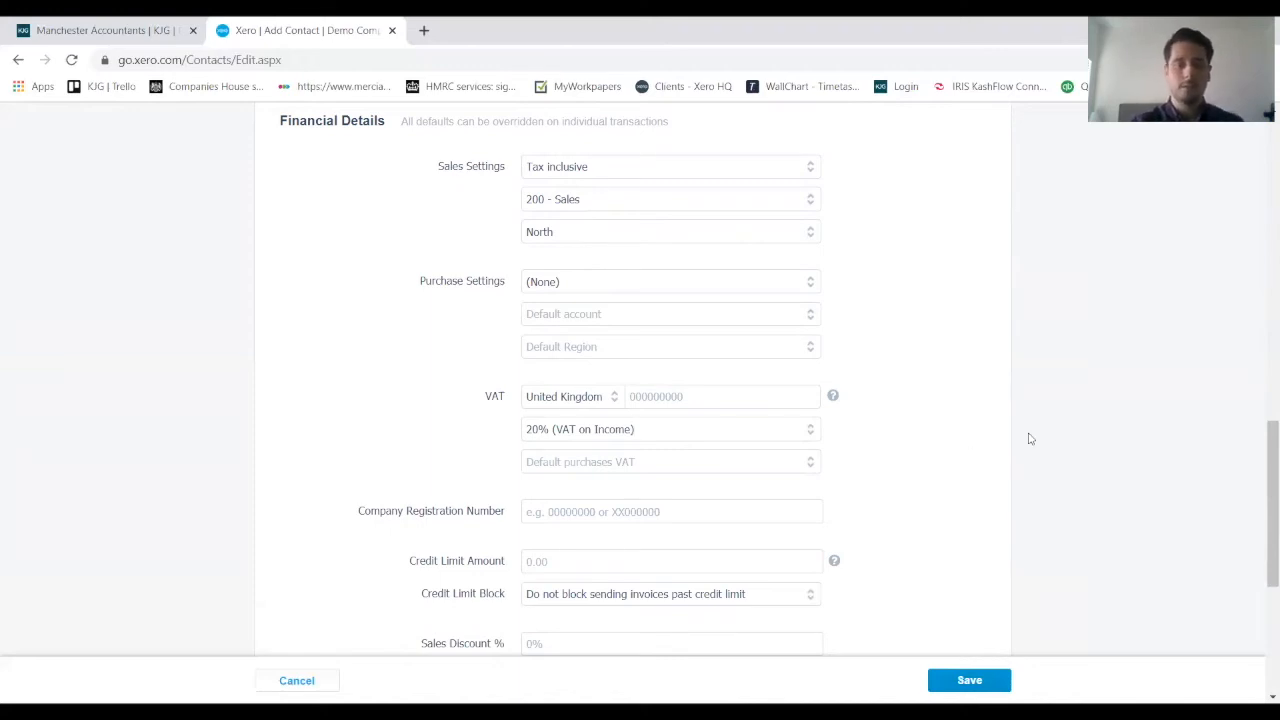
scroll("down", 3)
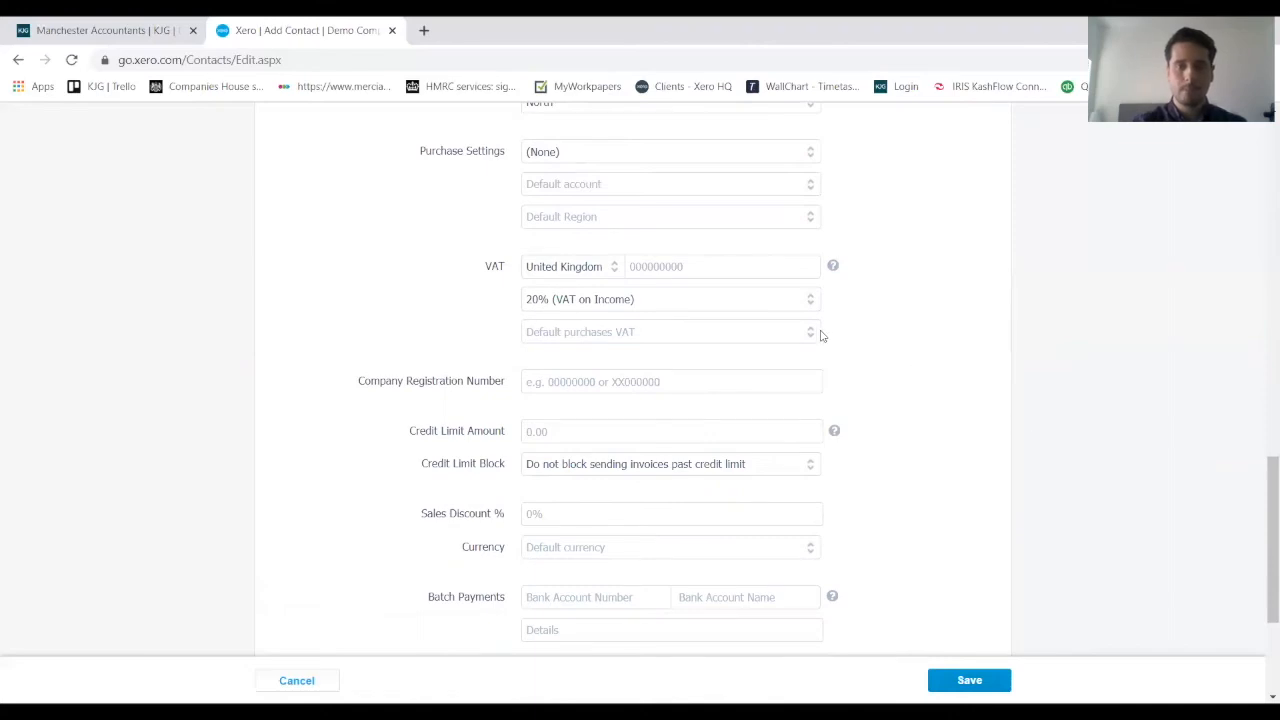
mouse_move(953, 364)
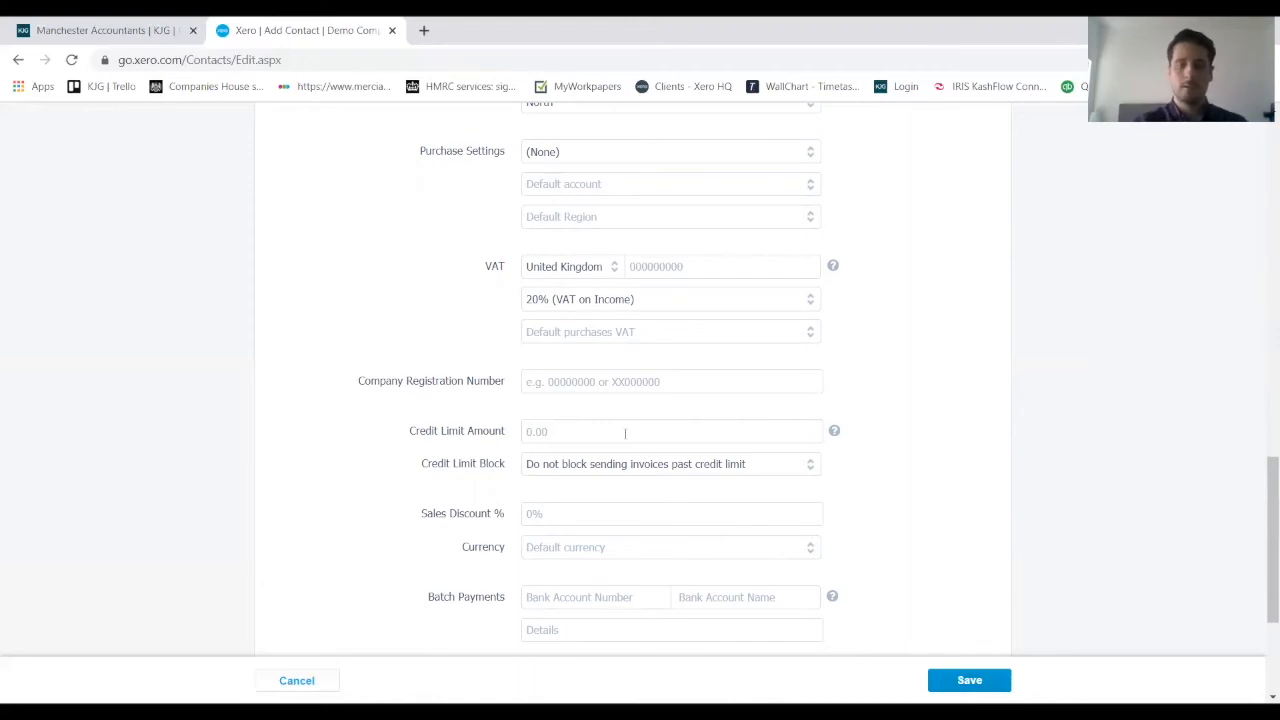
Enter a 10000 credit limit and choose not to block invoices past it.
type("10000")
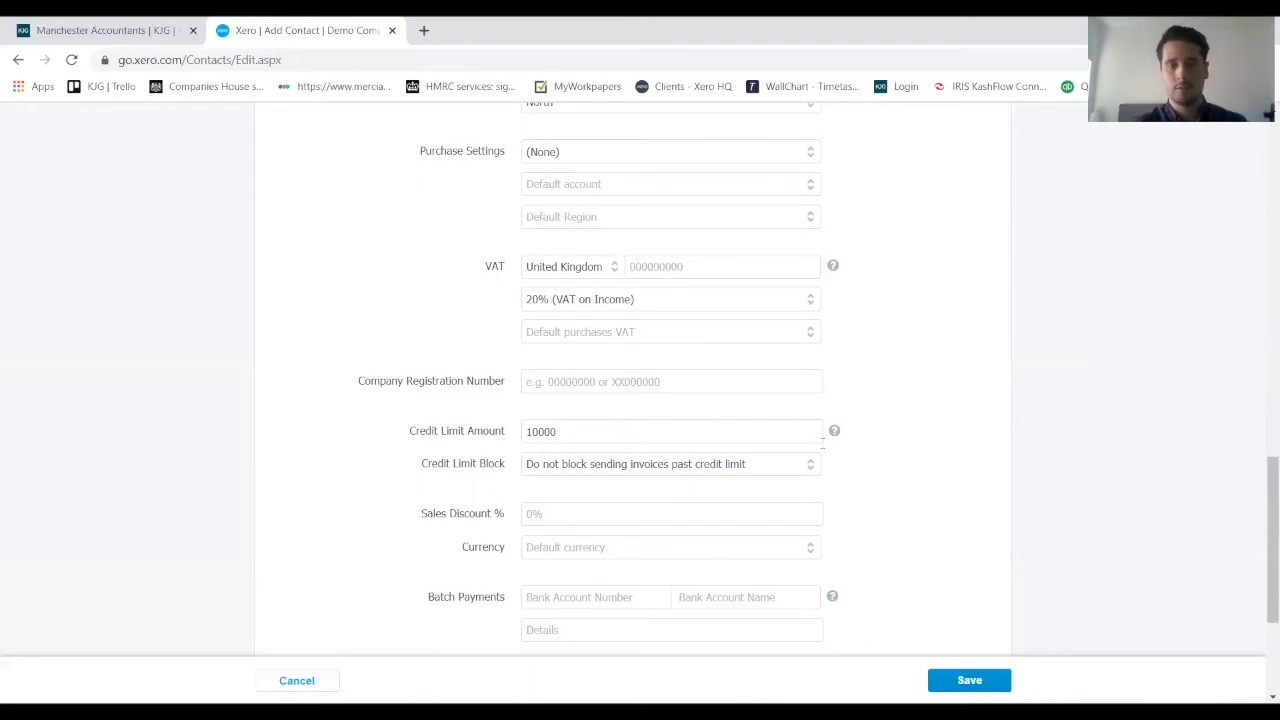
mouse_move(982, 476)
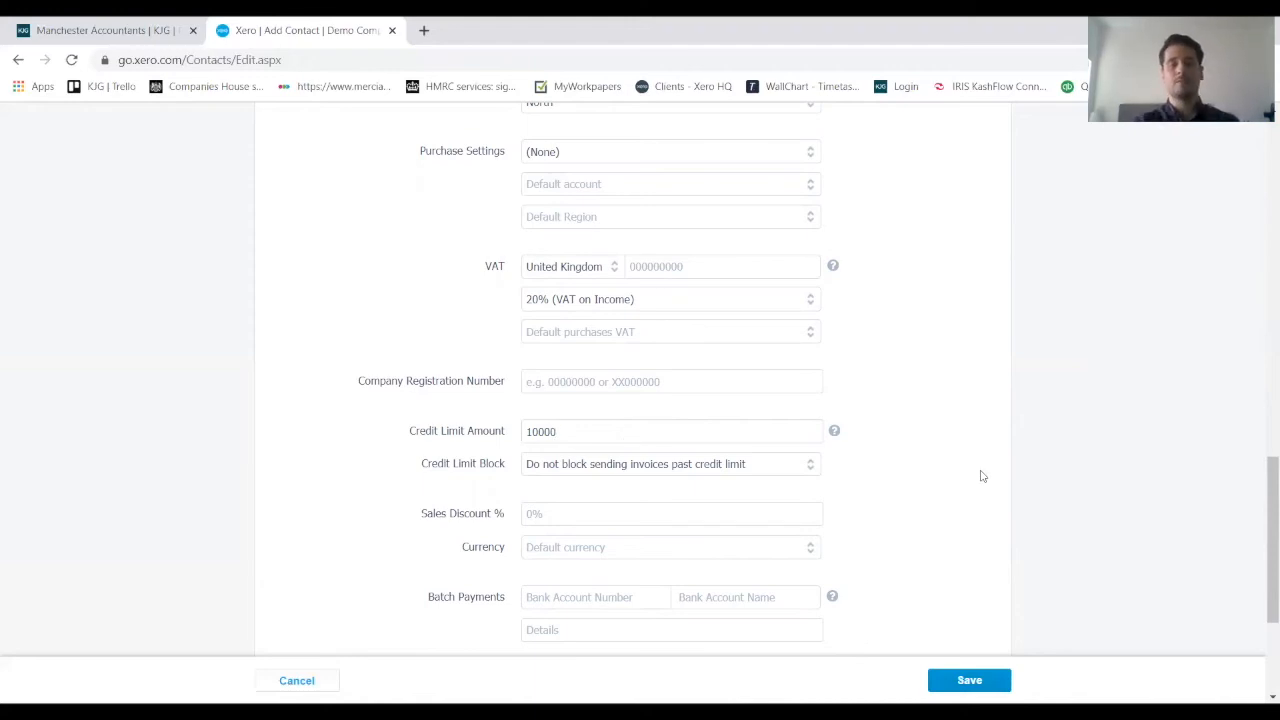
mouse_move(810, 473)
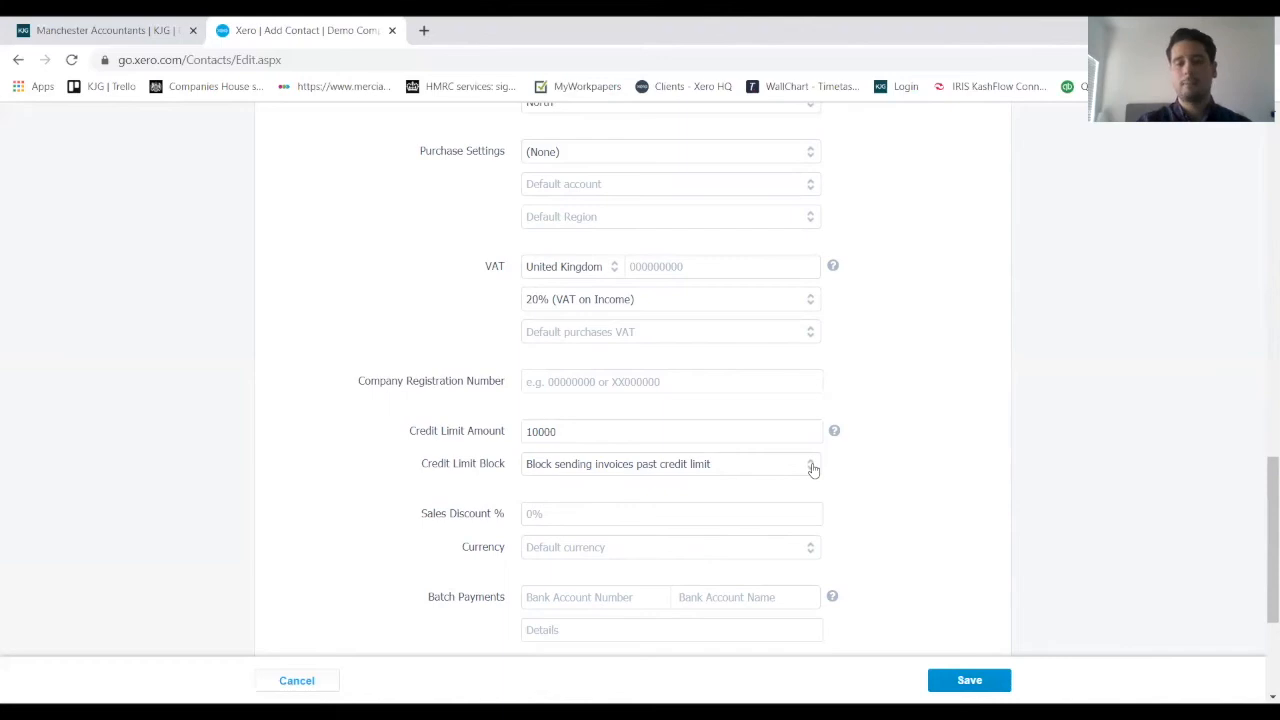
left_click(812, 463)
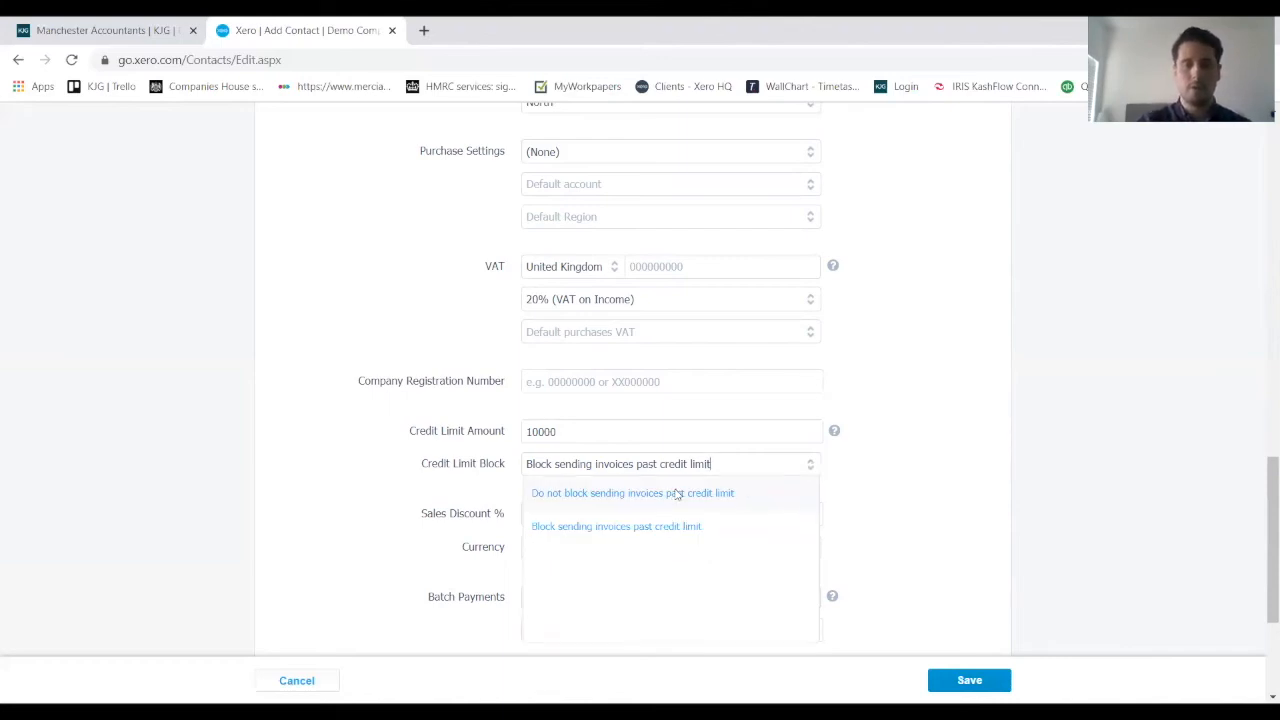
left_click(632, 492)
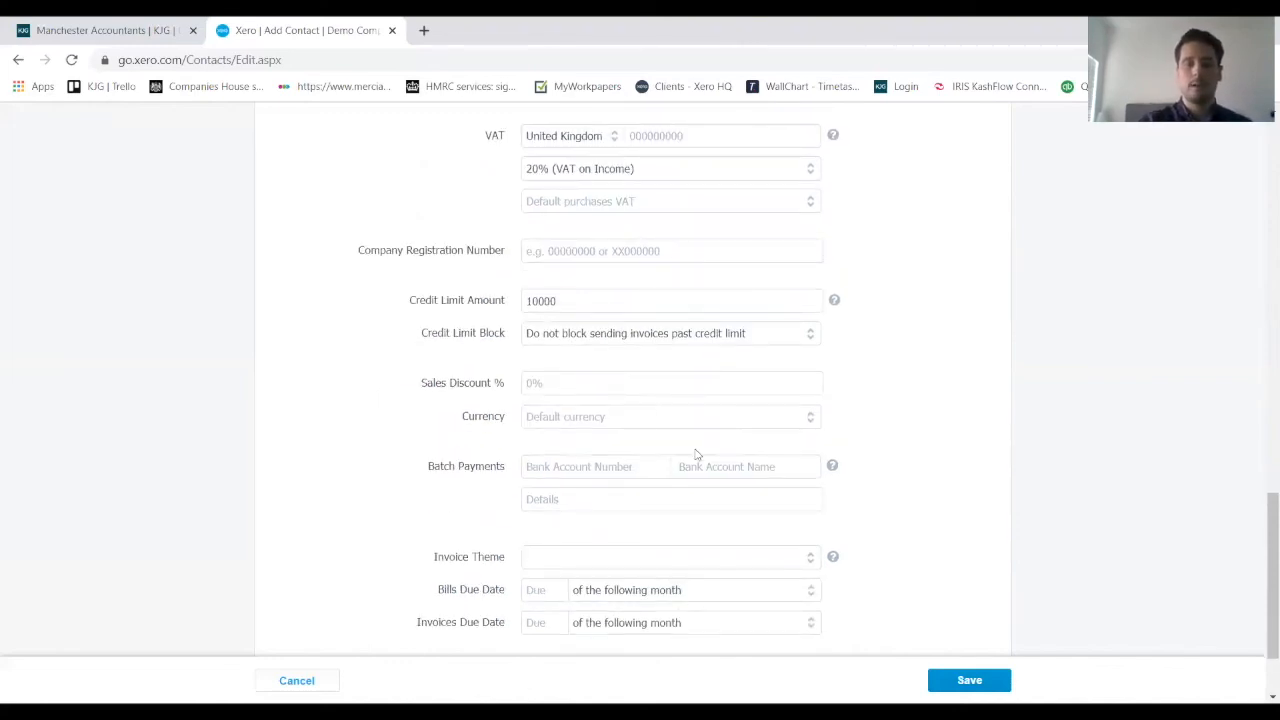
Set a 5% sales discount and GBP British Pound as the currency.
type("5")
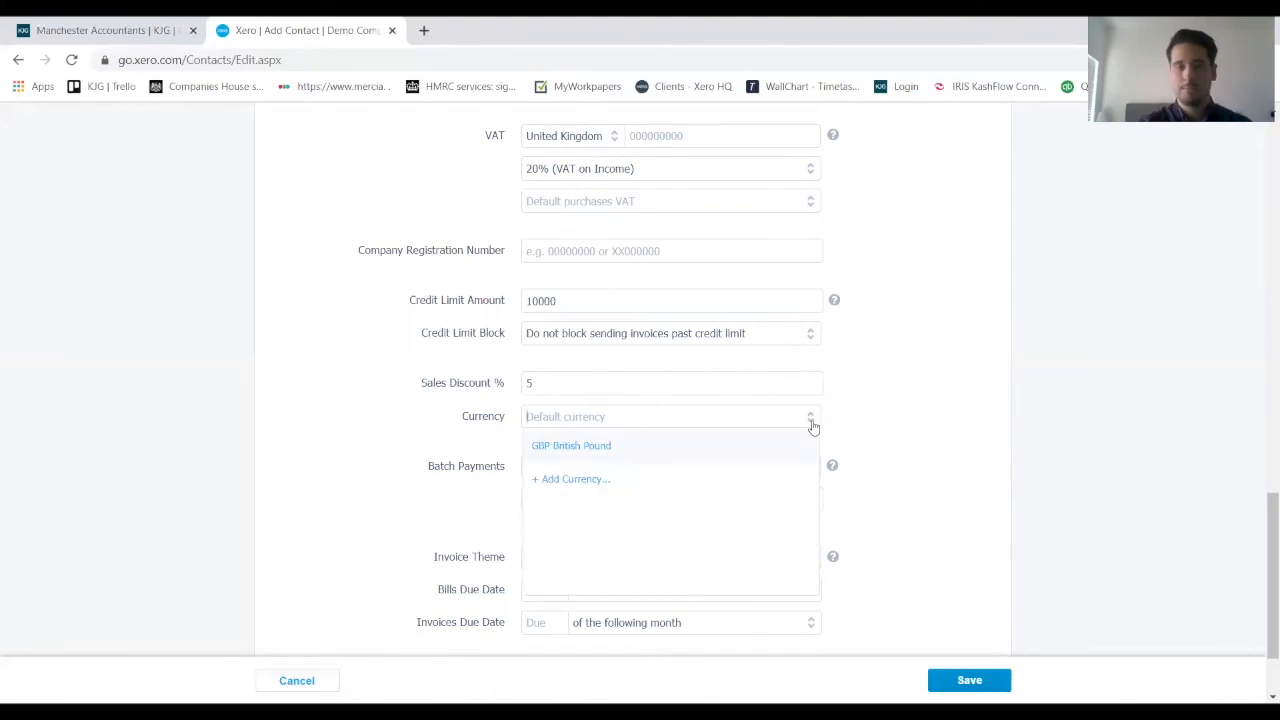
mouse_move(583, 452)
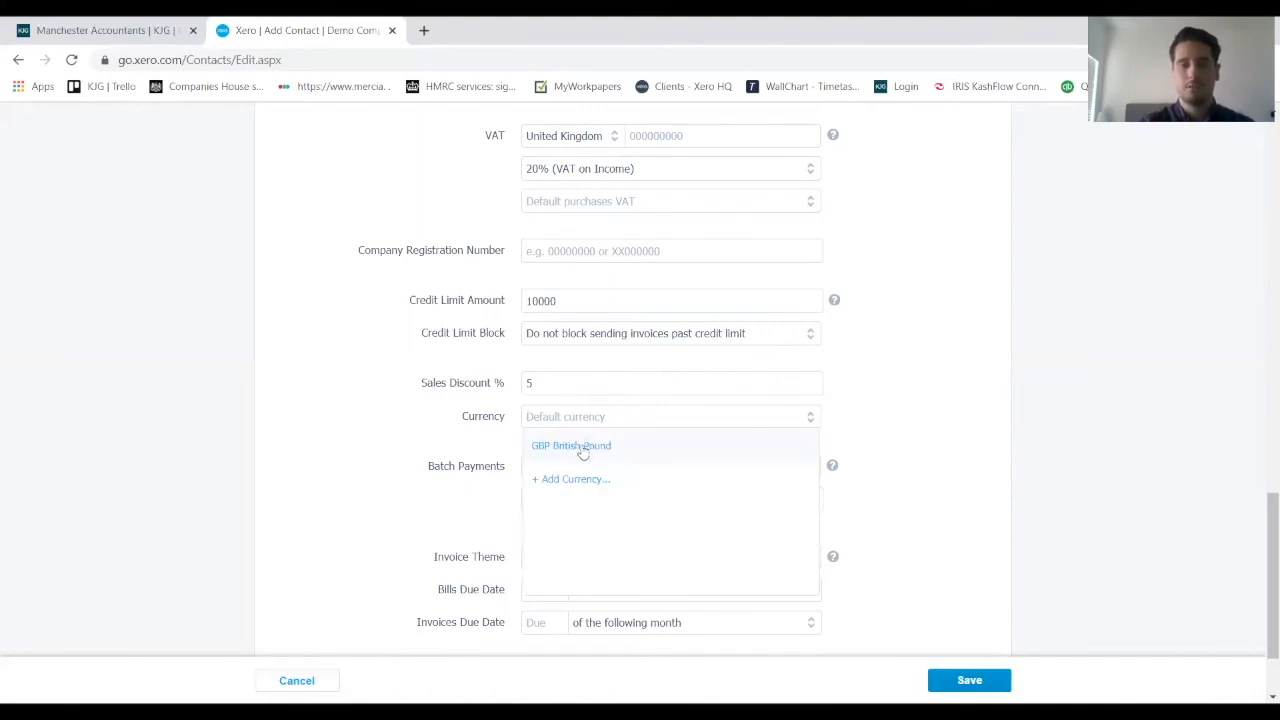
left_click(571, 445)
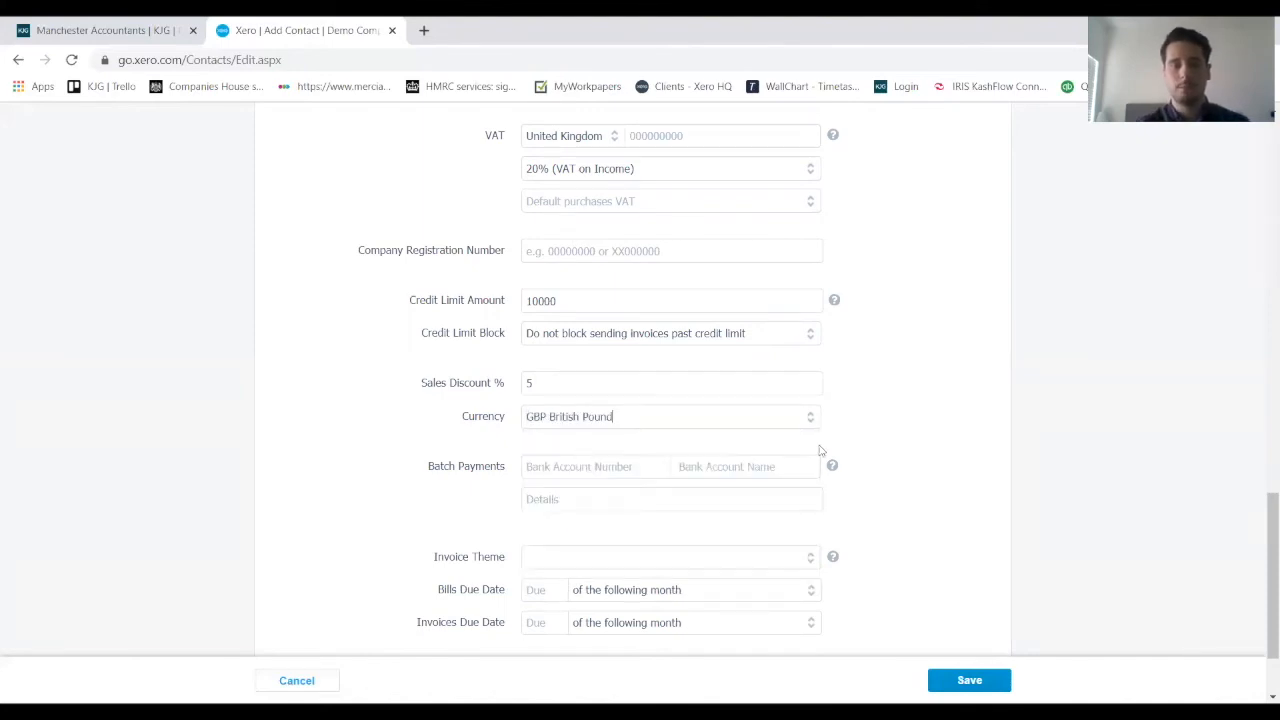
scroll("down", 3)
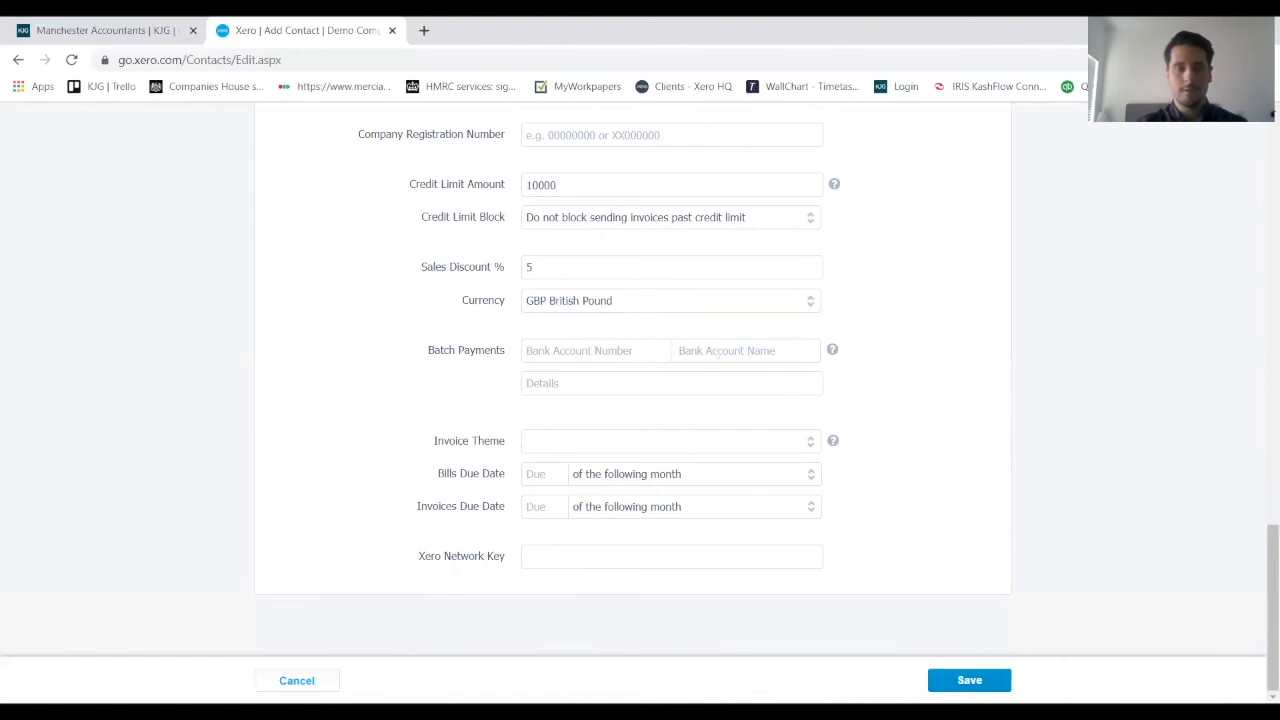
Choose Standard from the Invoice Theme dropdown.
left_click(670, 441)
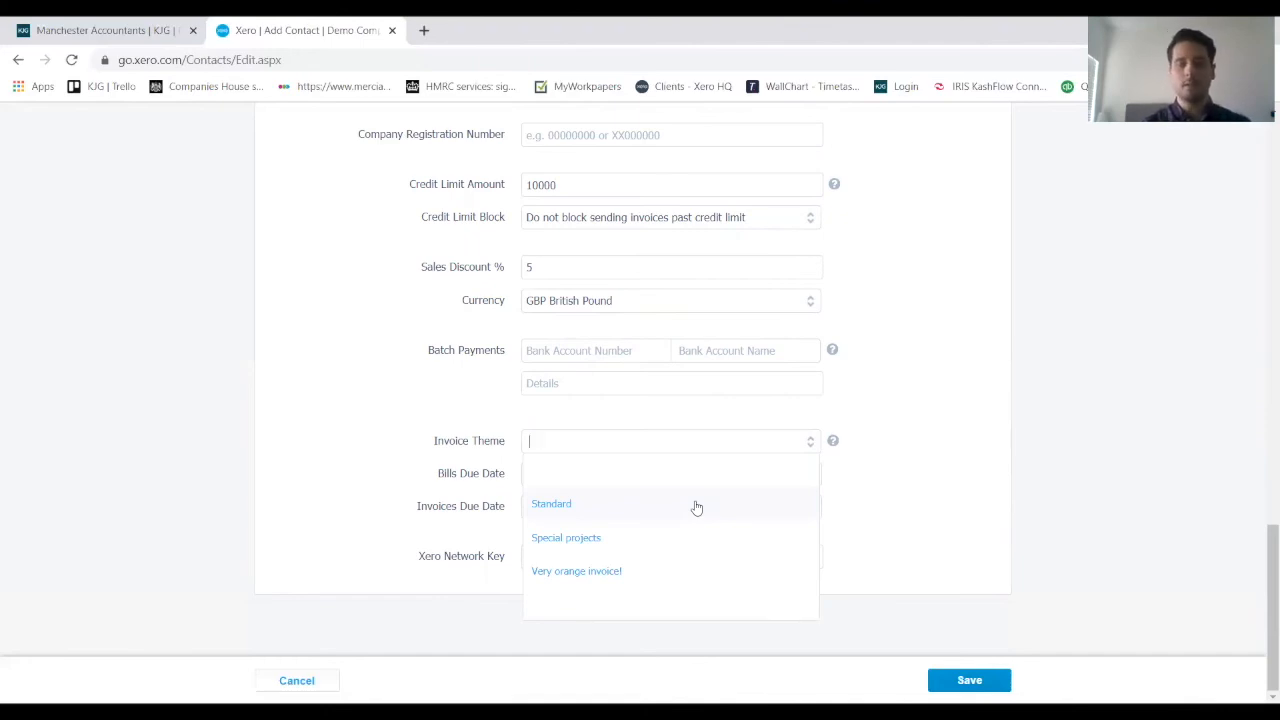
left_click(551, 503)
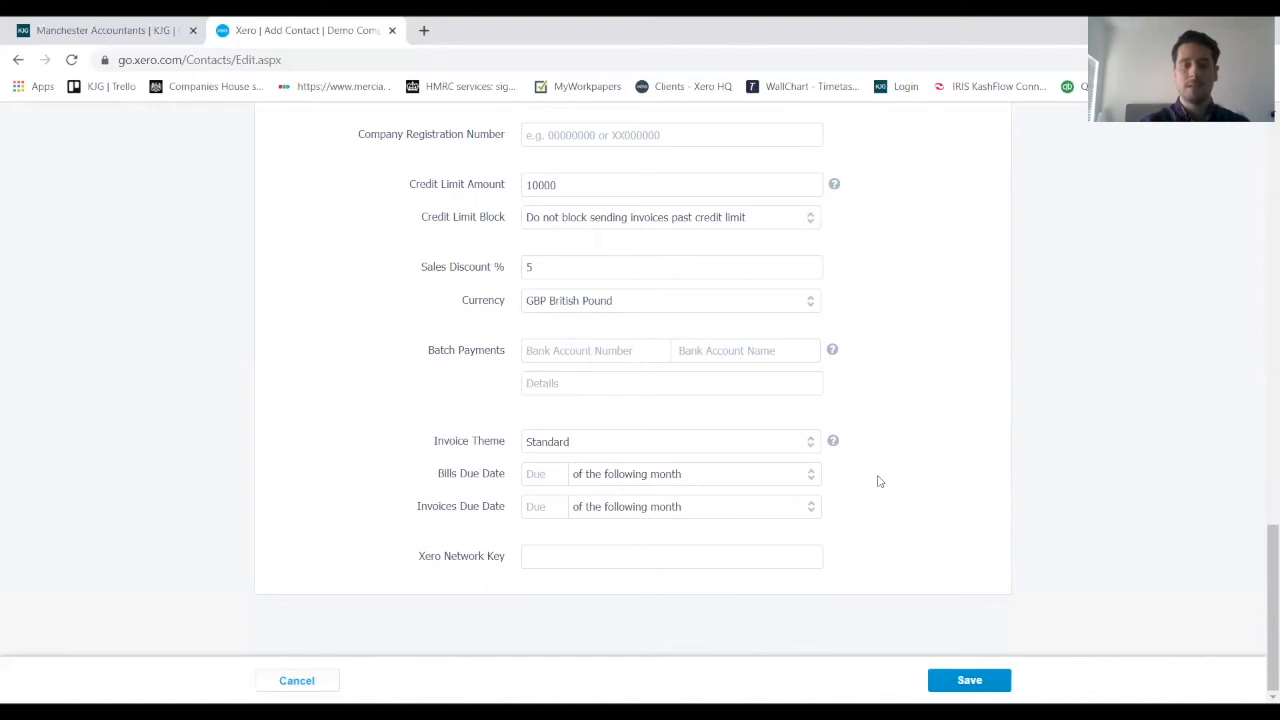
mouse_move(793, 534)
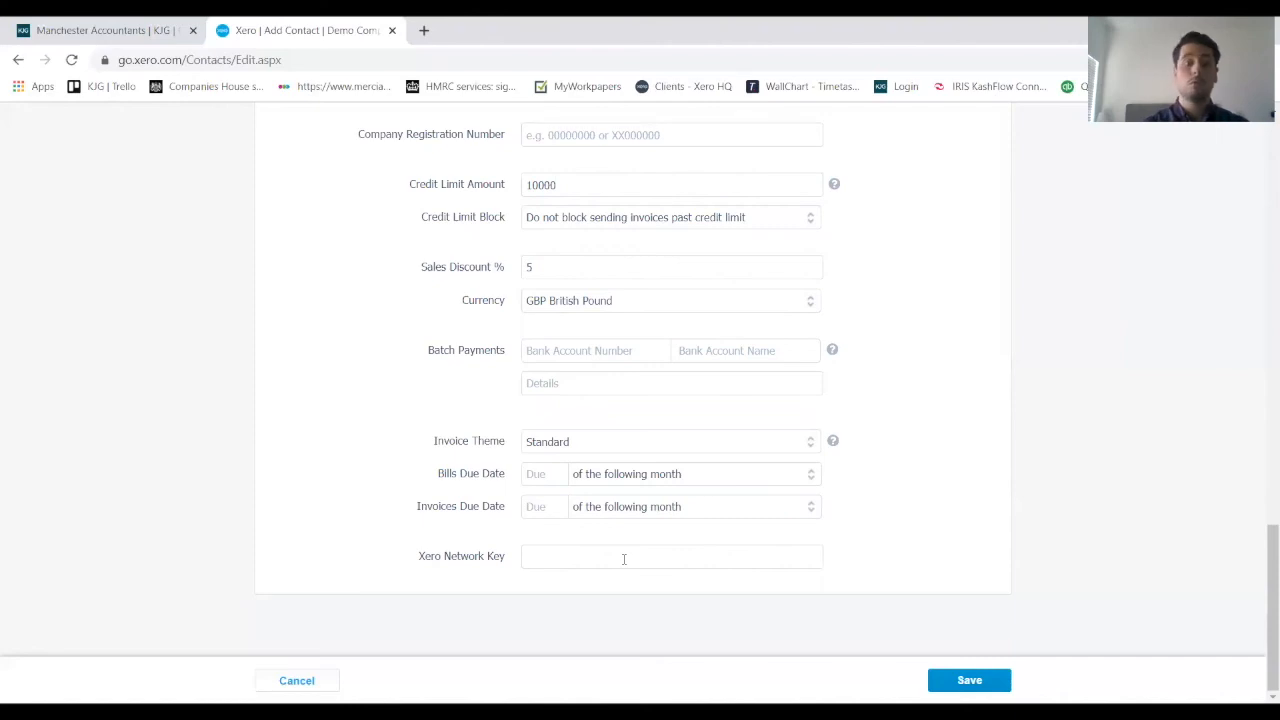
left_click(672, 556)
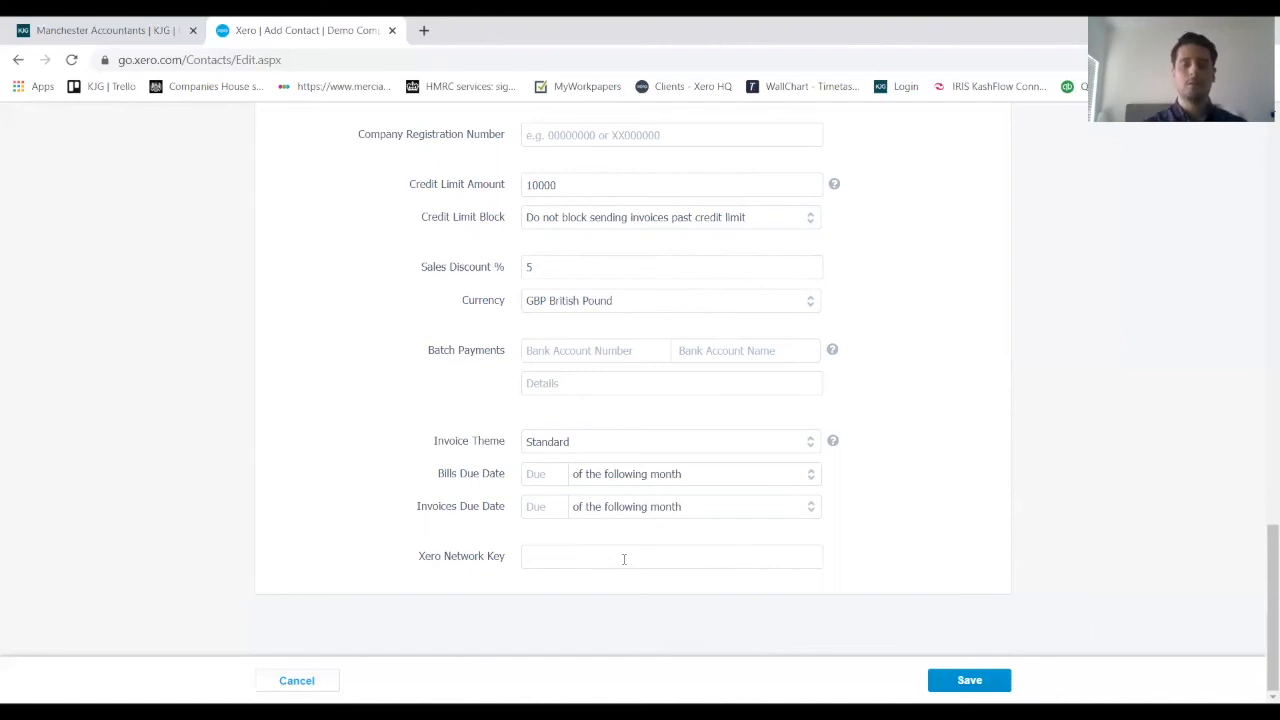
mouse_move(915, 538)
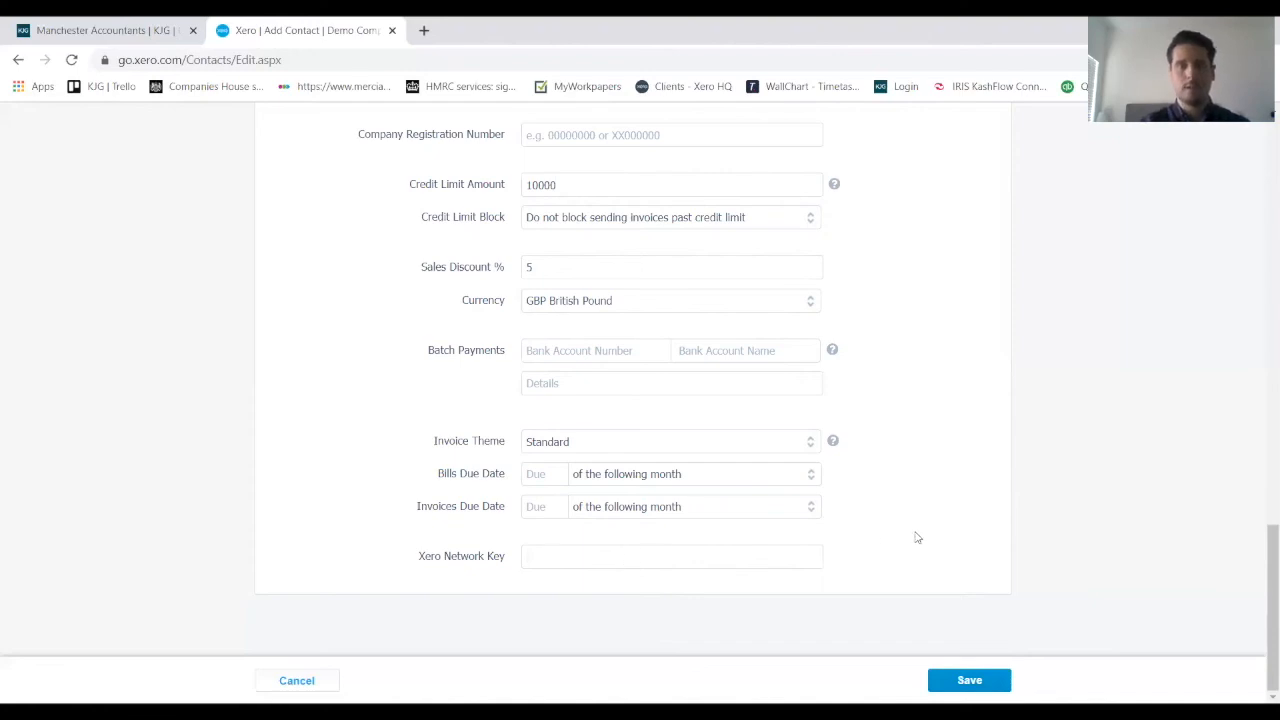
mouse_move(968, 680)
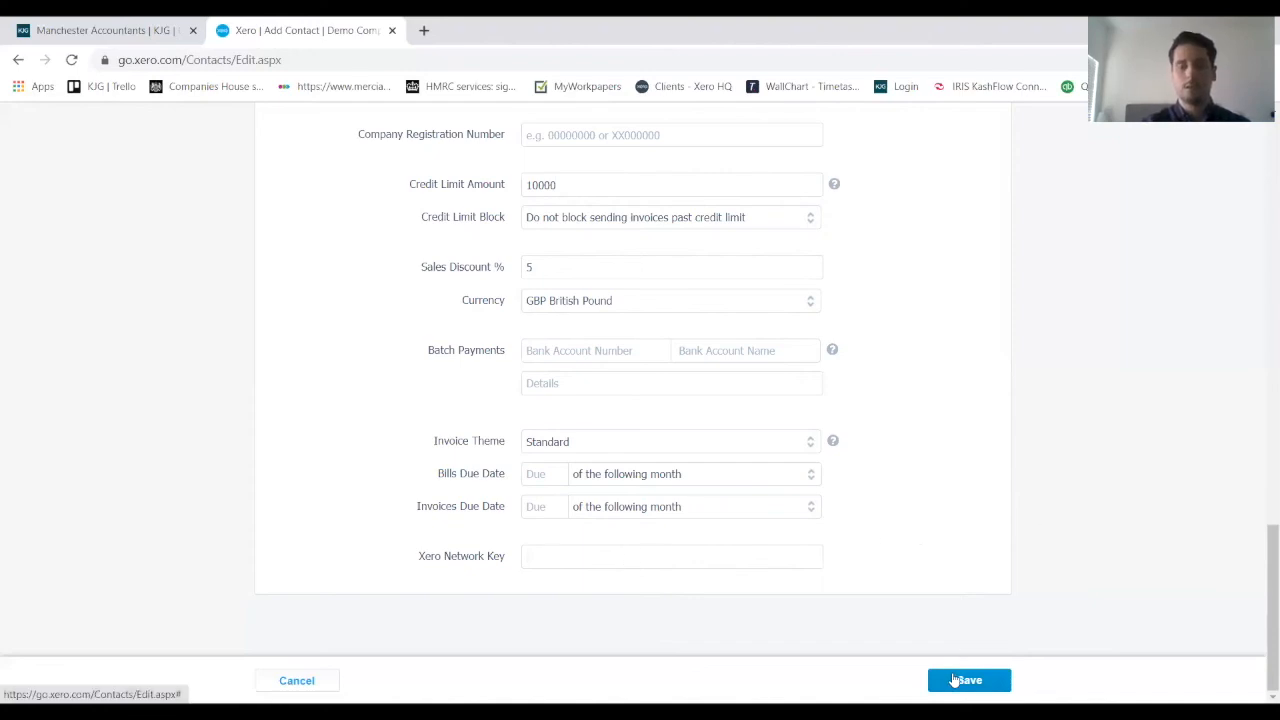
Save the Limited Ltd contact from the Add Contact form.
left_click(968, 680)
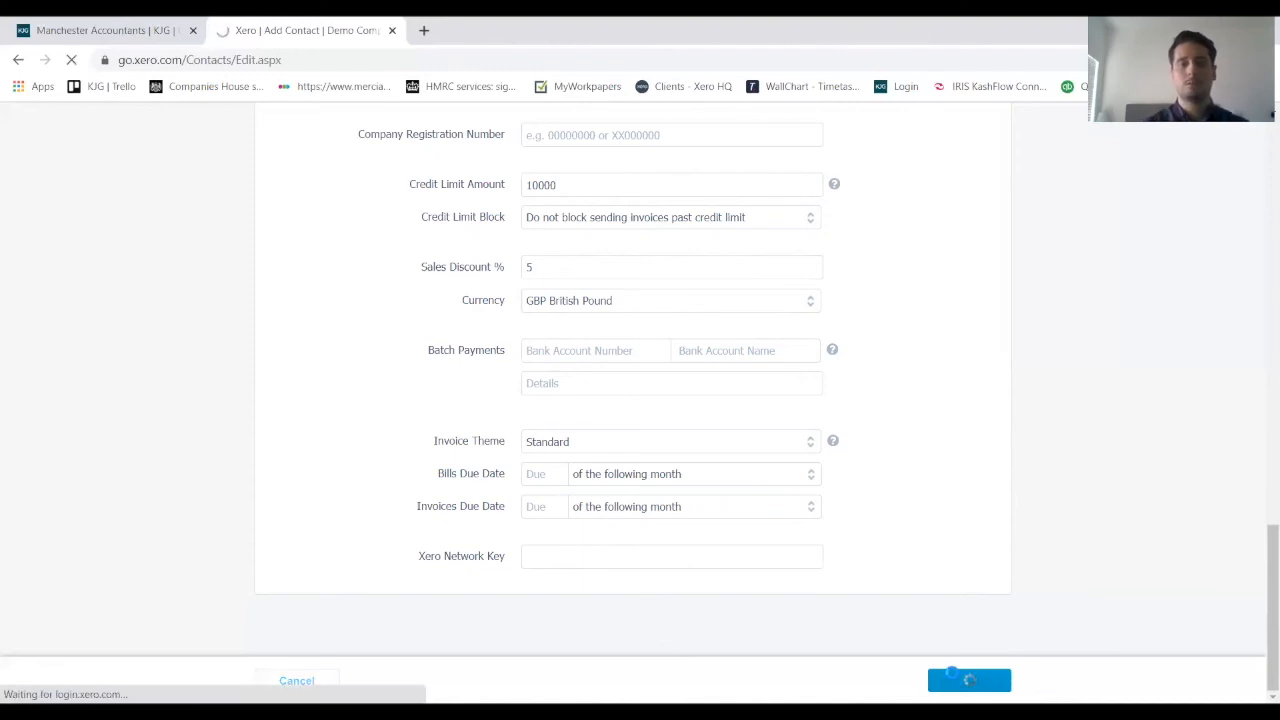
left_click(968, 680)
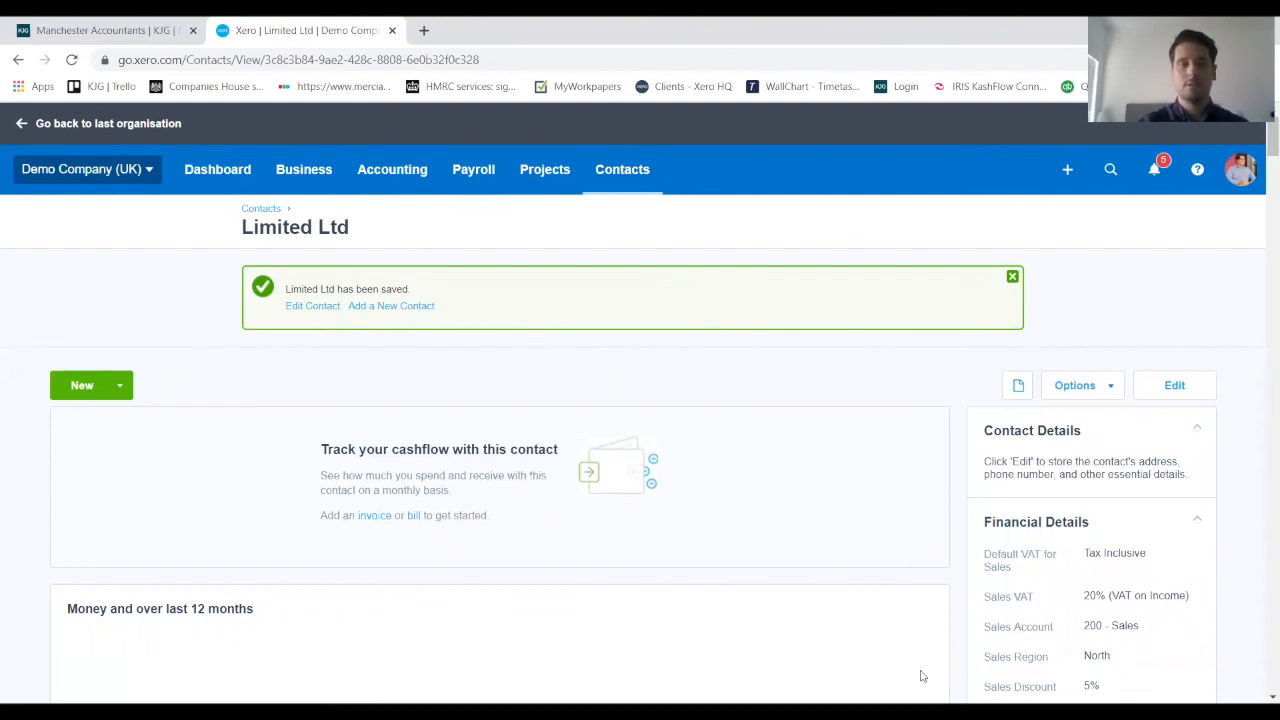
mouse_move(217, 169)
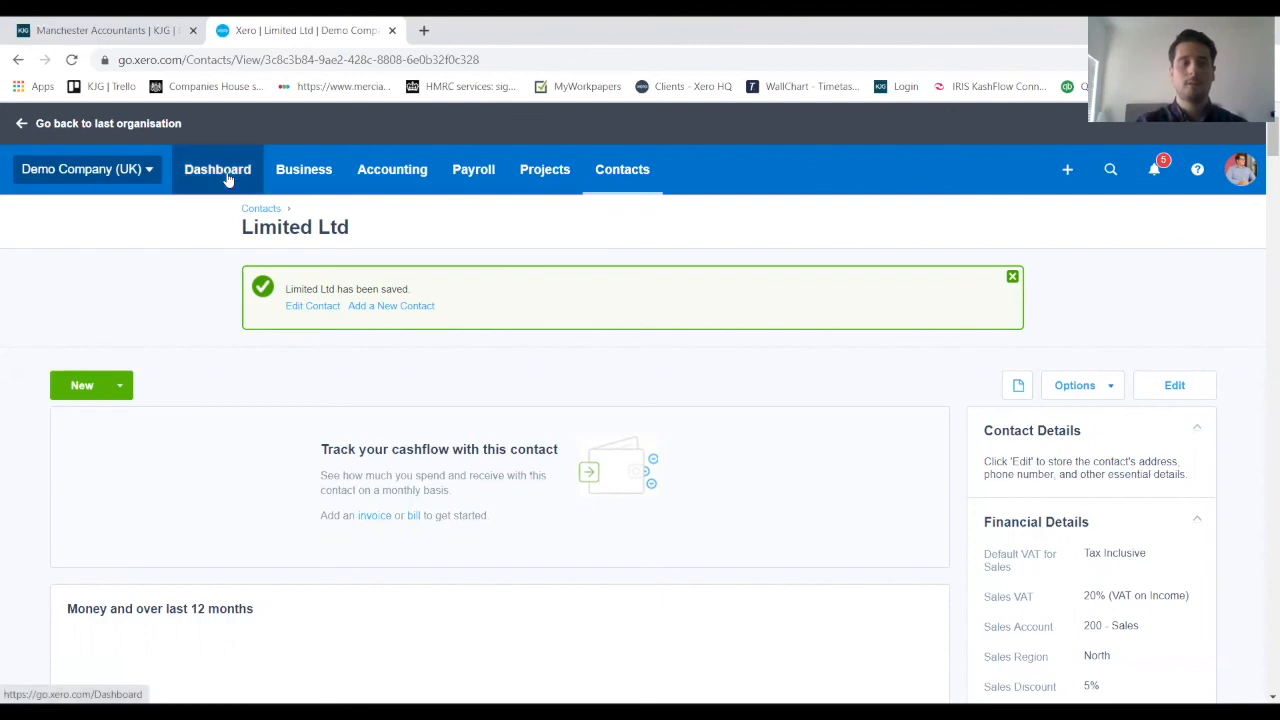
Return to the dashboard and bring up the Customers contact list.
left_click(217, 169)
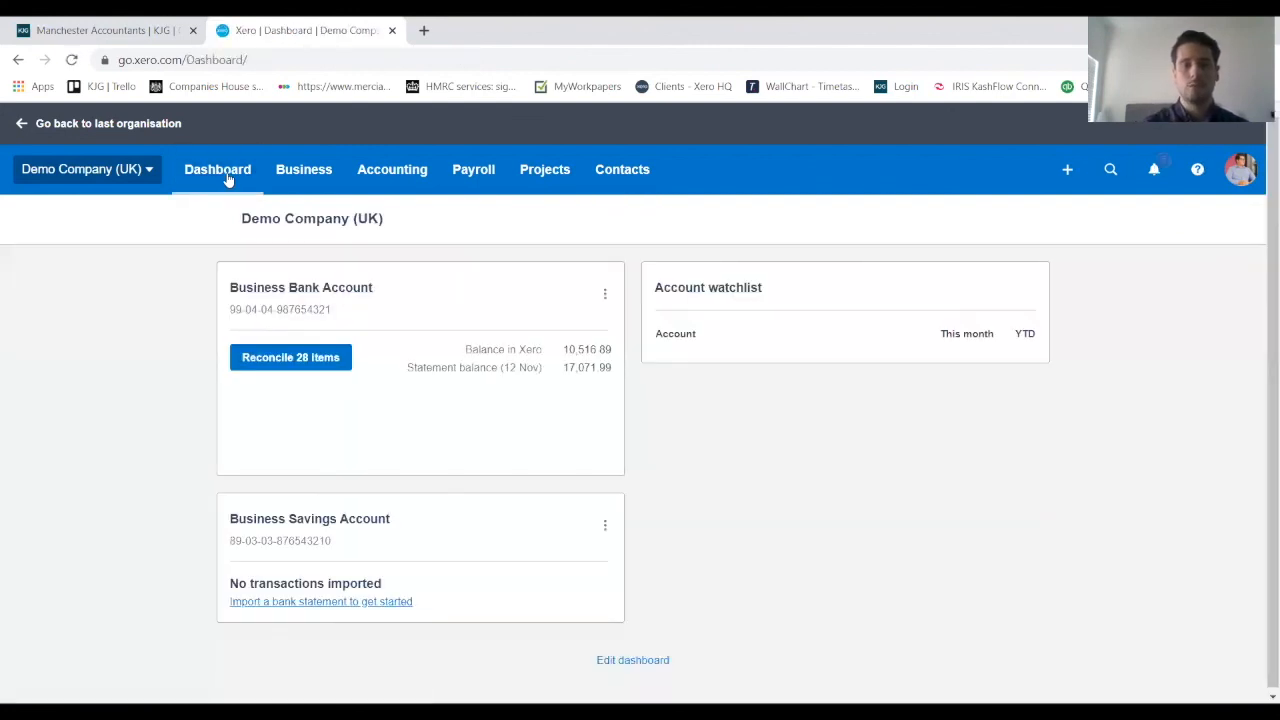
left_click(217, 169)
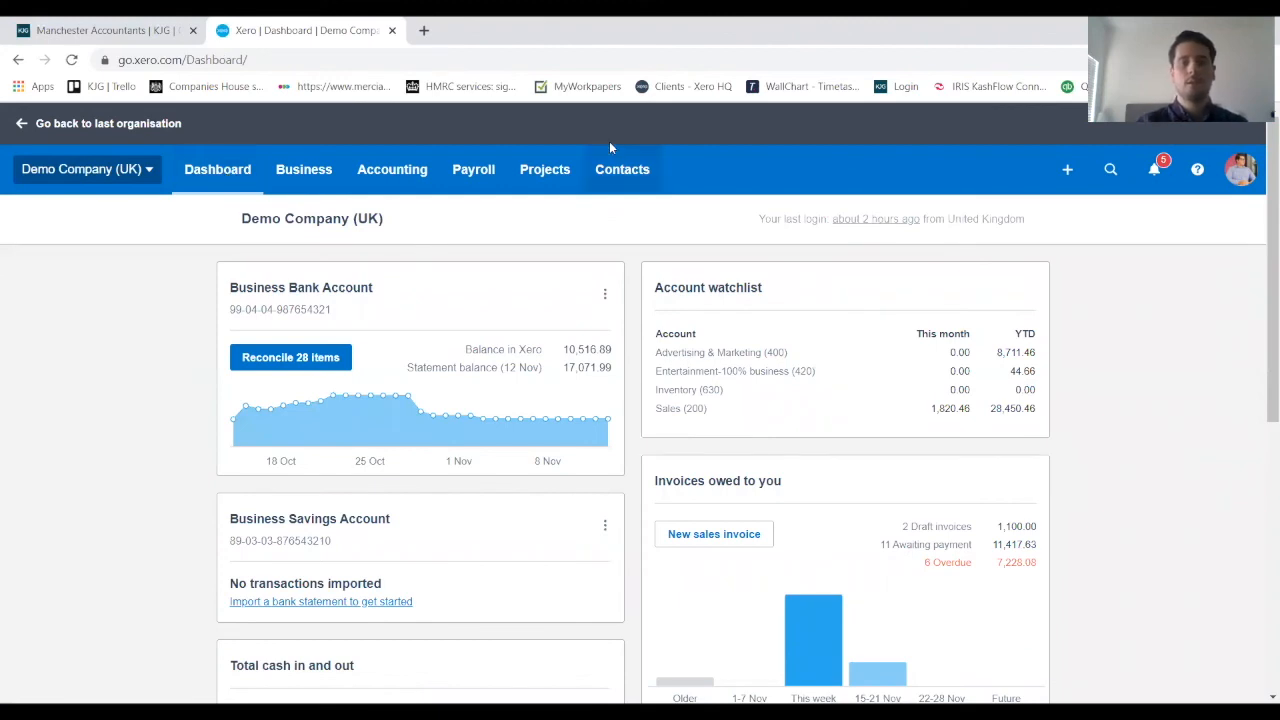
left_click(622, 169)
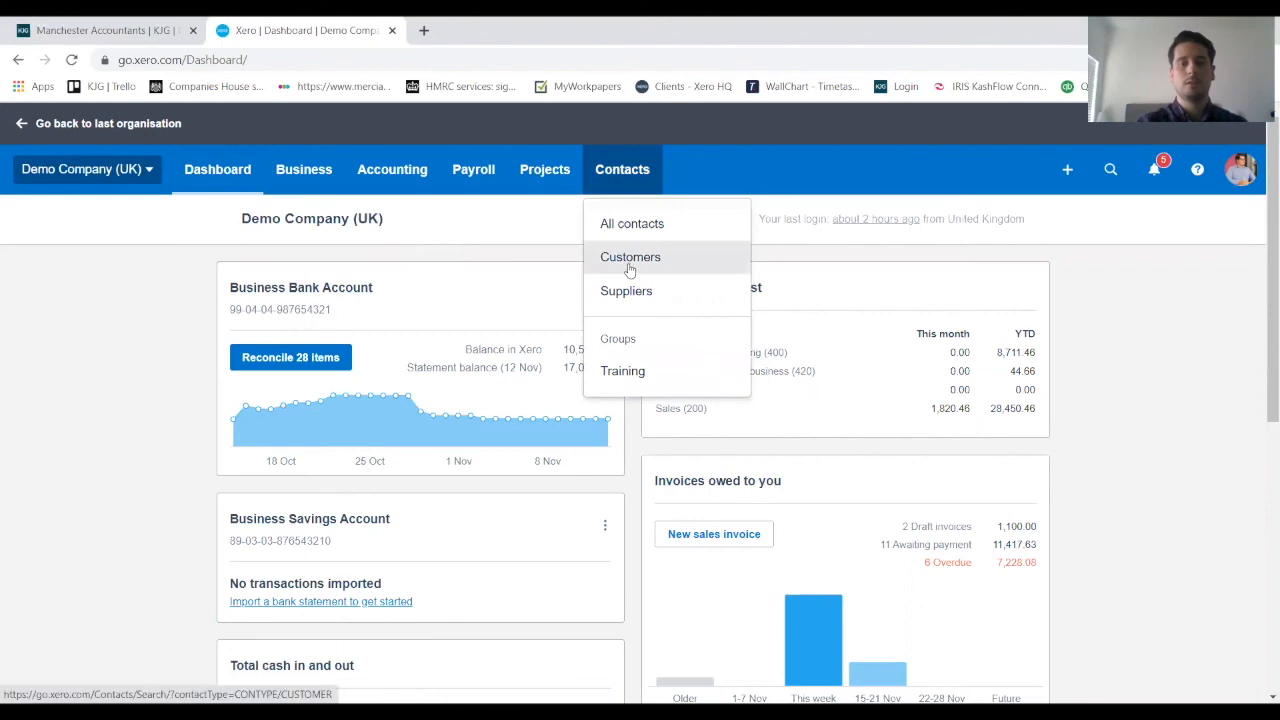
left_click(630, 257)
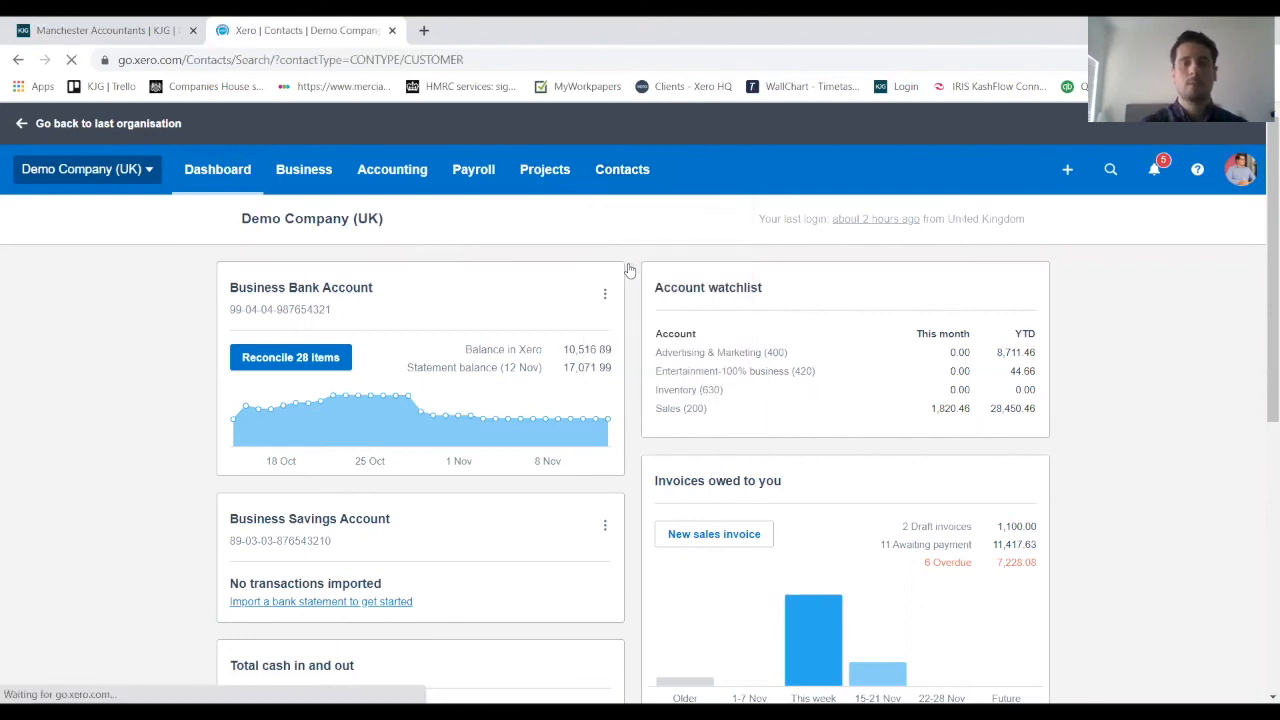
left_click(622, 169)
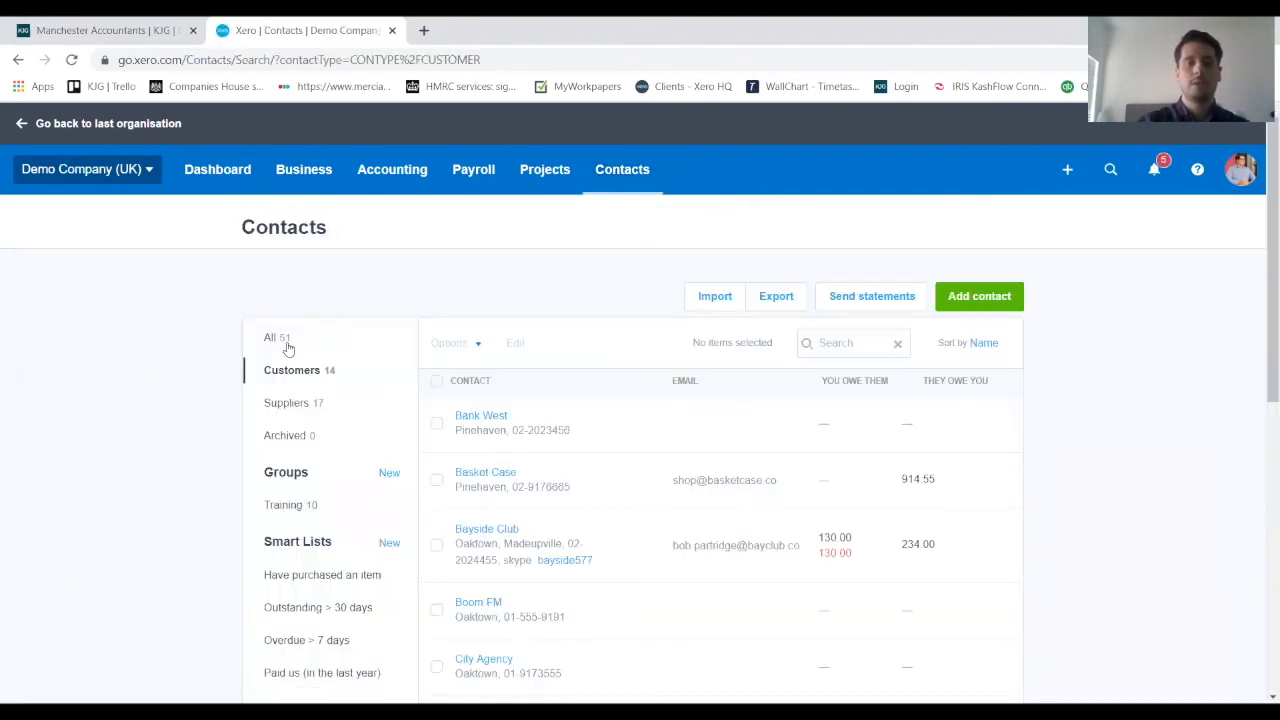
Search all contacts for 'limited' and open the Limited Ltd record.
left_click(270, 337)
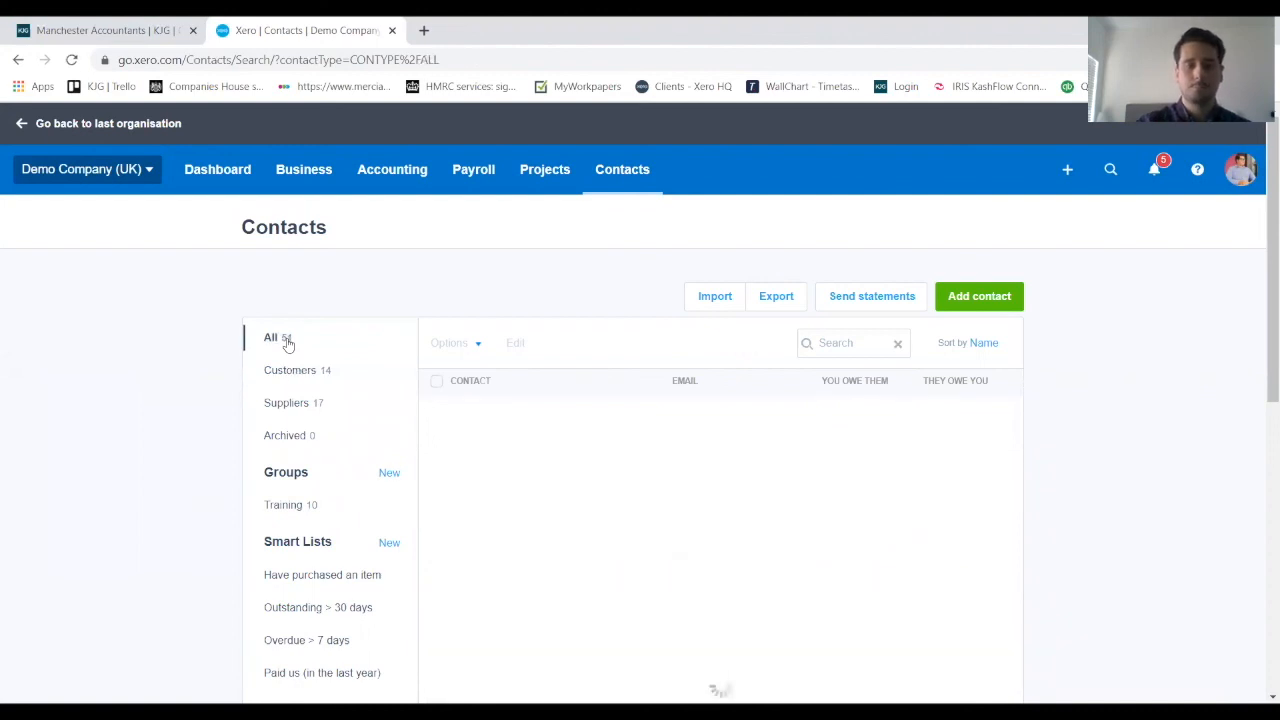
left_click(271, 337)
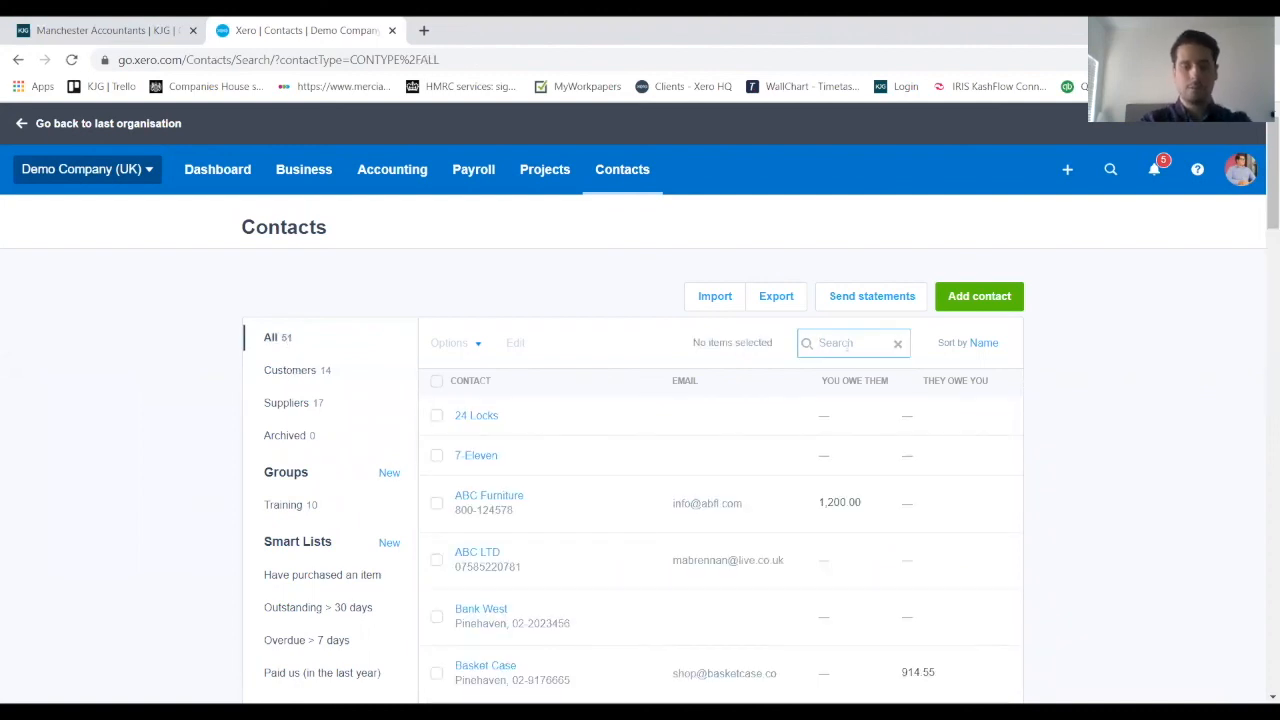
type("limited")
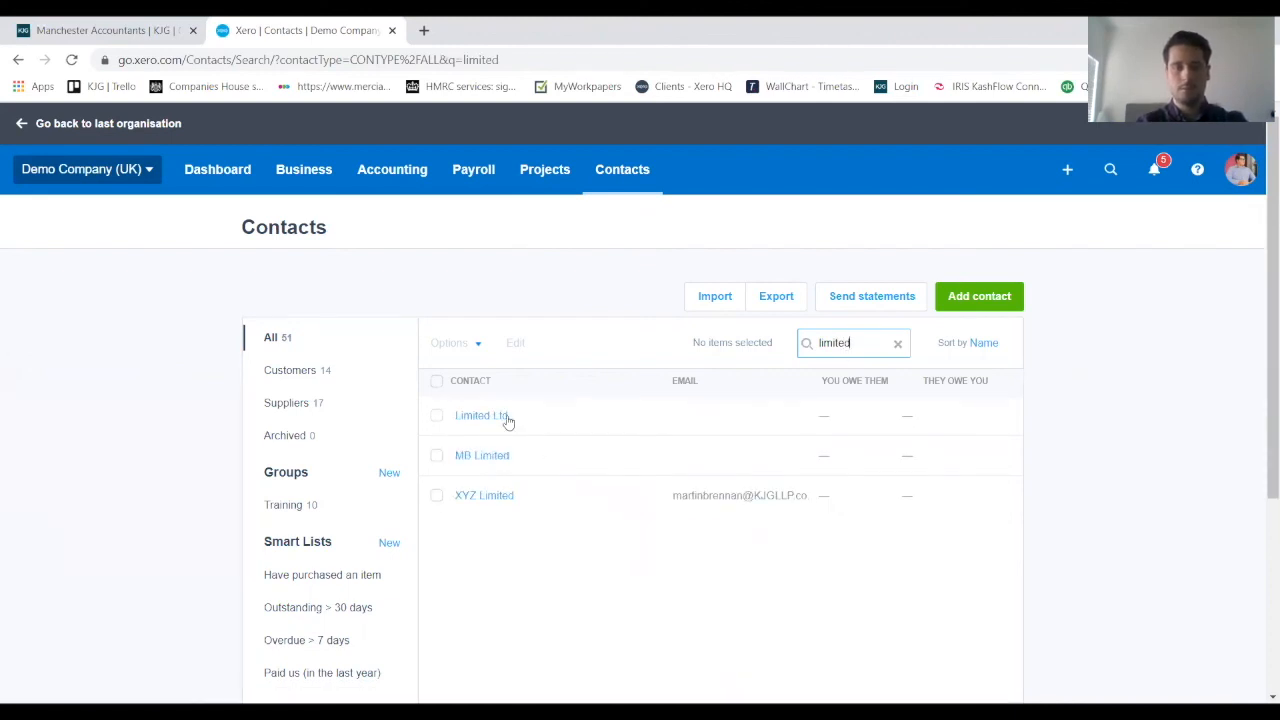
left_click(481, 415)
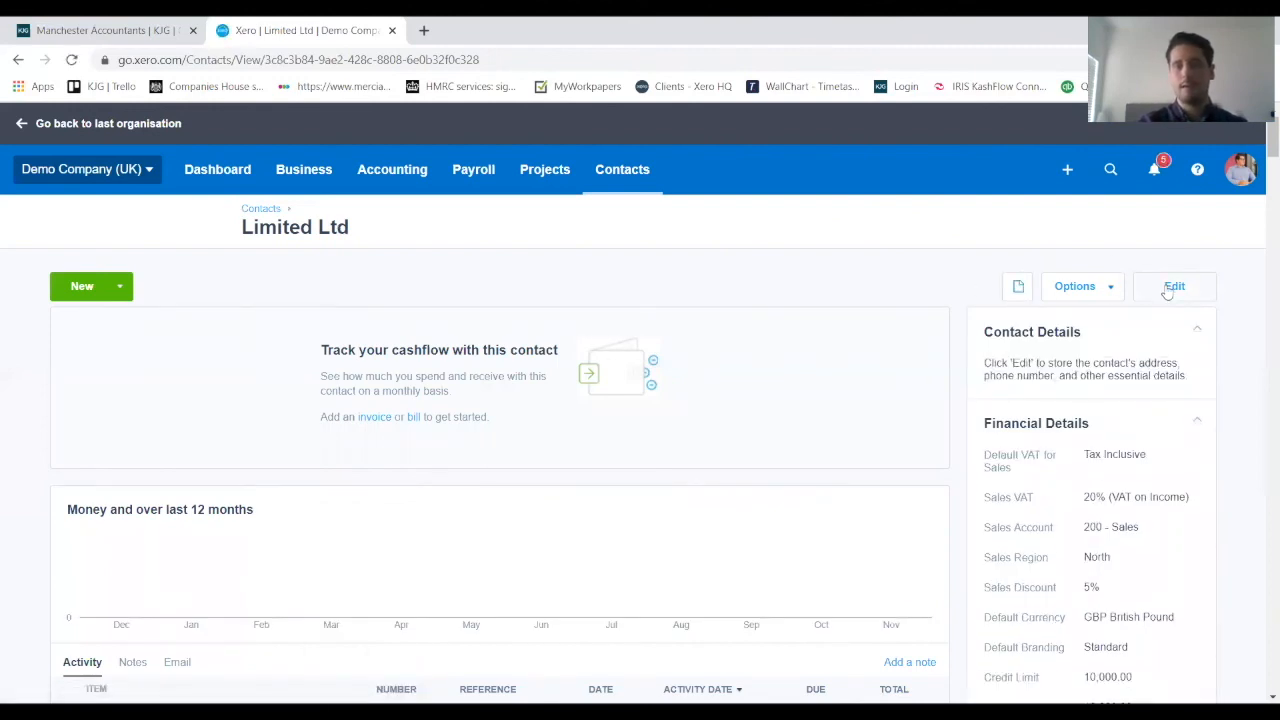
left_click(1174, 286)
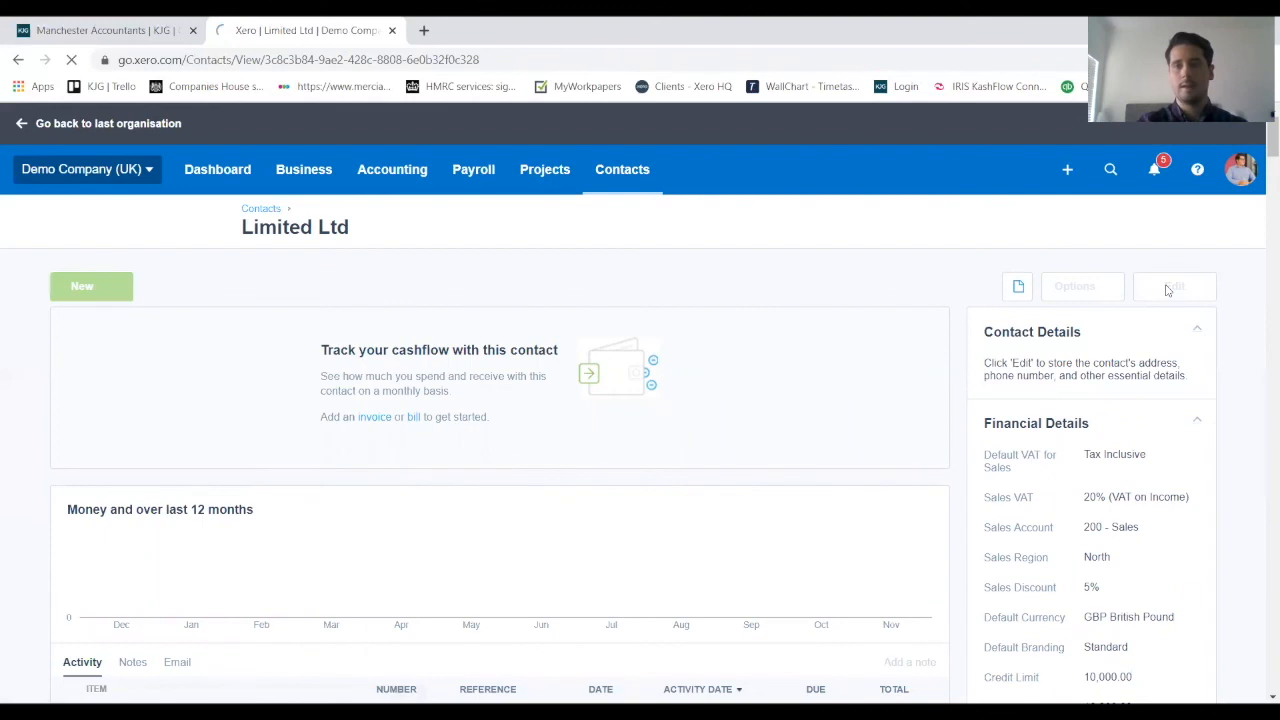
Scroll through Limited Ltd's edit form to review its details, then save again.
left_click(1173, 286)
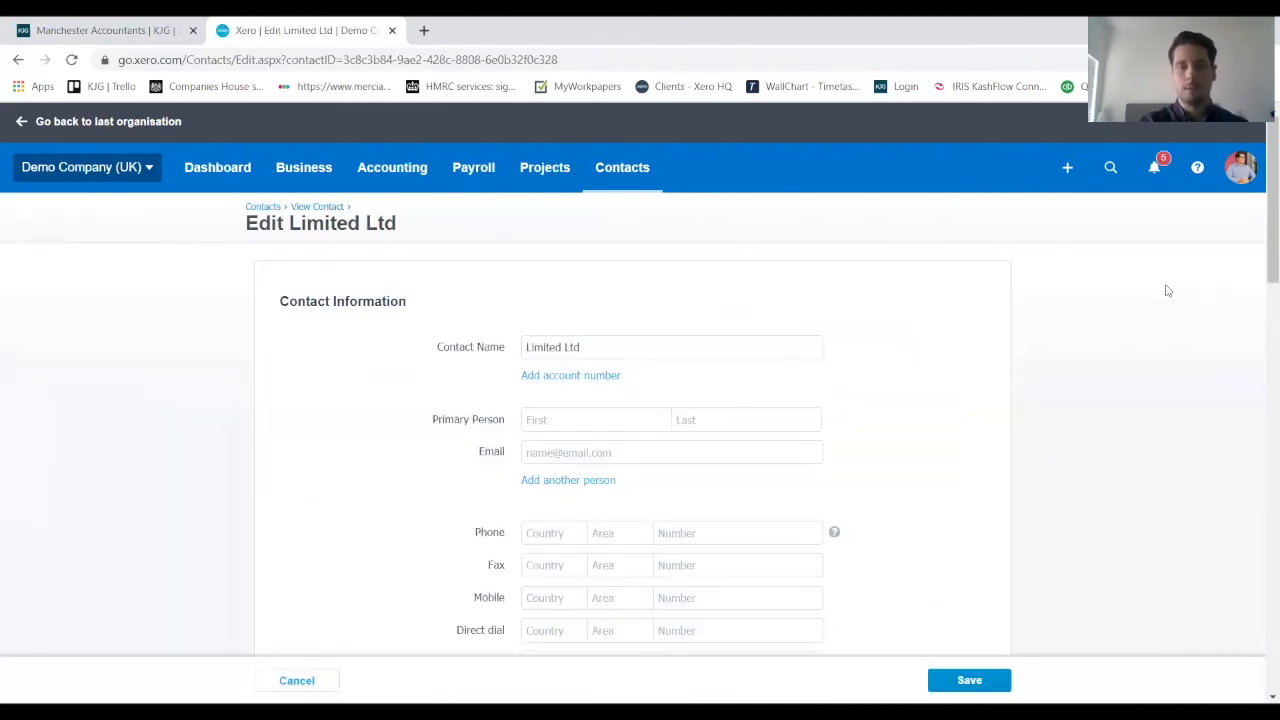
scroll("down", 3)
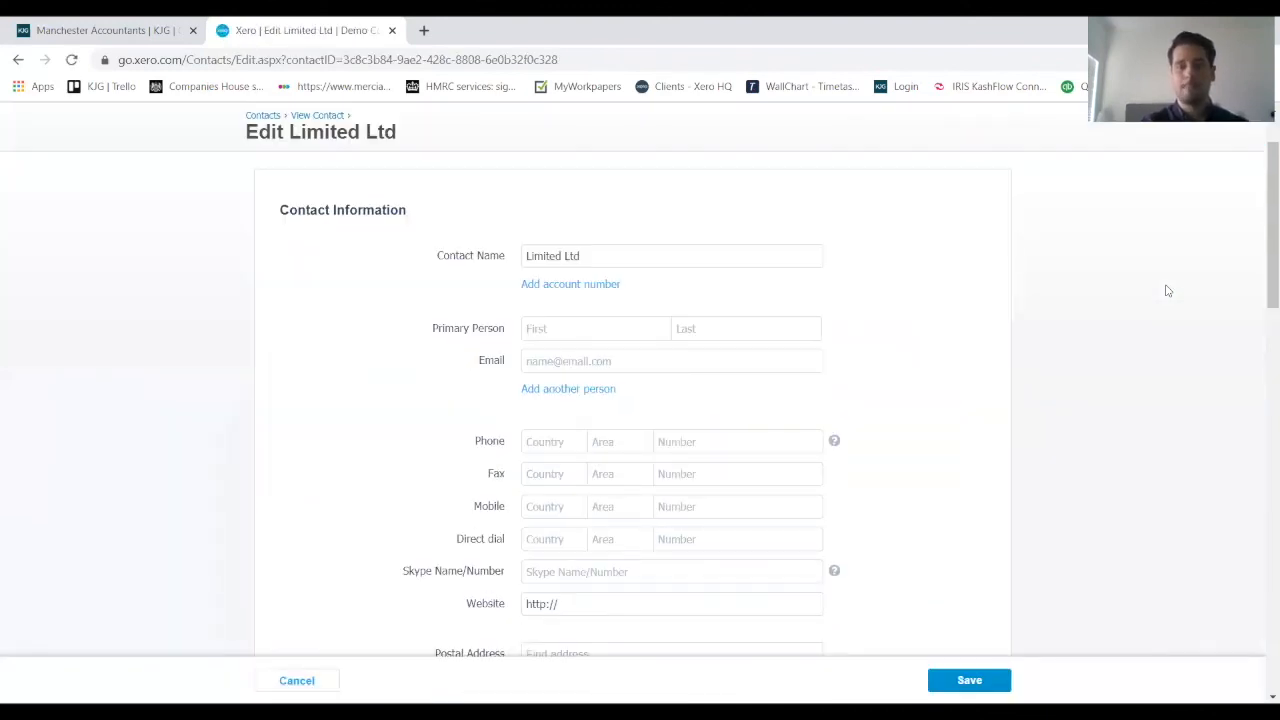
scroll("down", 3)
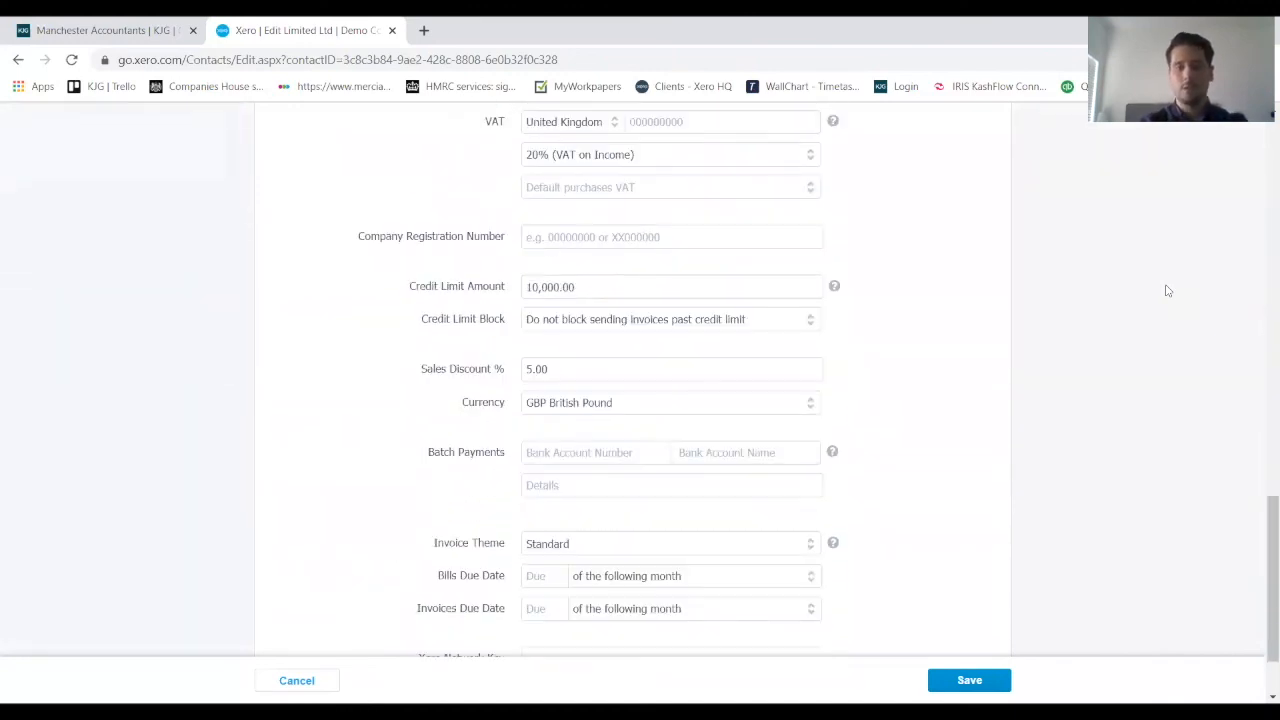
scroll("down", 3)
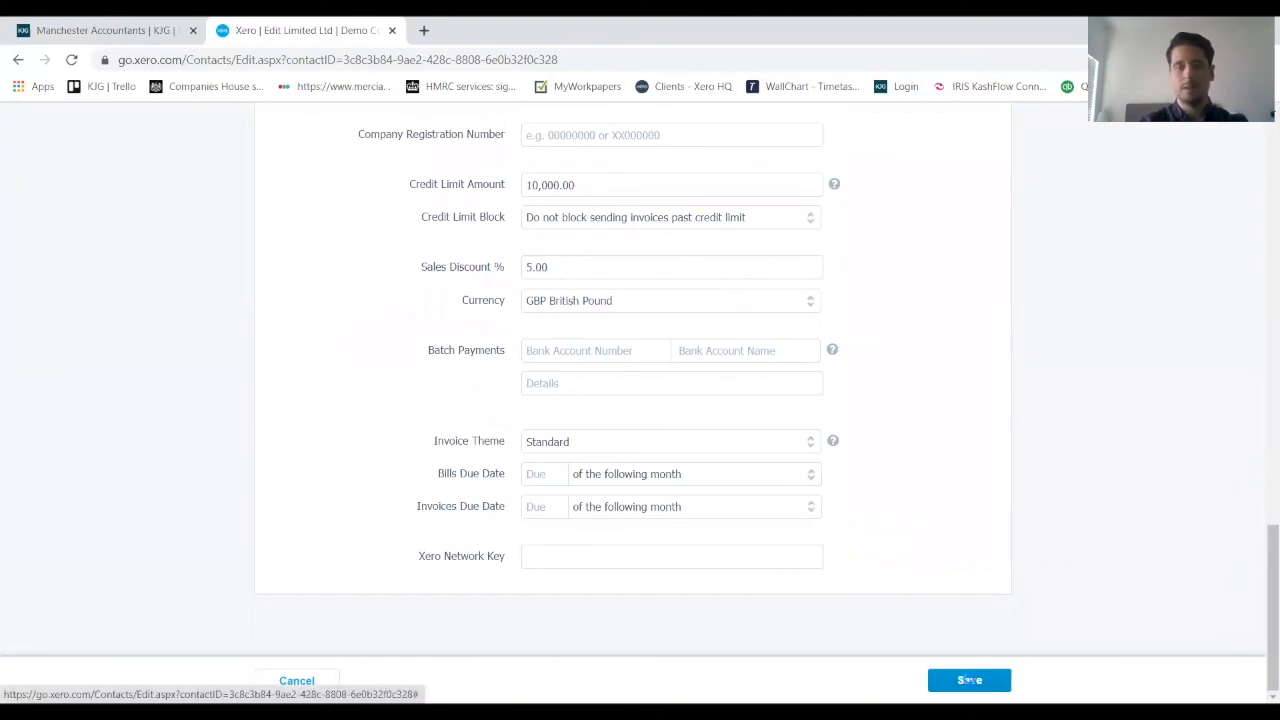
left_click(968, 680)
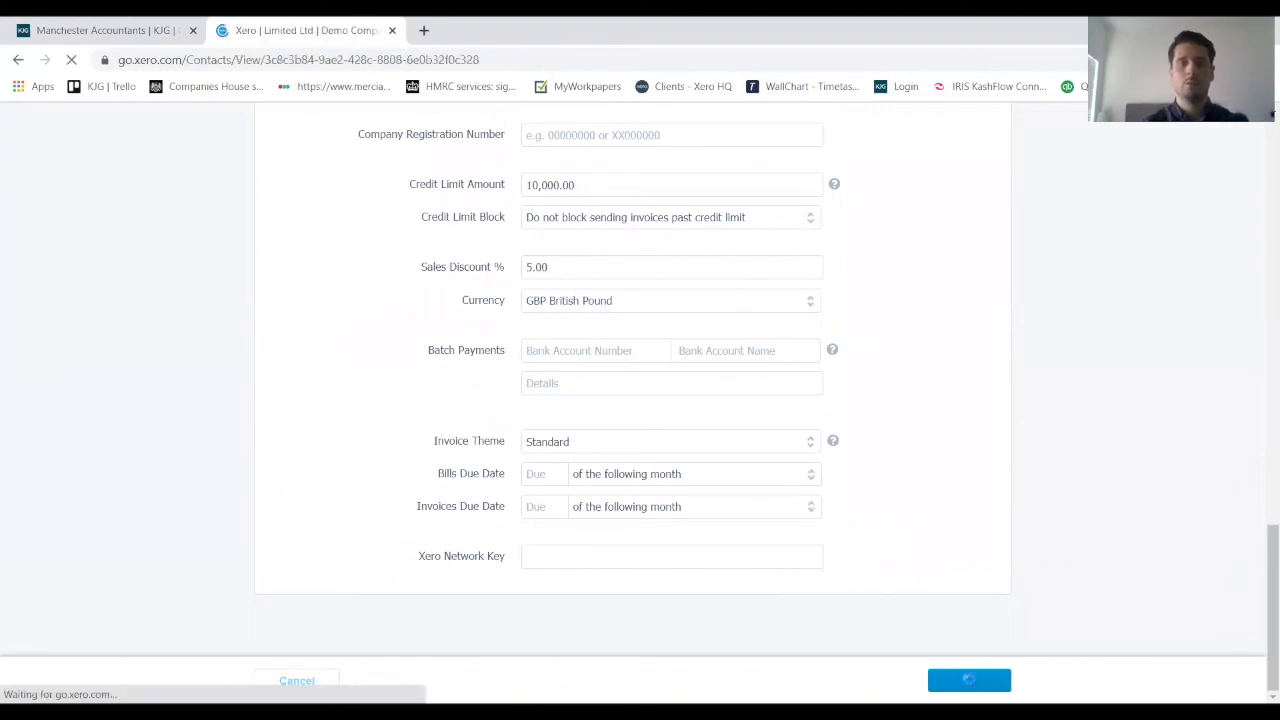
left_click(969, 680)
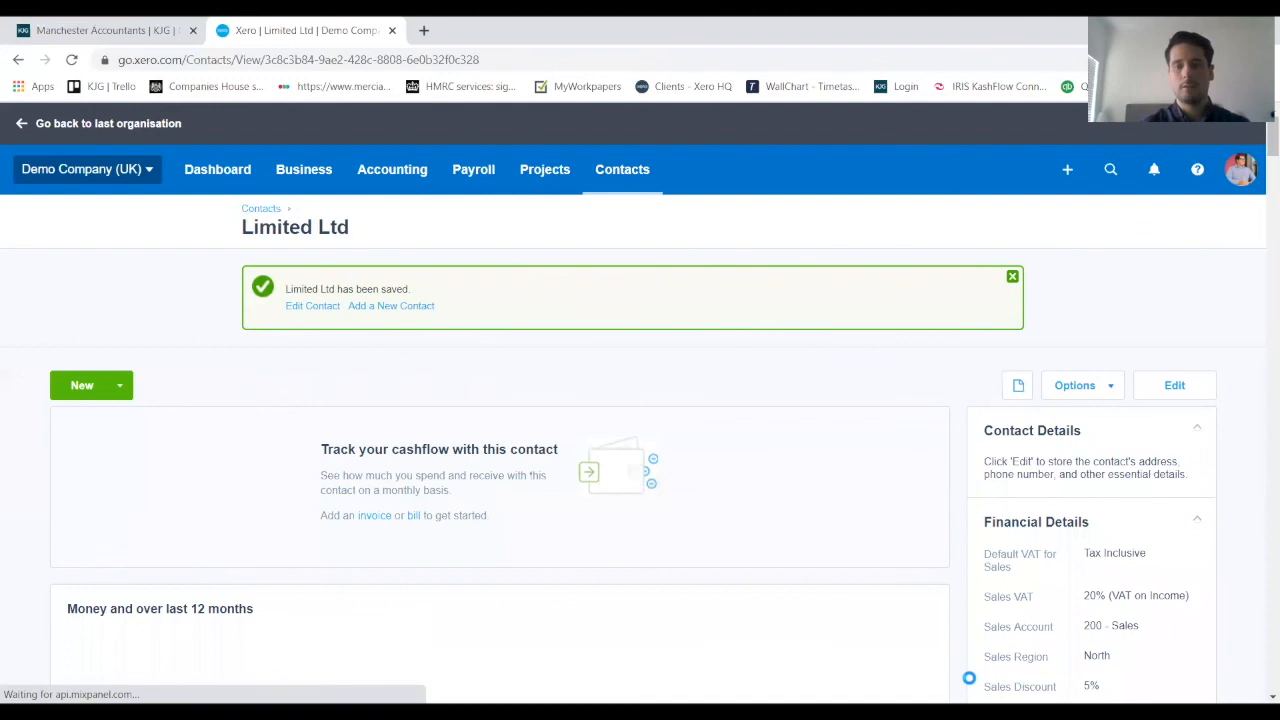